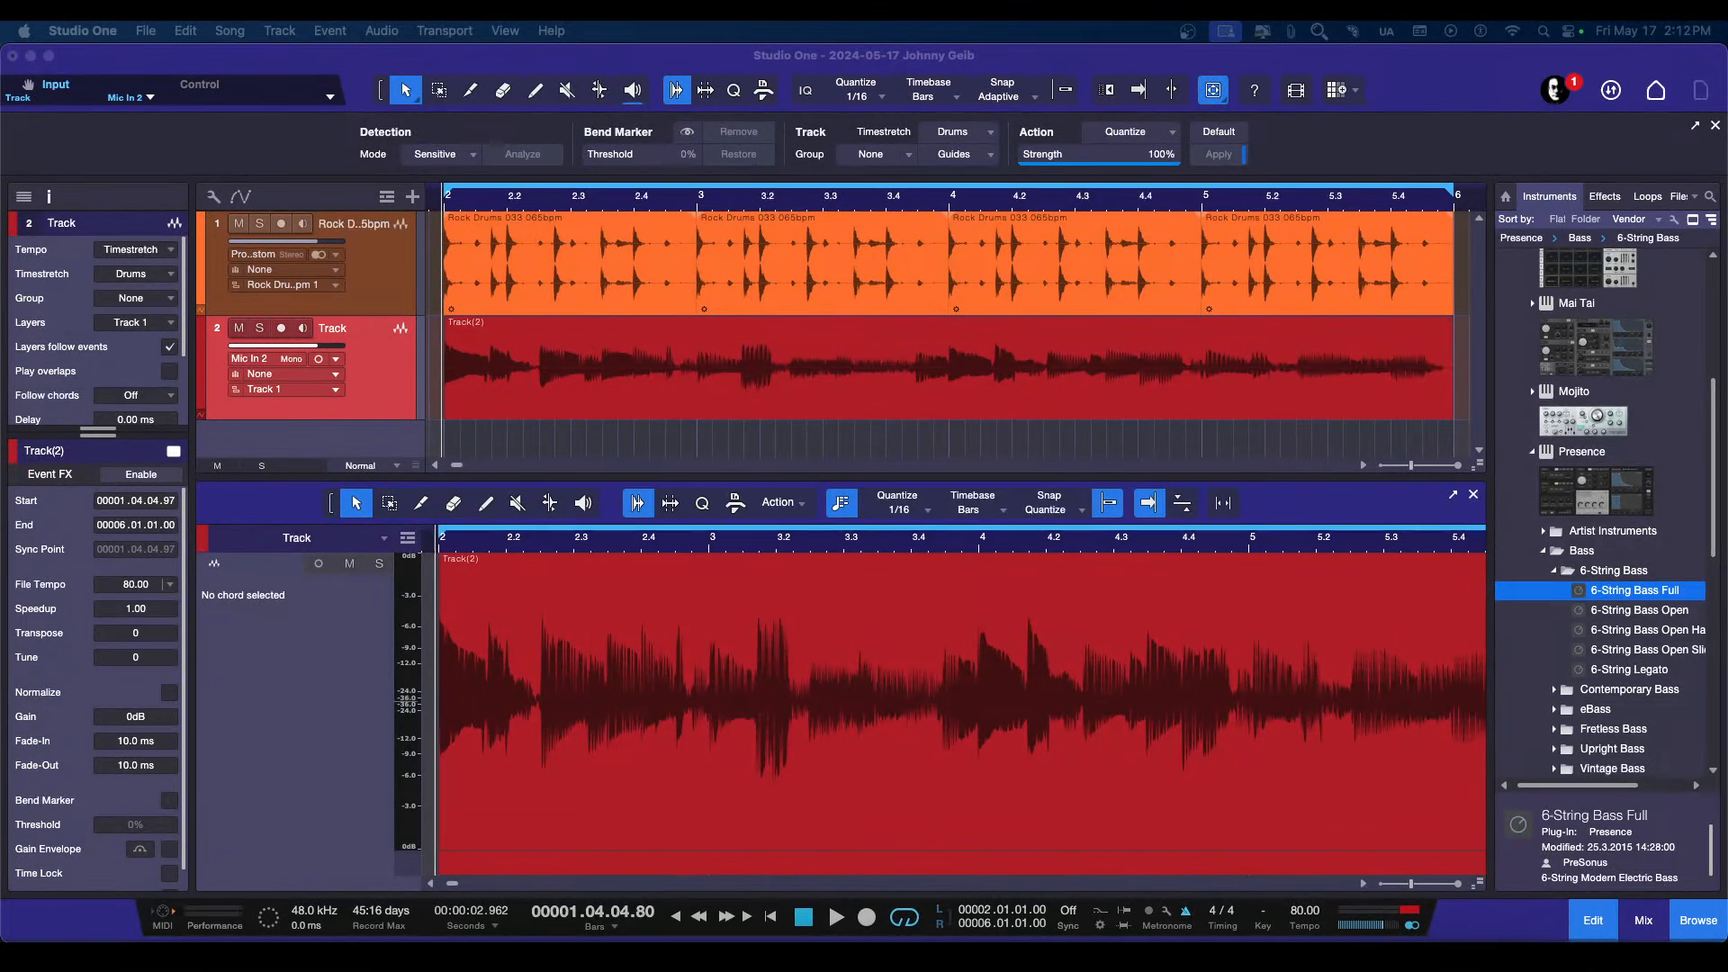
- Select the bass audio event and show its Audio Bend detection, marker and action settings
{"action": "left_click", "coordinate": [749, 369]}
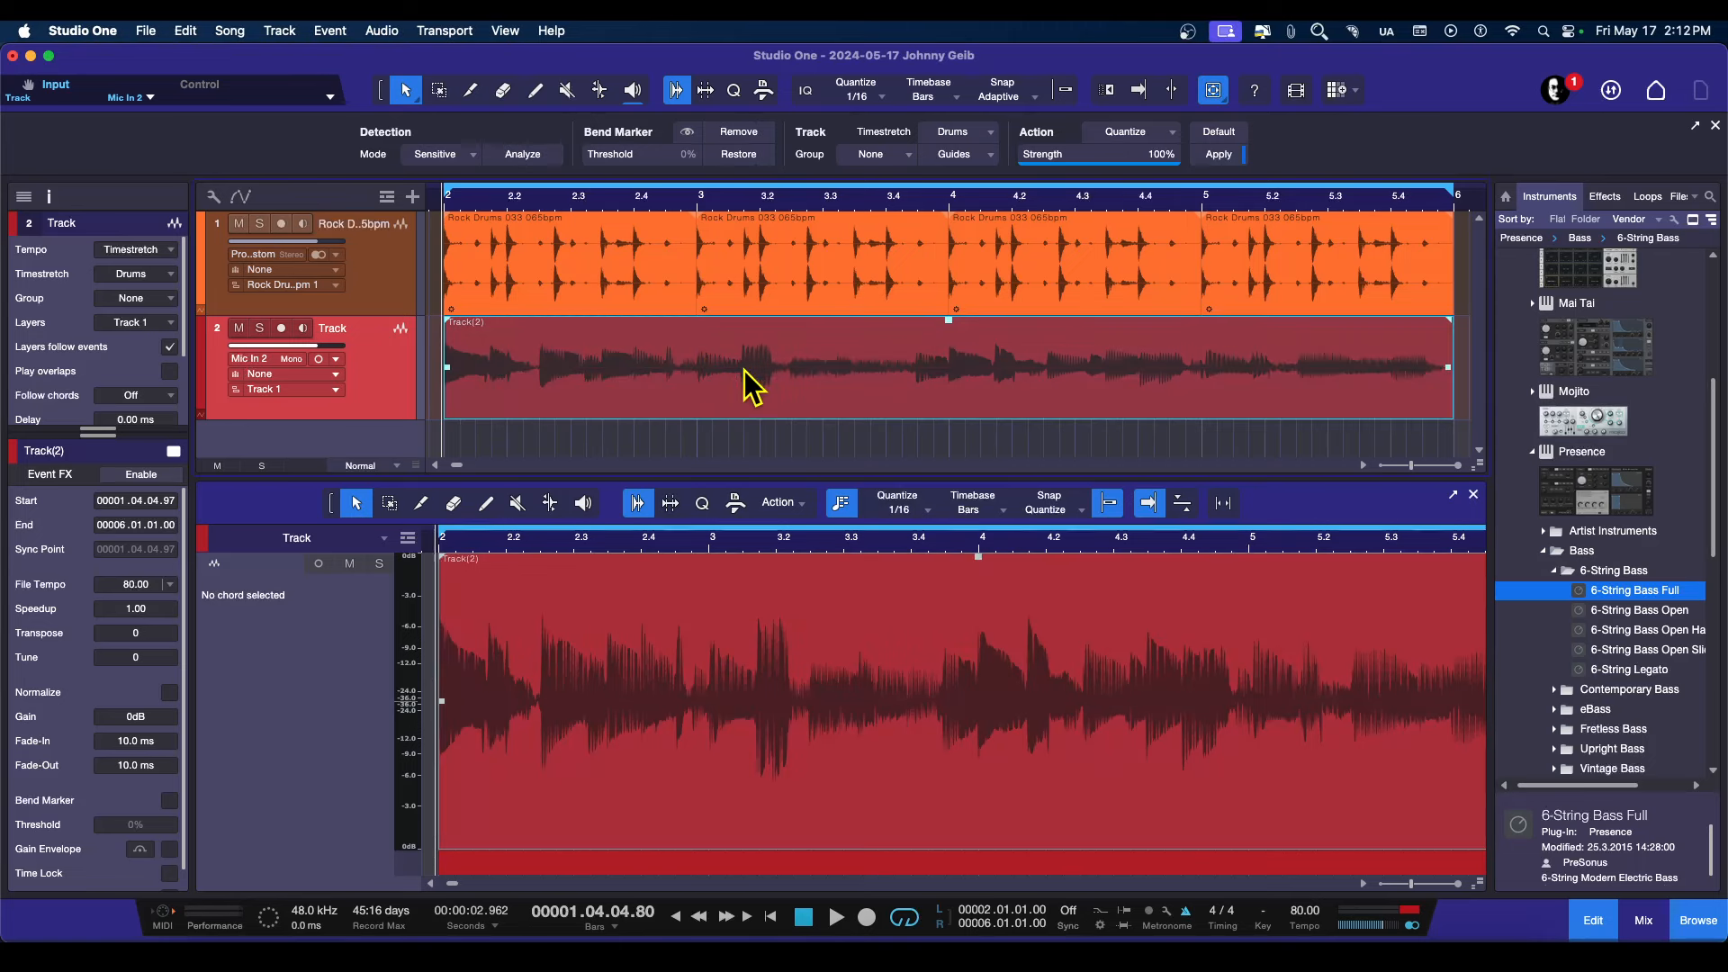
{"action": "mouse_move", "coordinate": [1079, 254]}
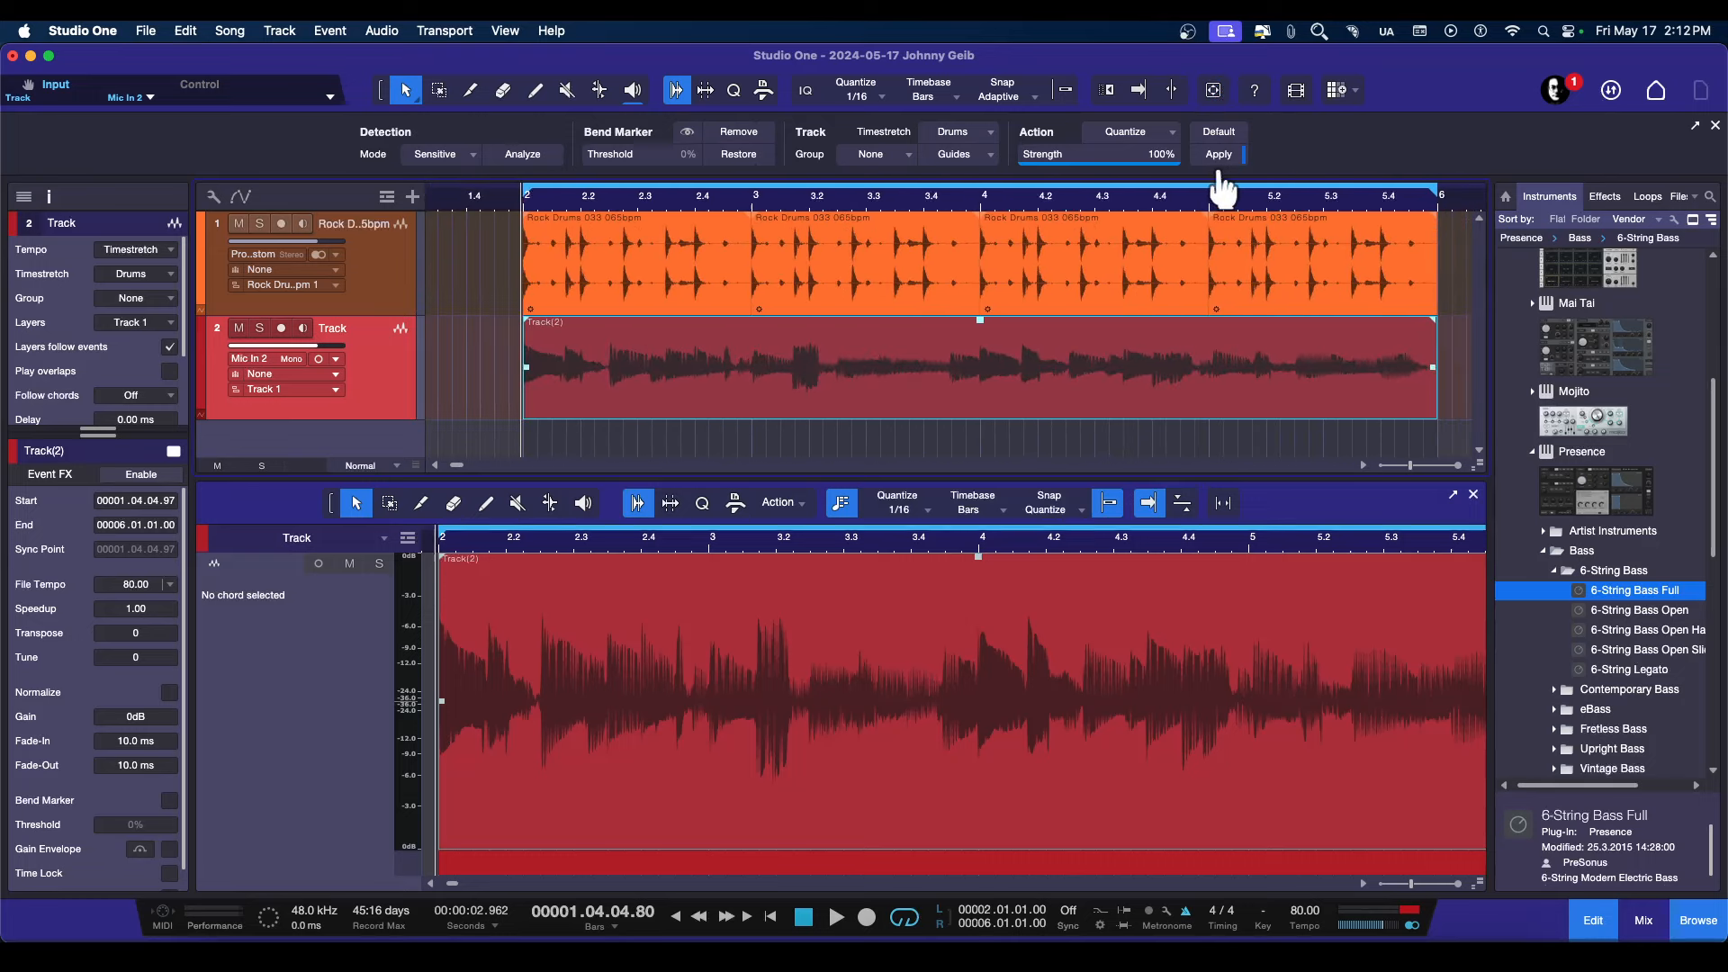
{"action": "mouse_move", "coordinate": [1229, 353]}
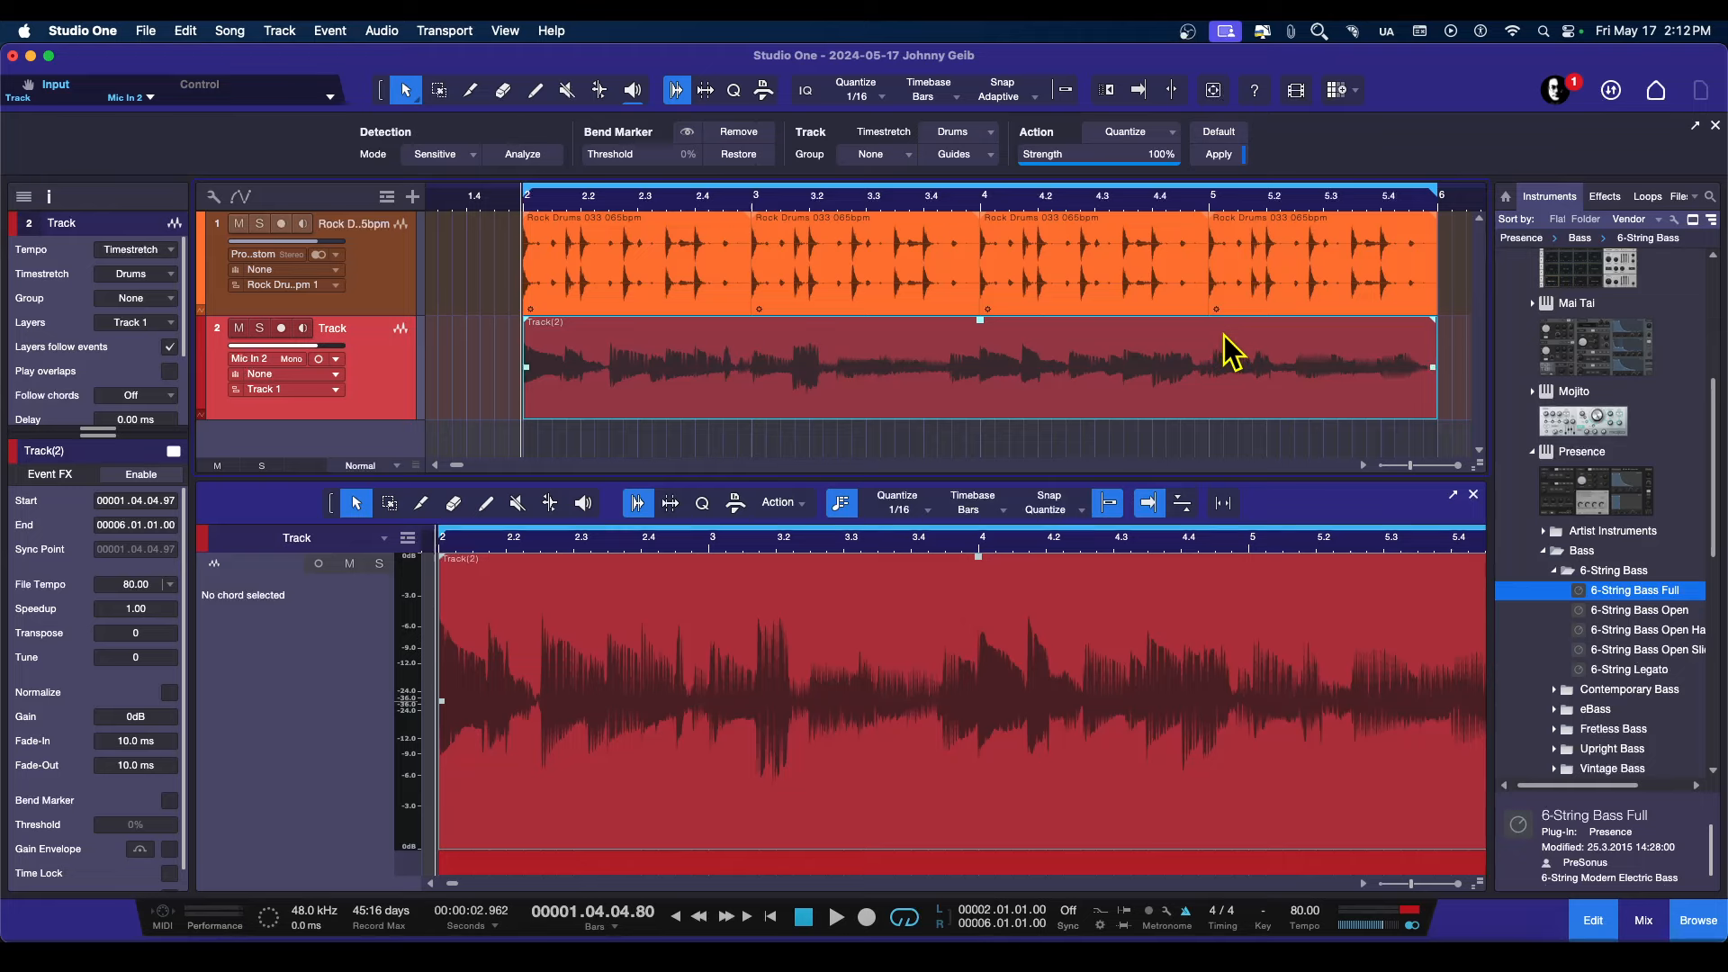
{"action": "mouse_move", "coordinate": [654, 30]}
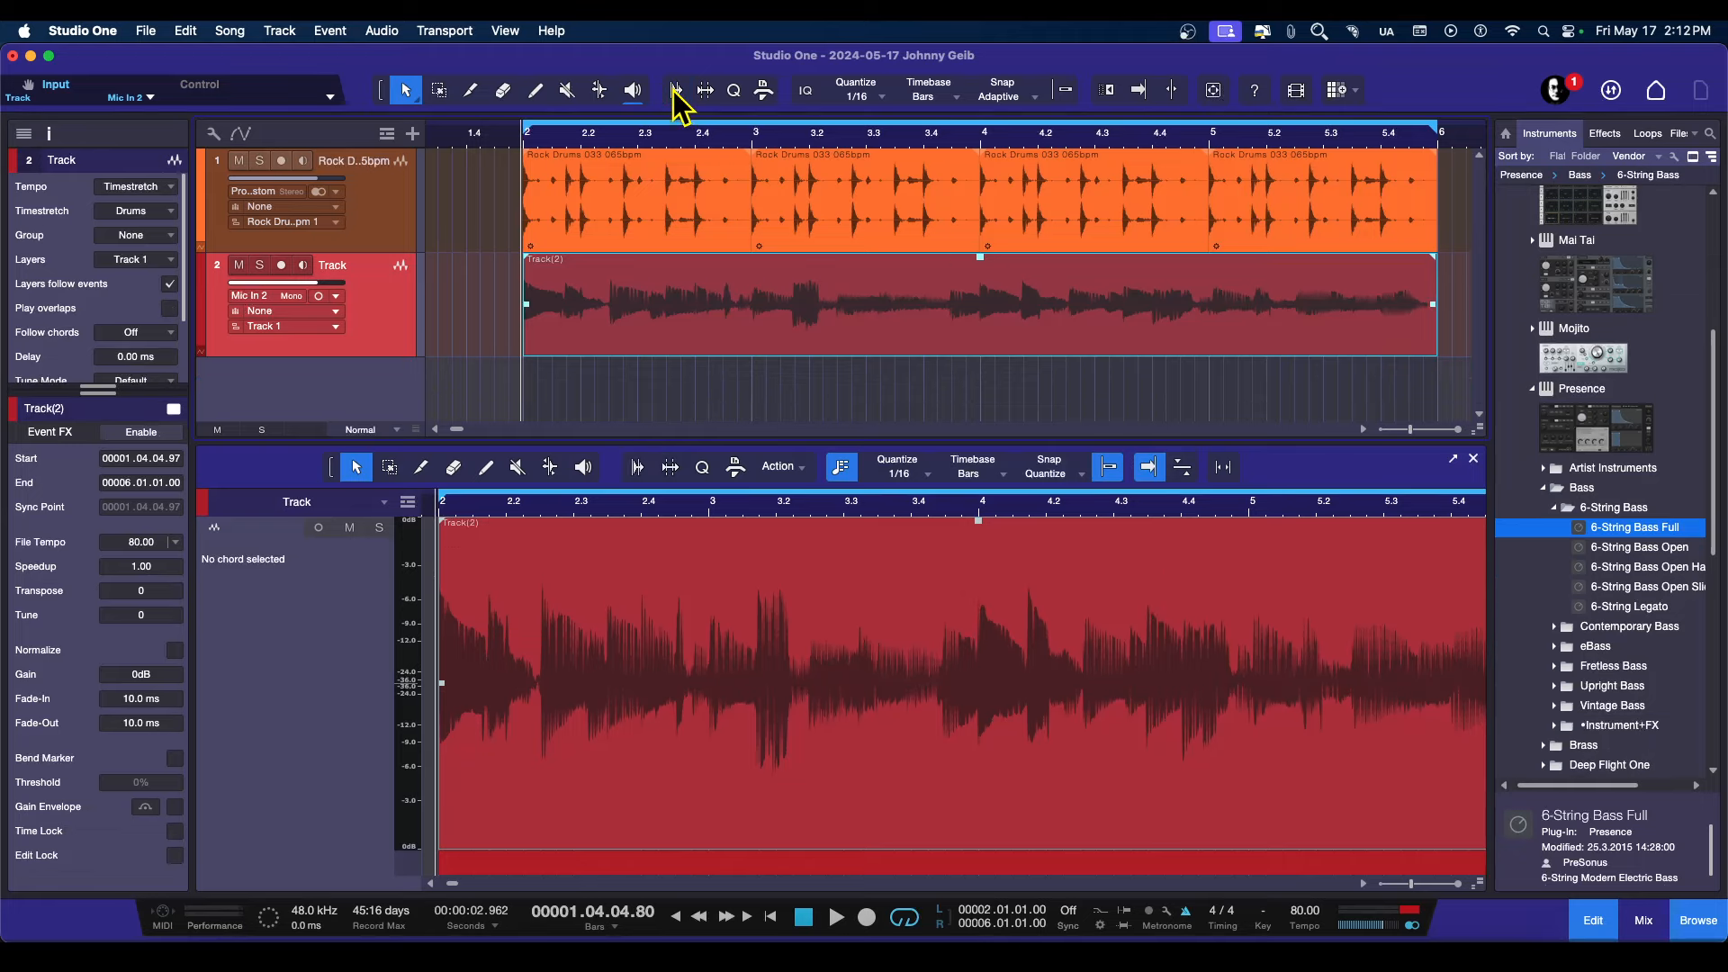
{"action": "left_click", "coordinate": [673, 90]}
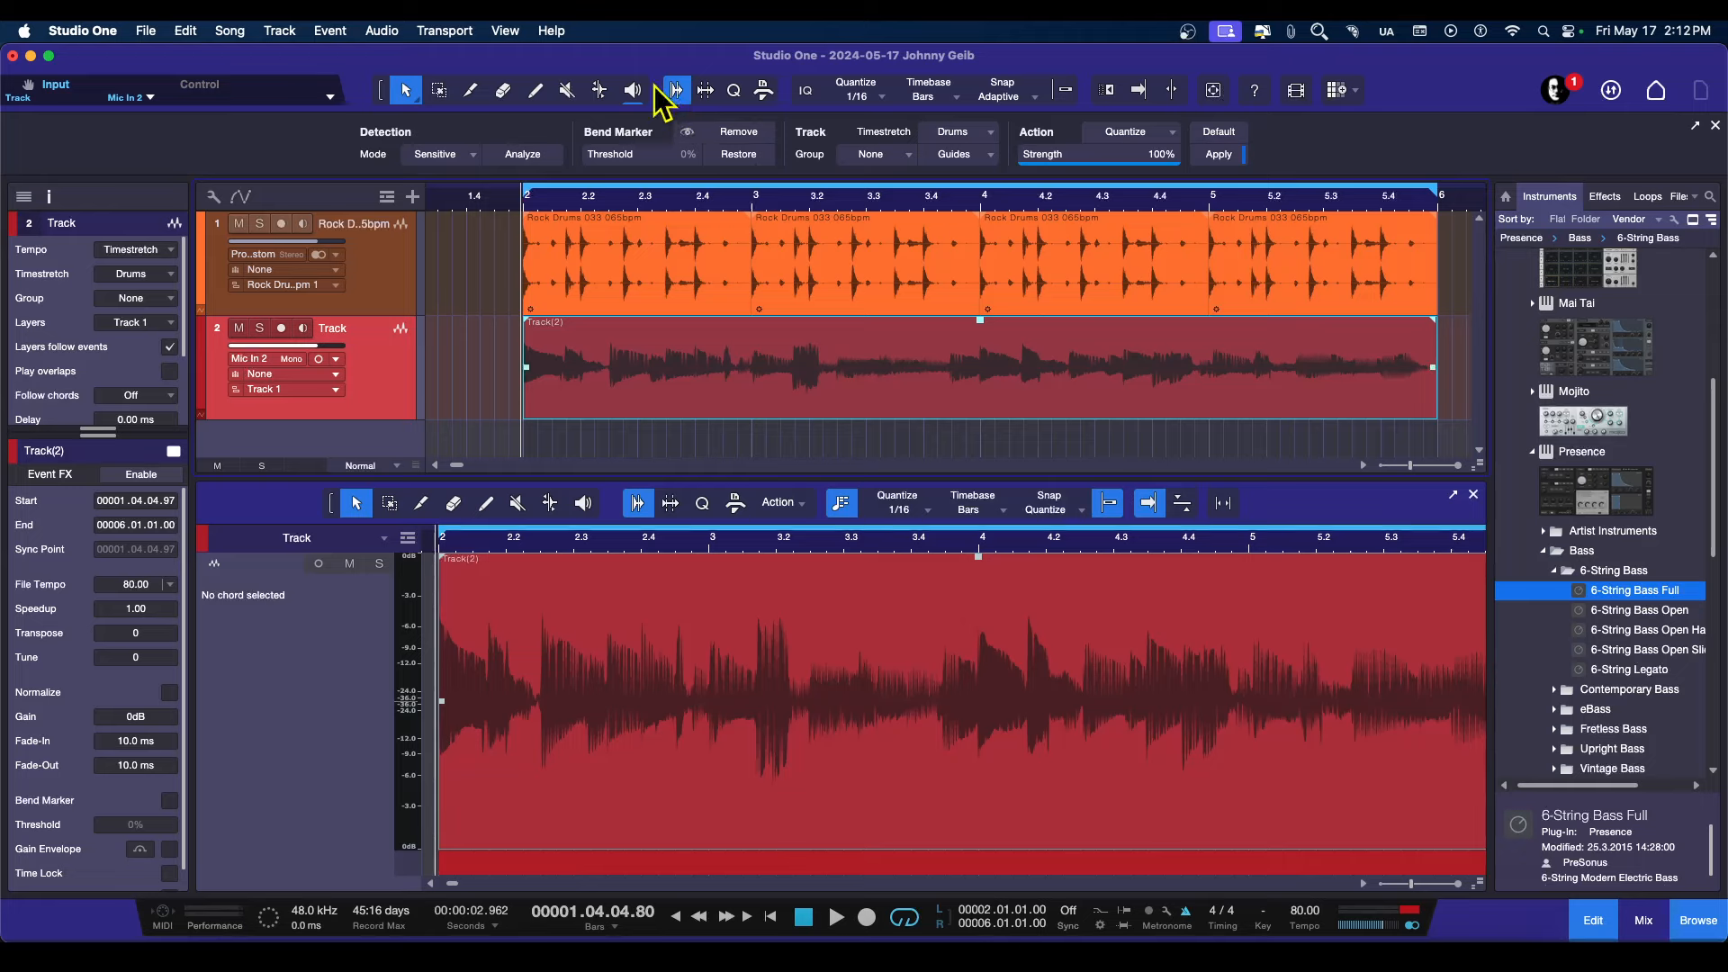
{"action": "mouse_move", "coordinate": [675, 90]}
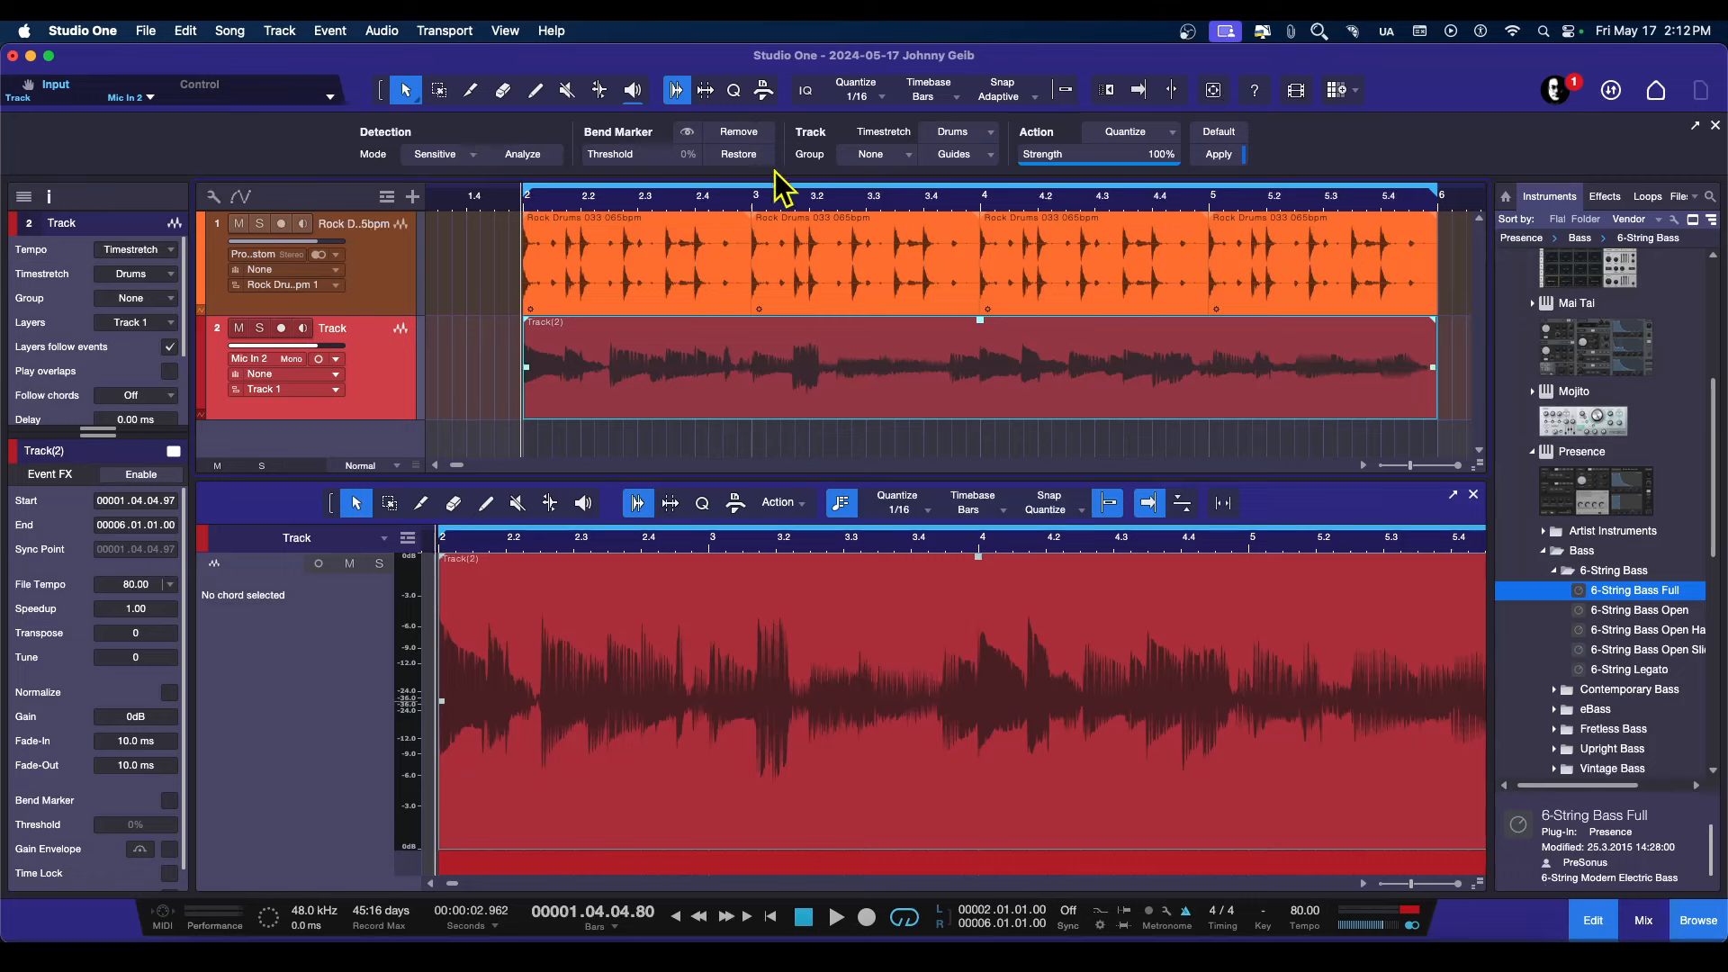
{"action": "mouse_move", "coordinate": [866, 367]}
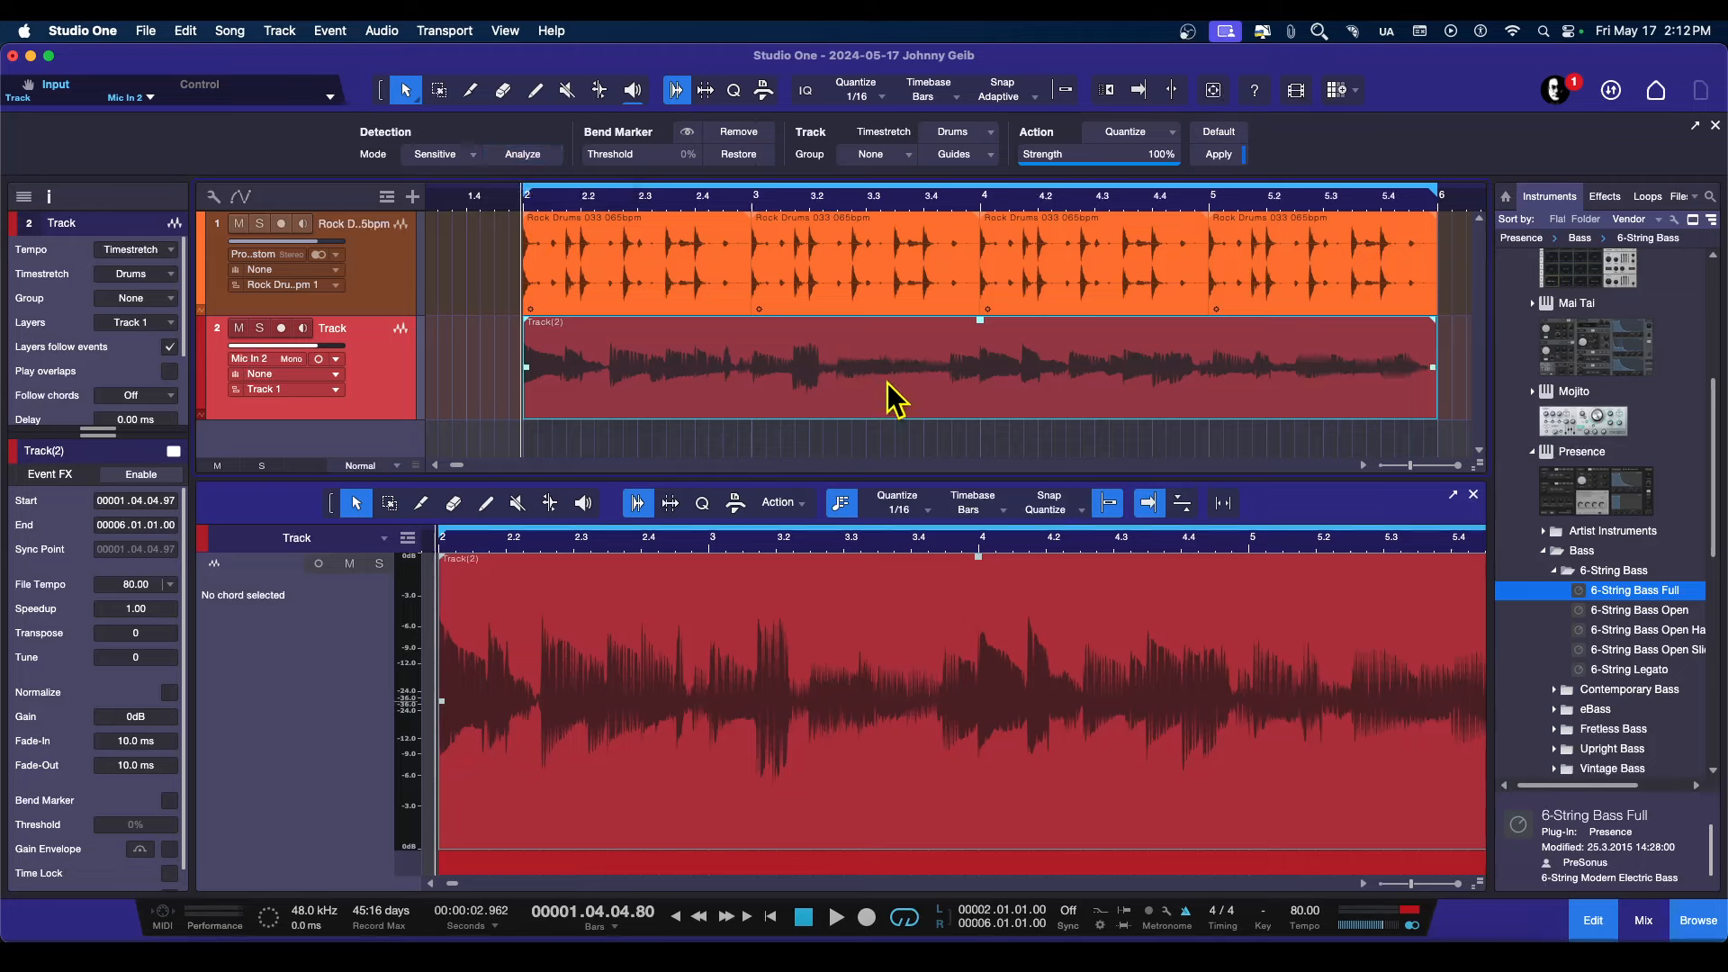
{"action": "mouse_move", "coordinate": [1112, 369]}
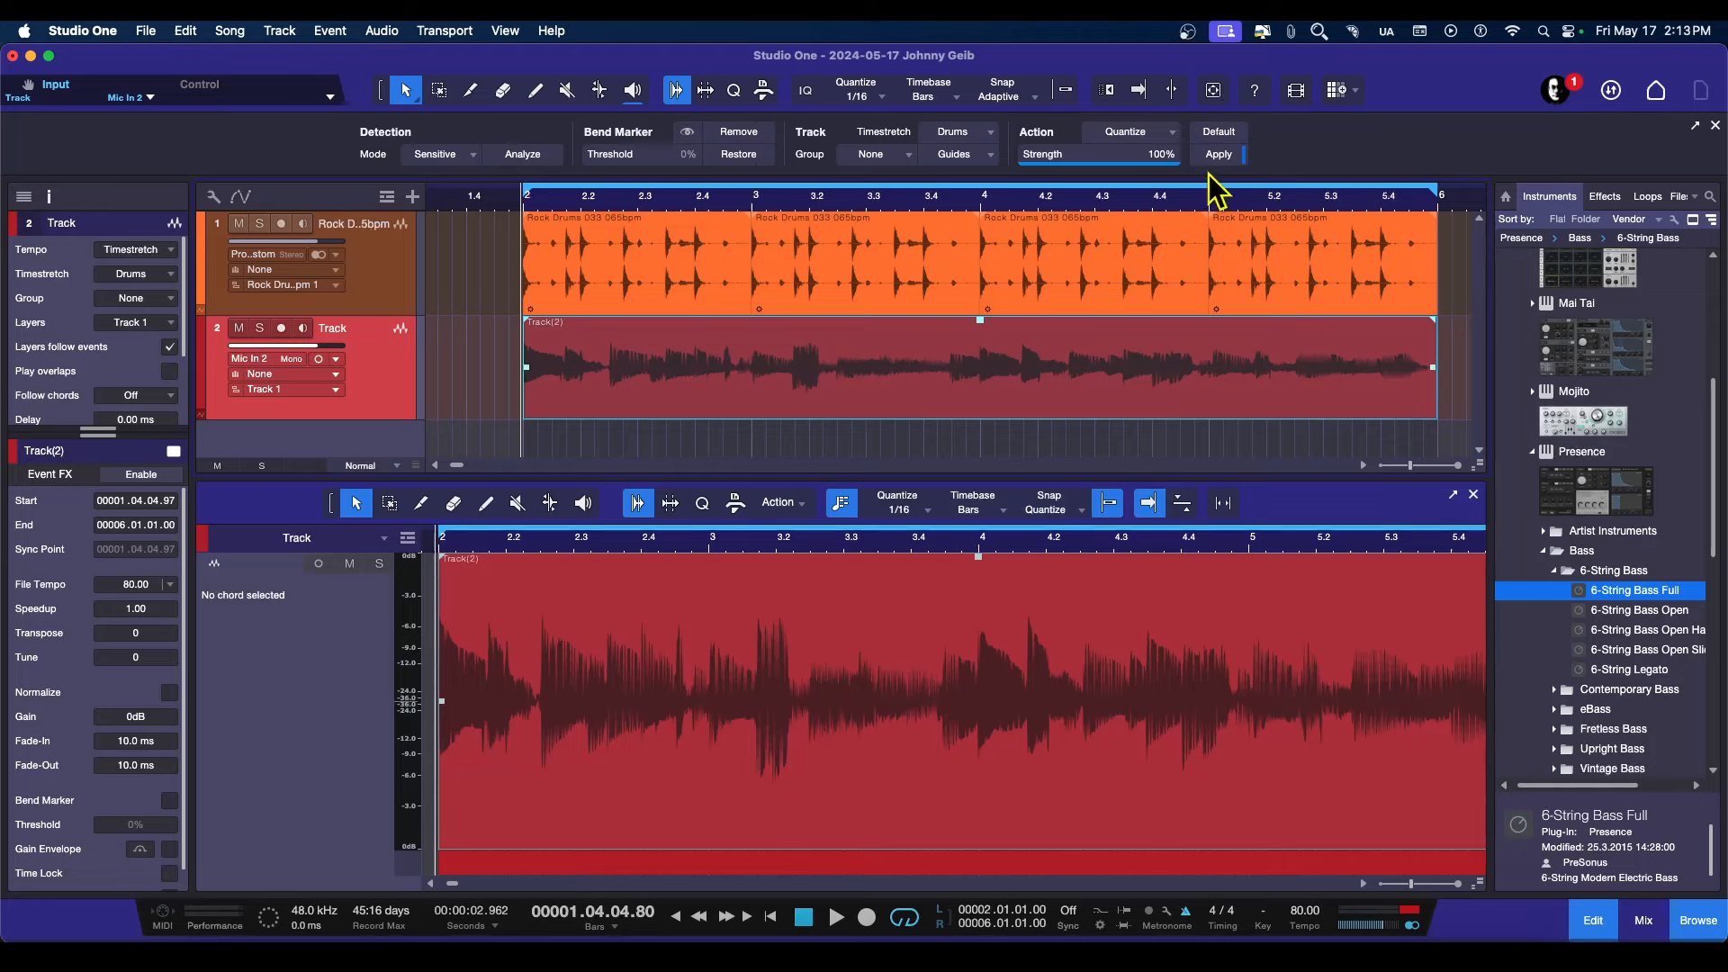
{"action": "mouse_move", "coordinate": [1168, 193]}
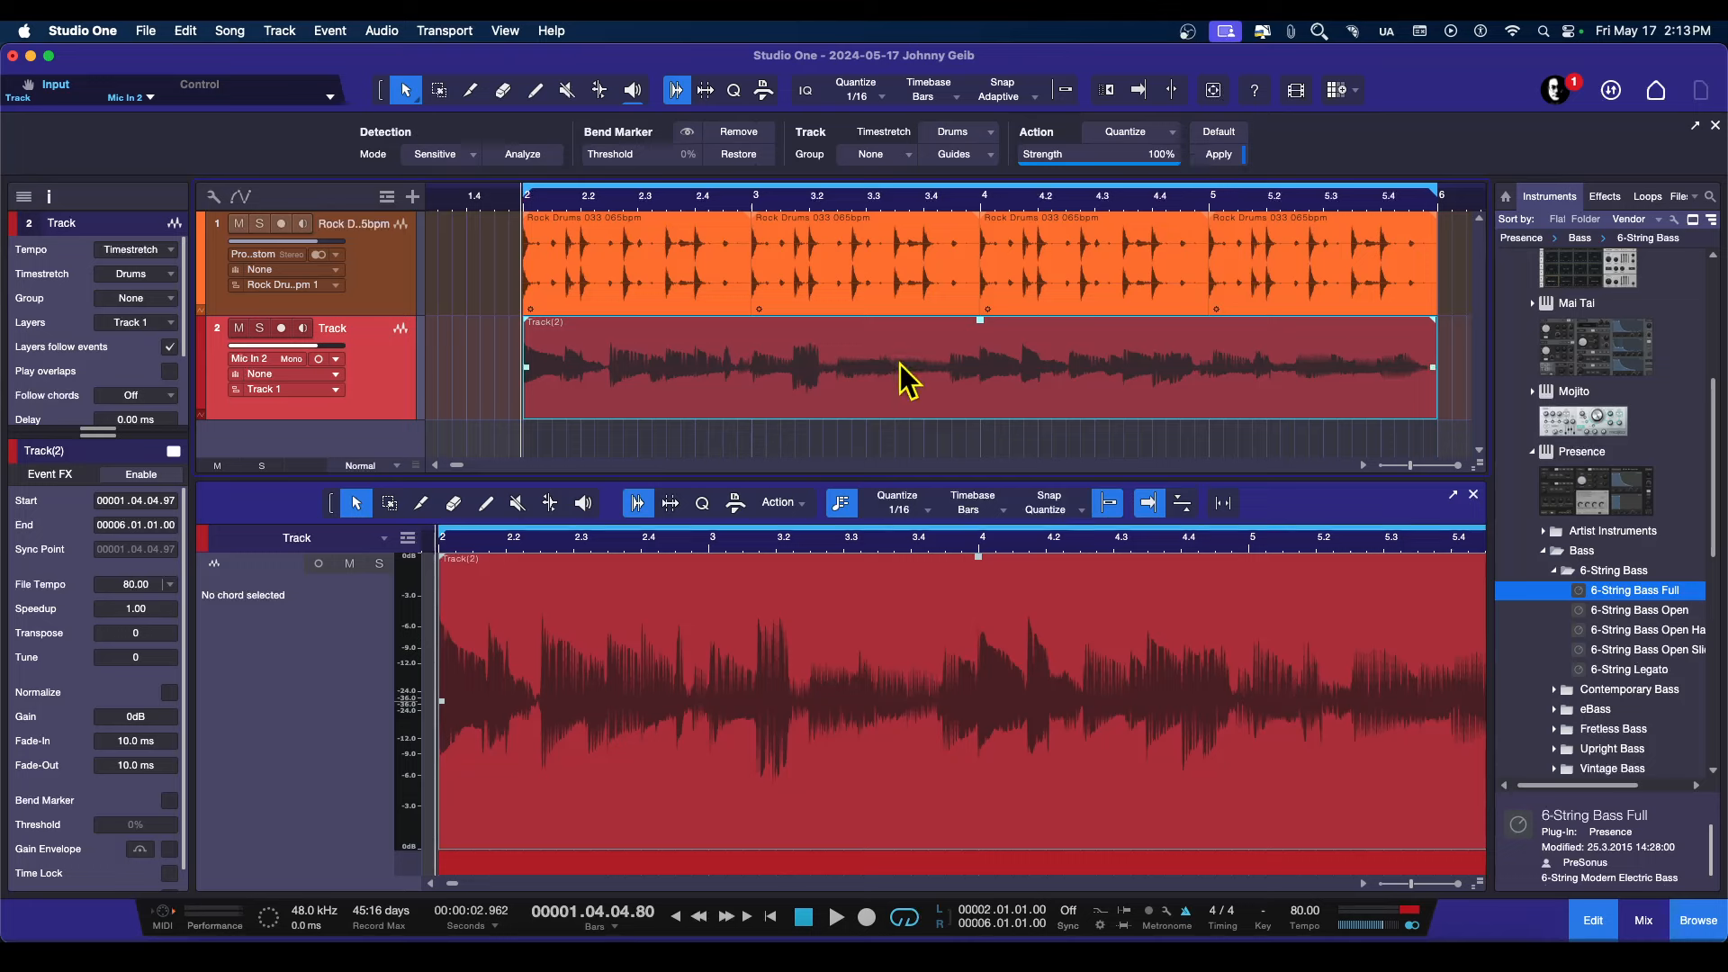
{"action": "mouse_move", "coordinate": [564, 132]}
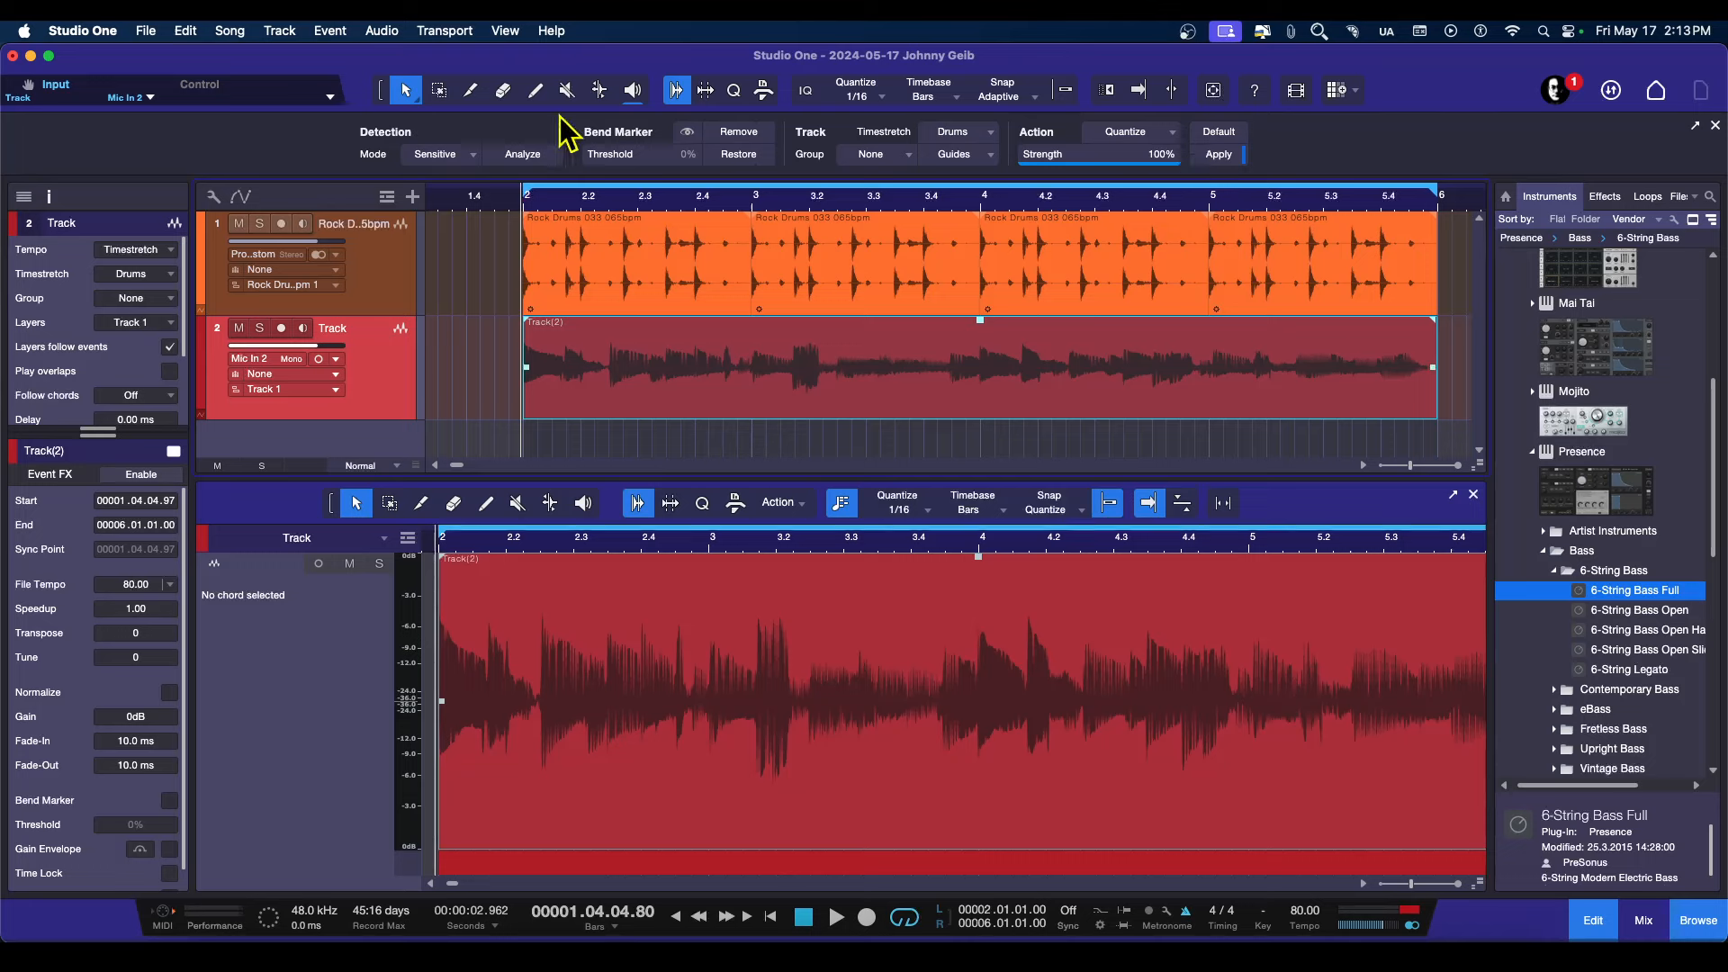
- Analyze the bass event's transients and lower the bend marker threshold to 56%
{"action": "left_click", "coordinate": [522, 153]}
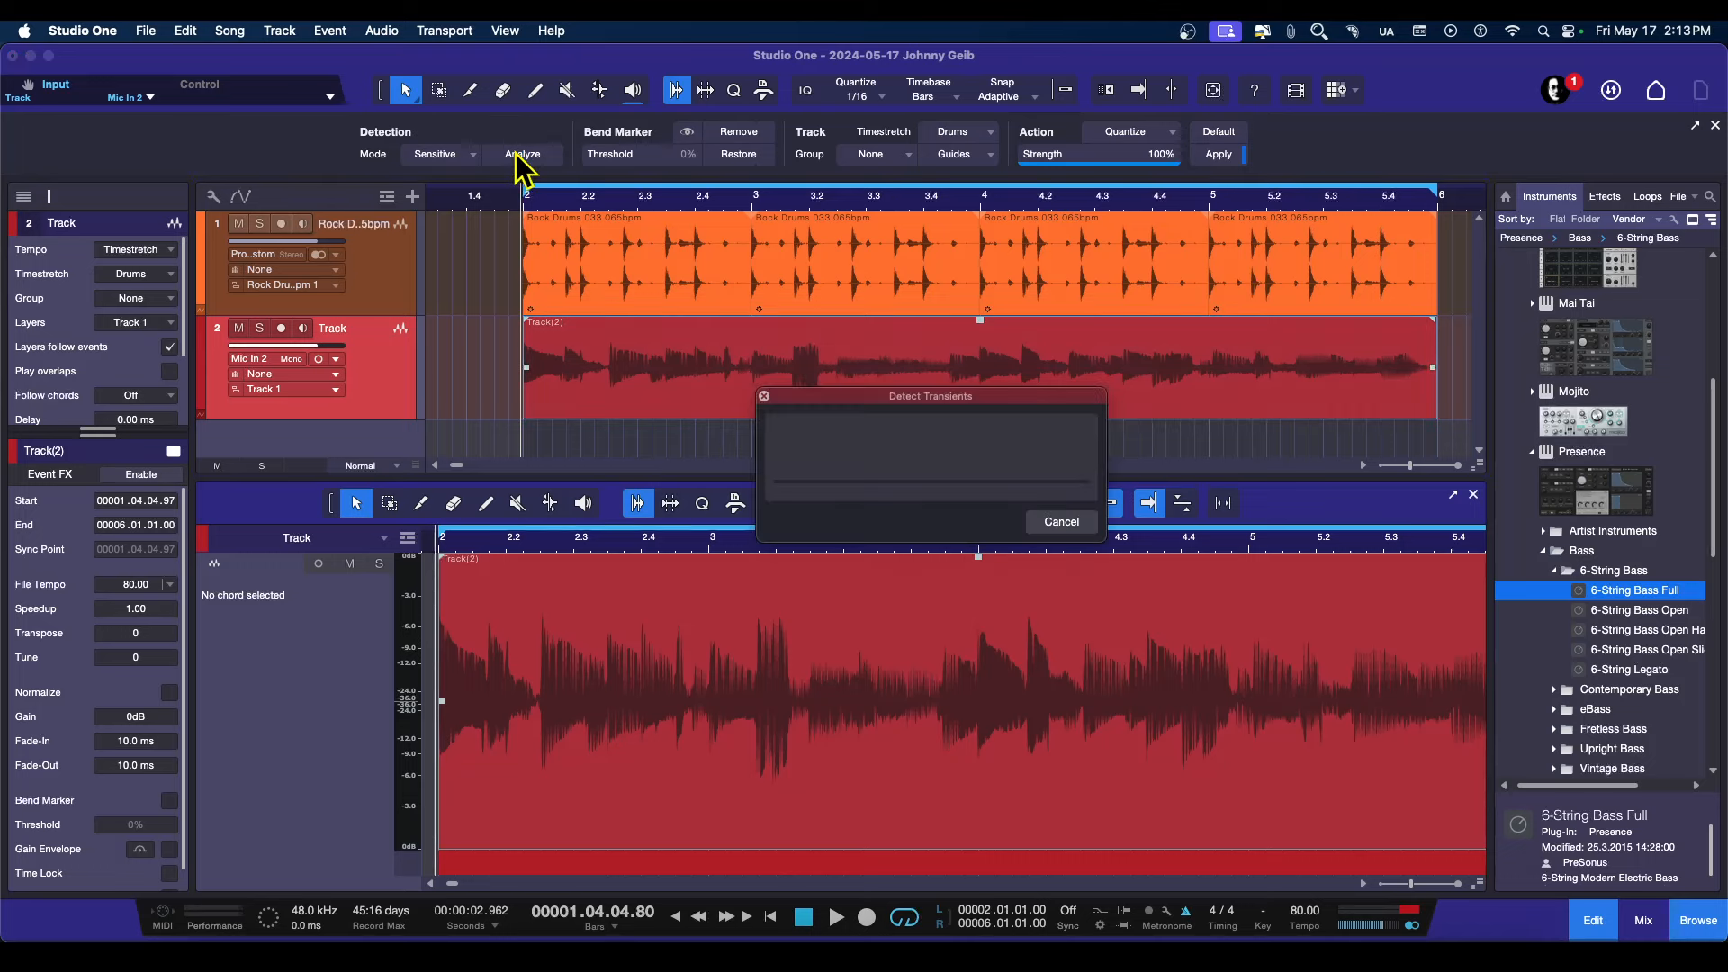
{"action": "left_click", "coordinate": [521, 155]}
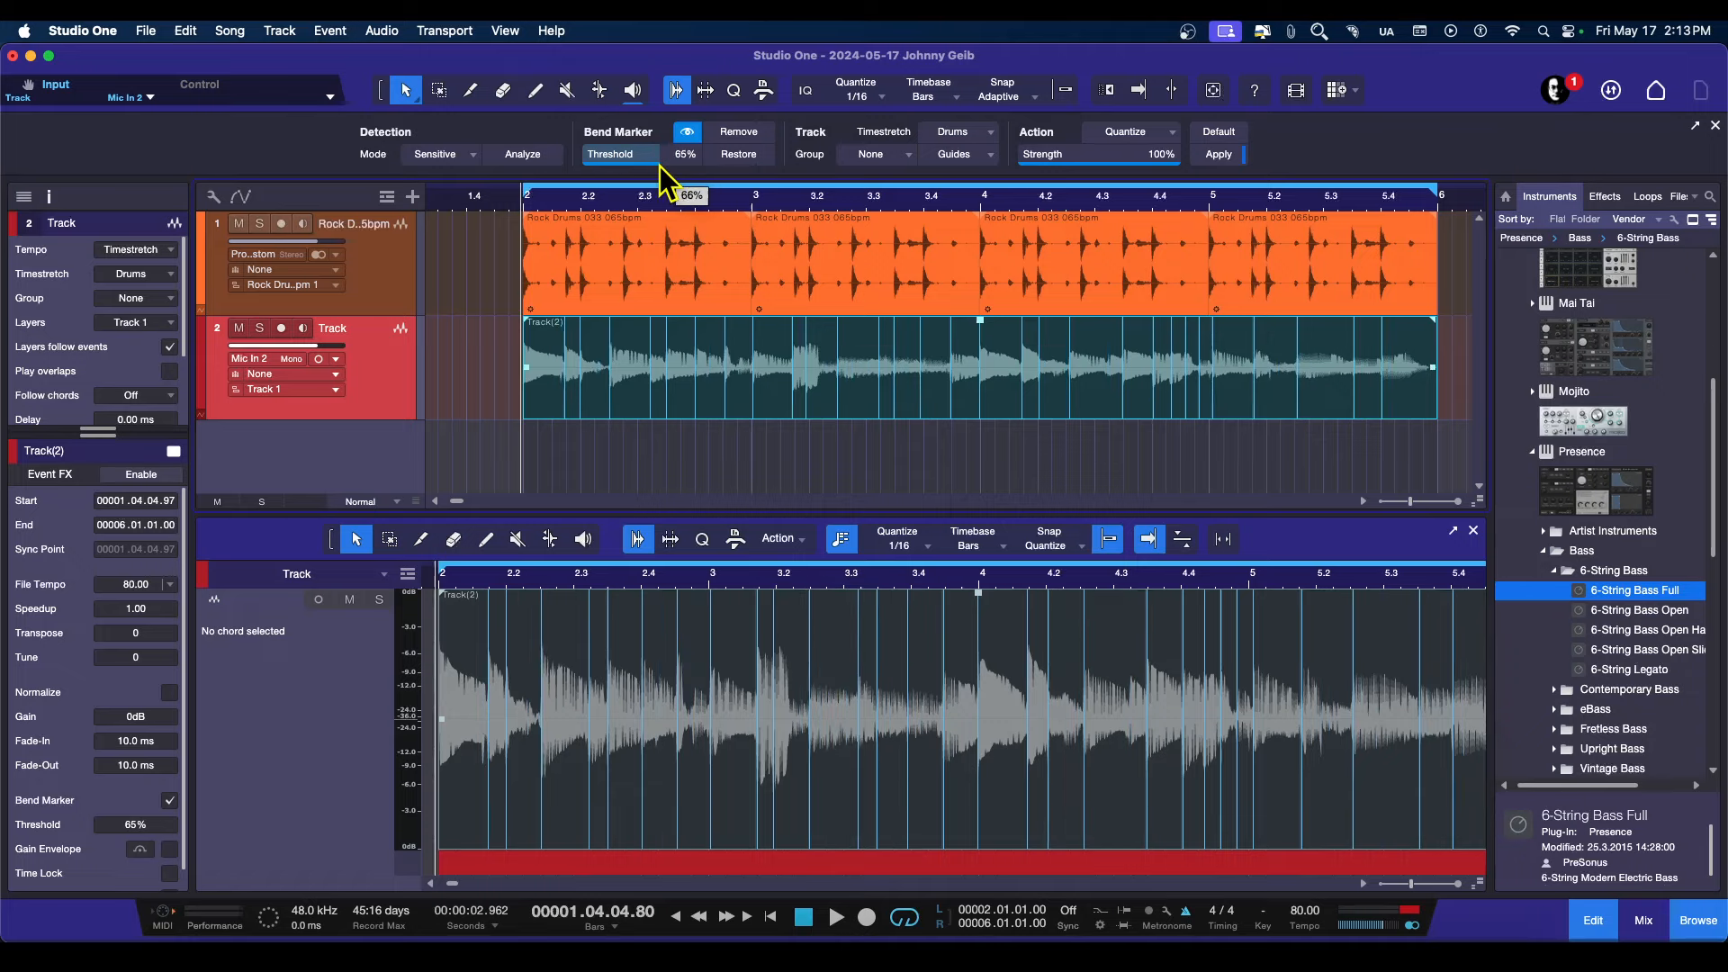
{"action": "left_click_drag", "start_coordinate": [684, 194], "coordinate": [678, 195]}
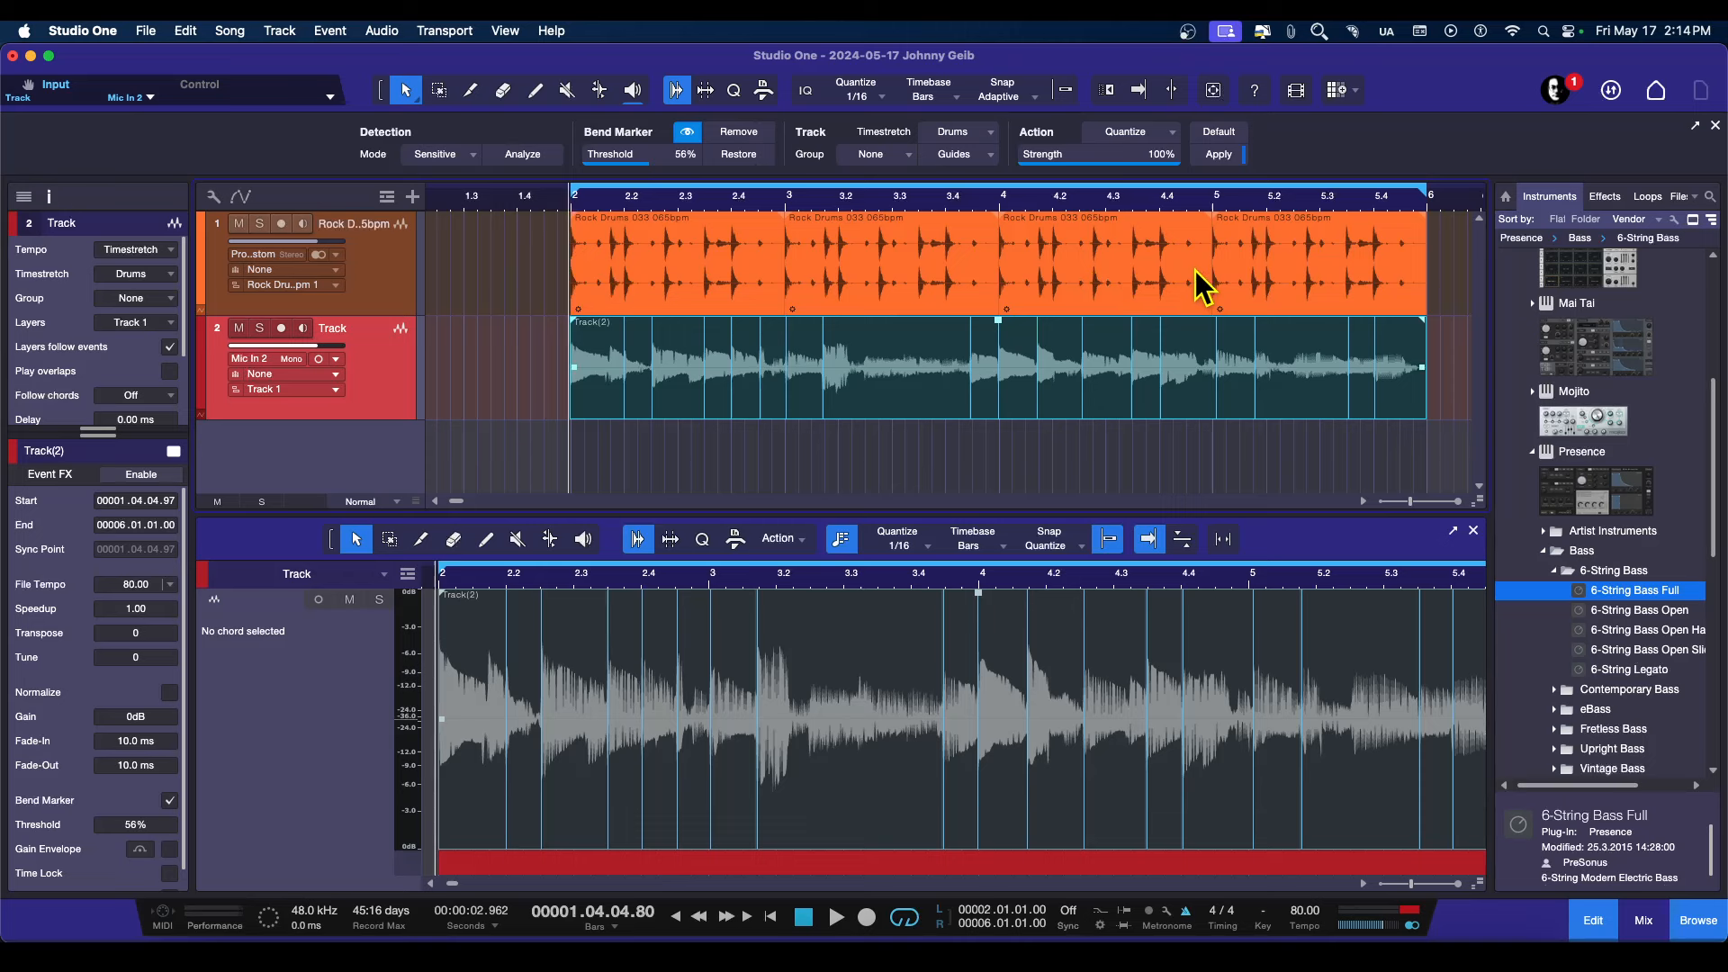
- Apply Quantize so the bass transients snap to the grid with the drum loop
{"action": "left_click", "coordinate": [1217, 155]}
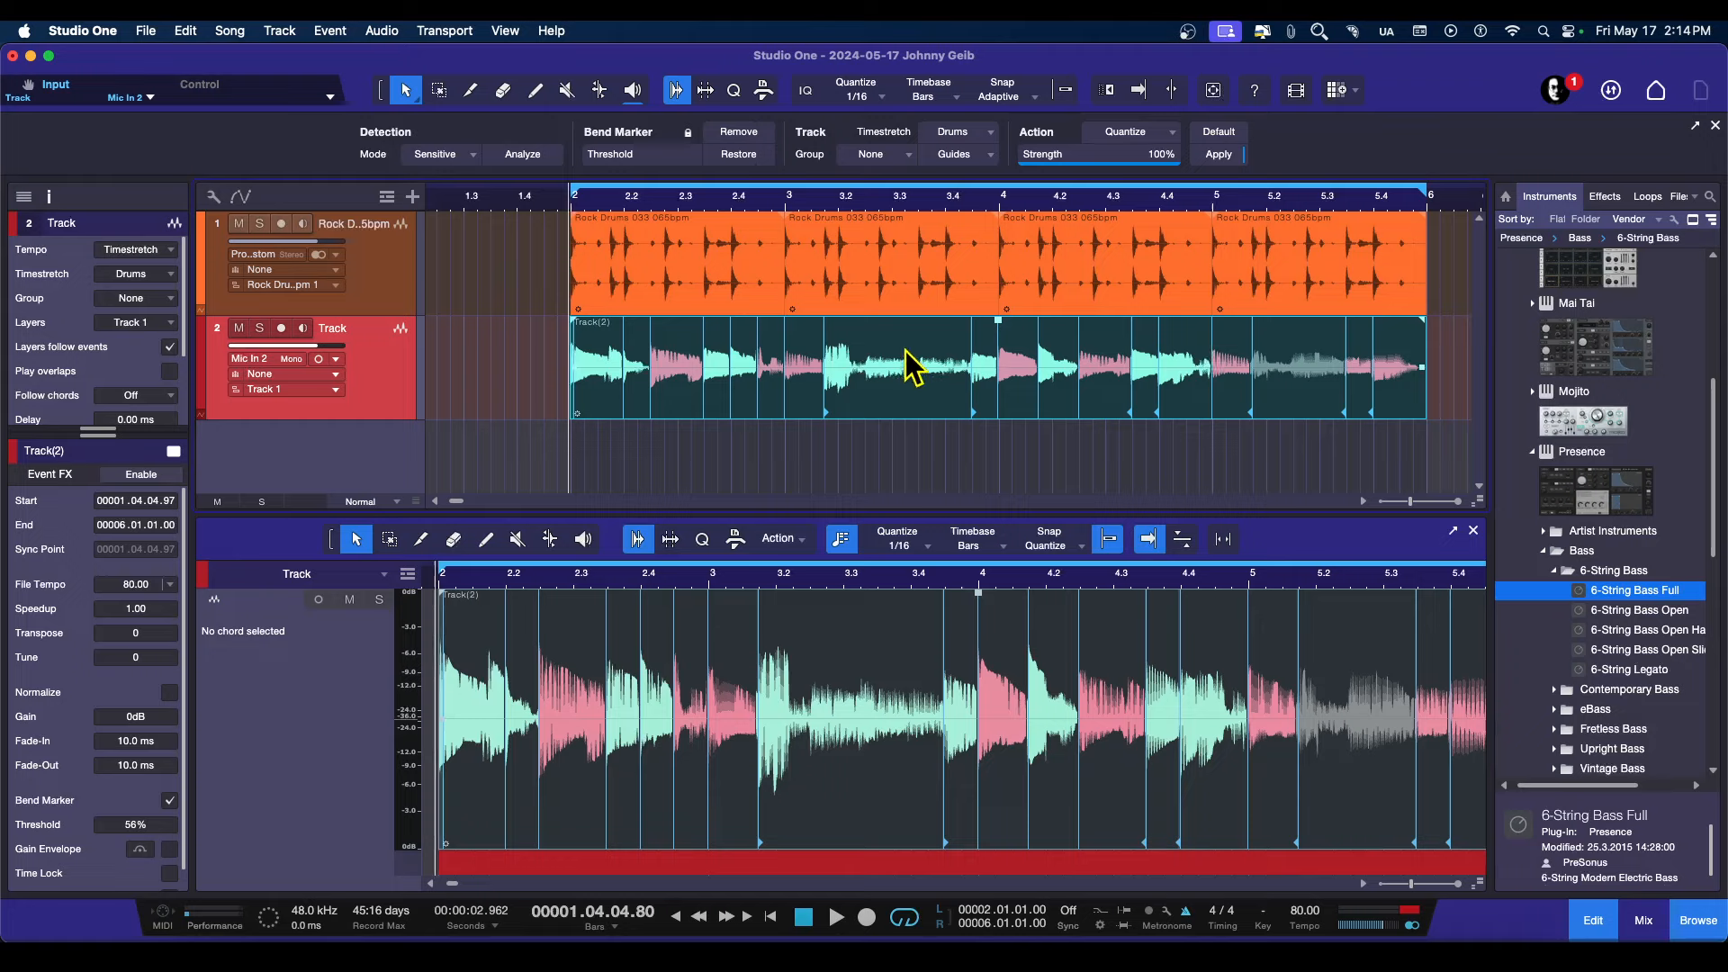
{"action": "mouse_move", "coordinate": [1383, 379]}
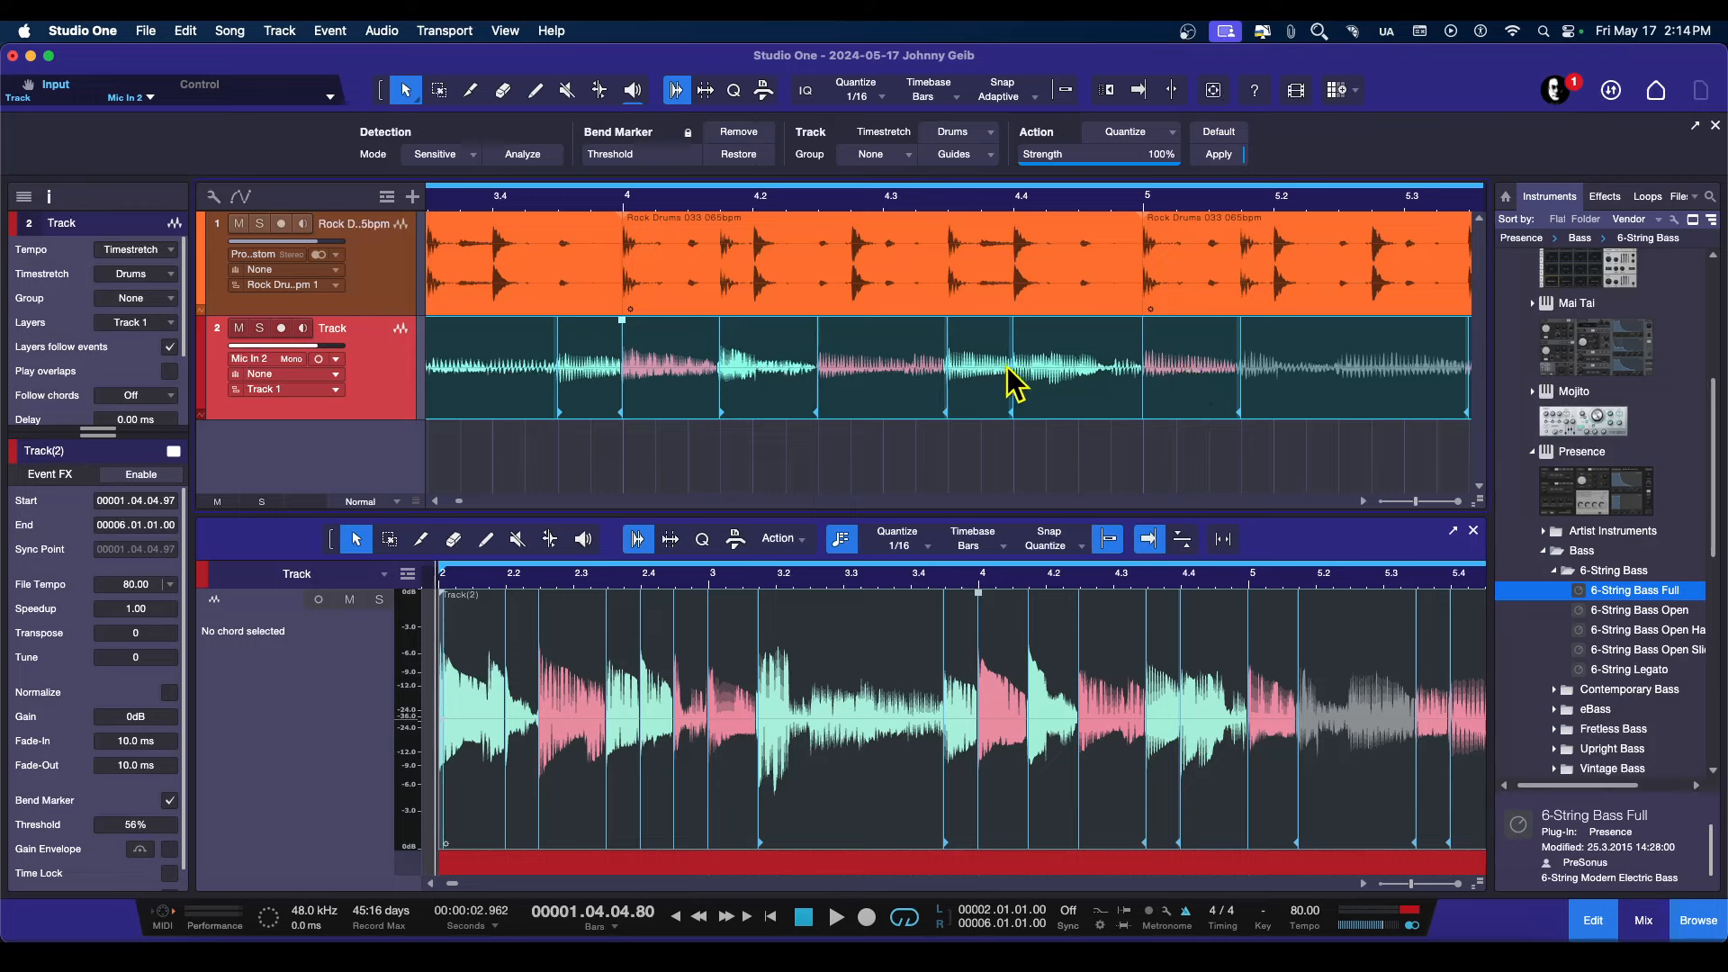
{"action": "mouse_move", "coordinate": [1022, 385]}
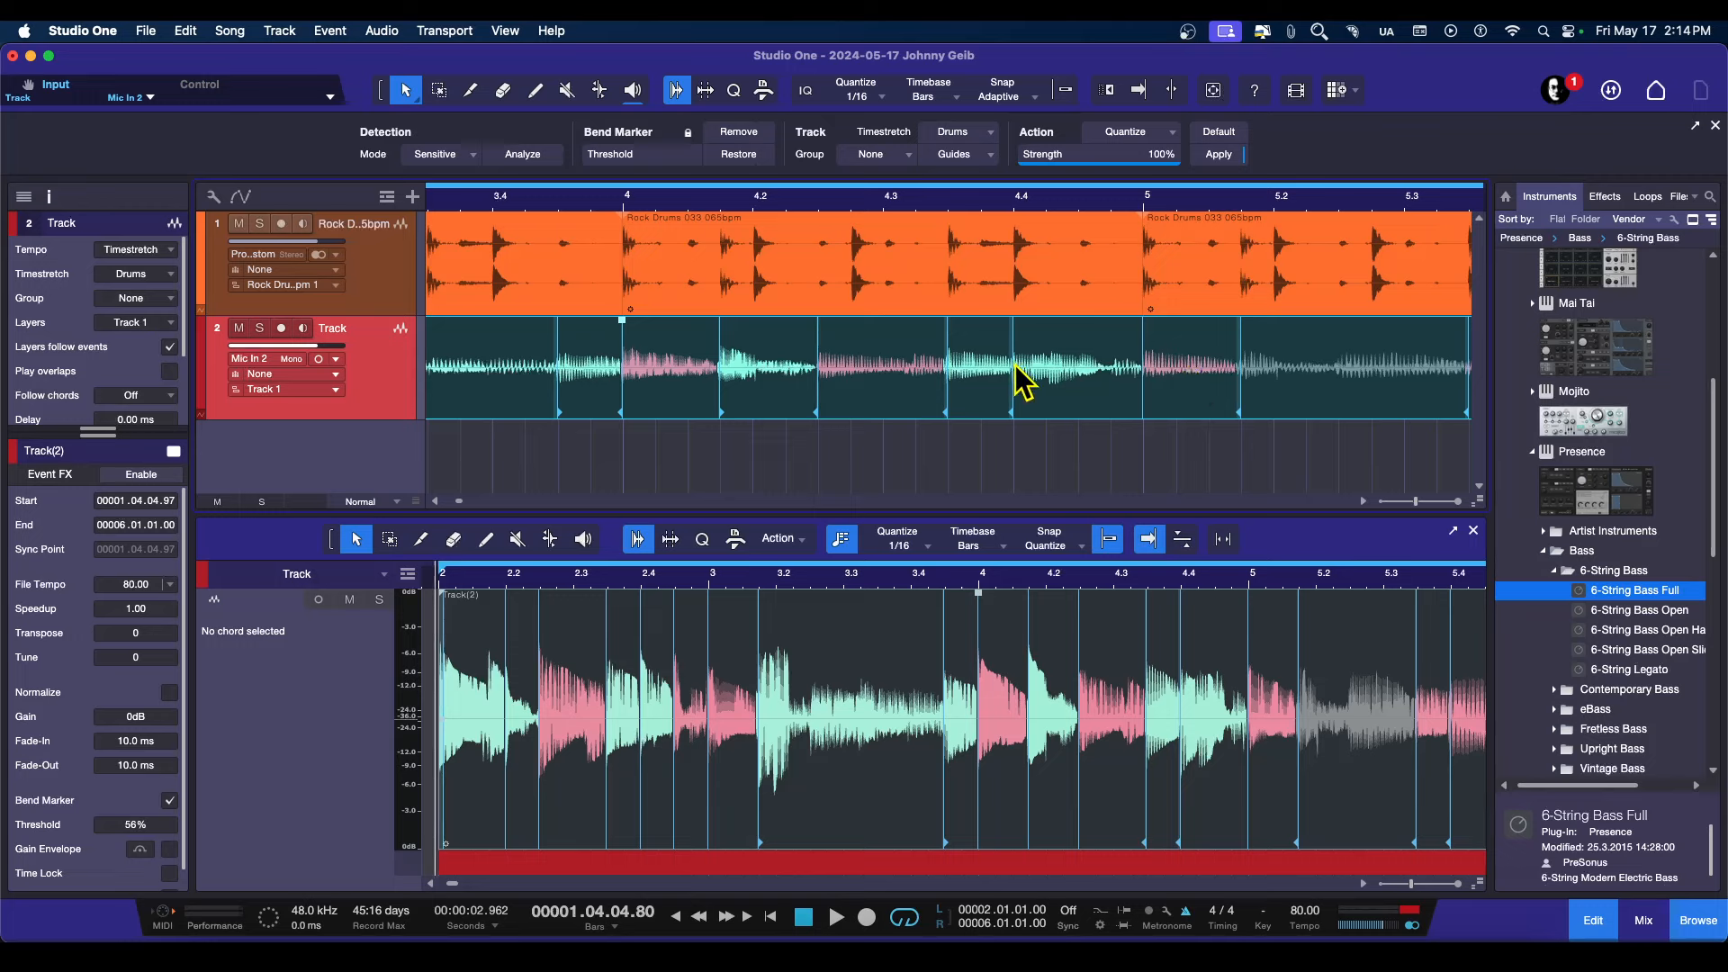
{"action": "mouse_move", "coordinate": [934, 214]}
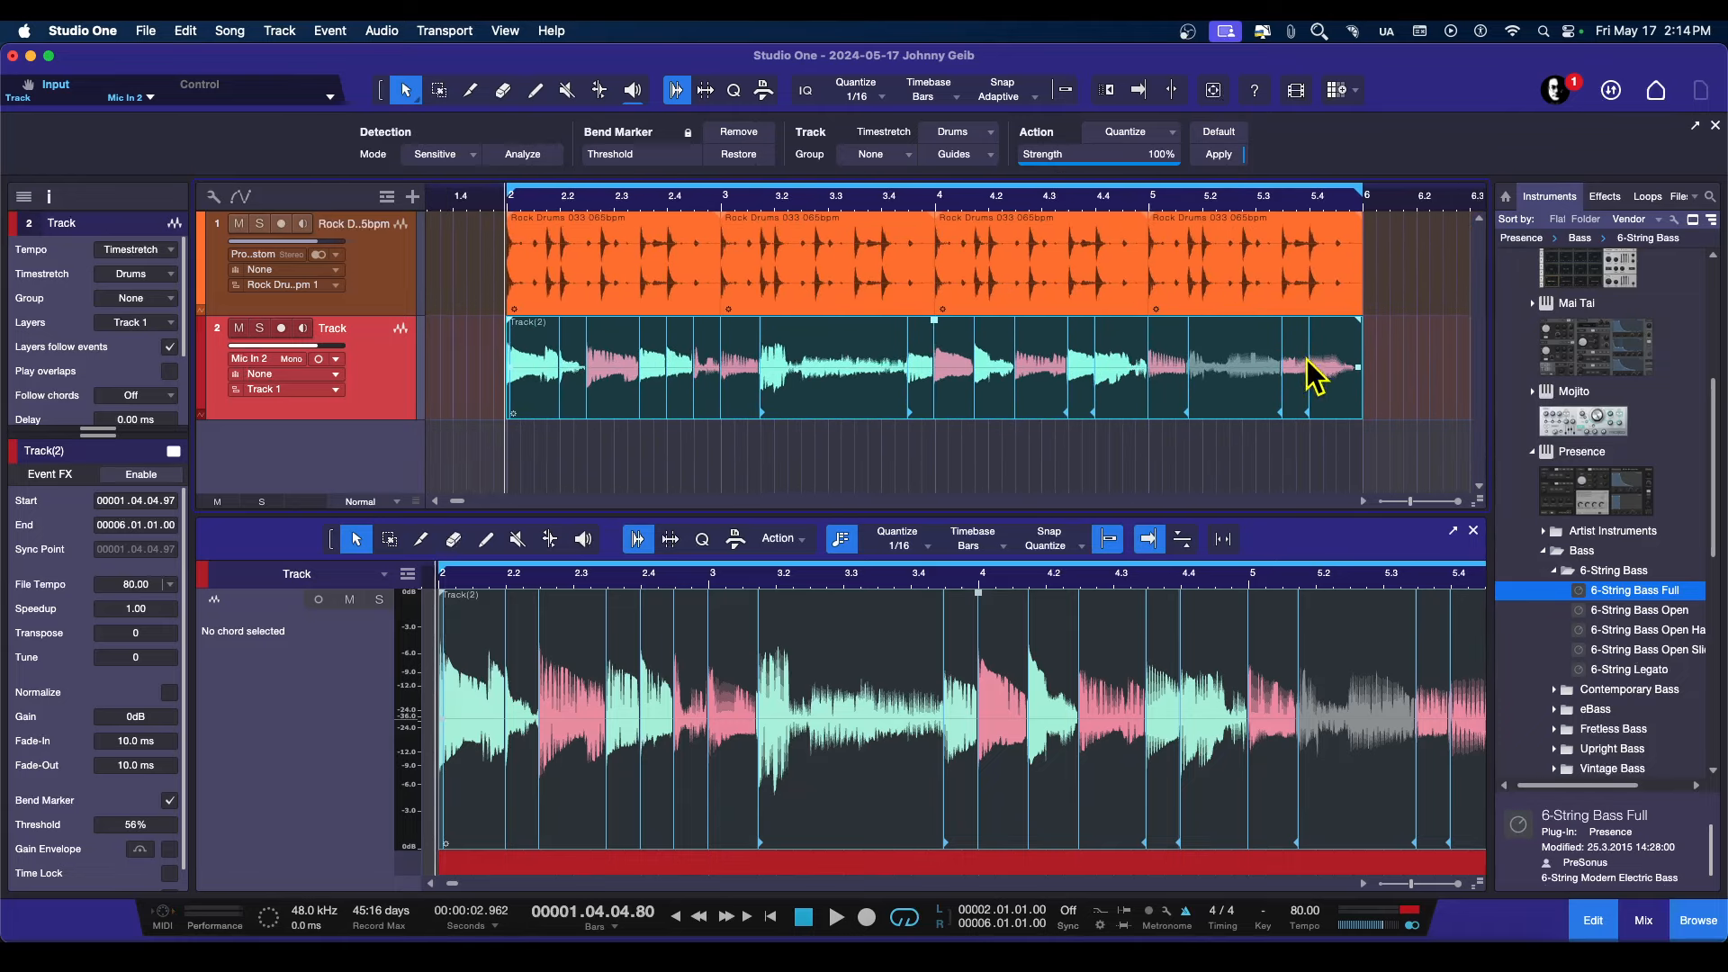
{"action": "mouse_move", "coordinate": [529, 336]}
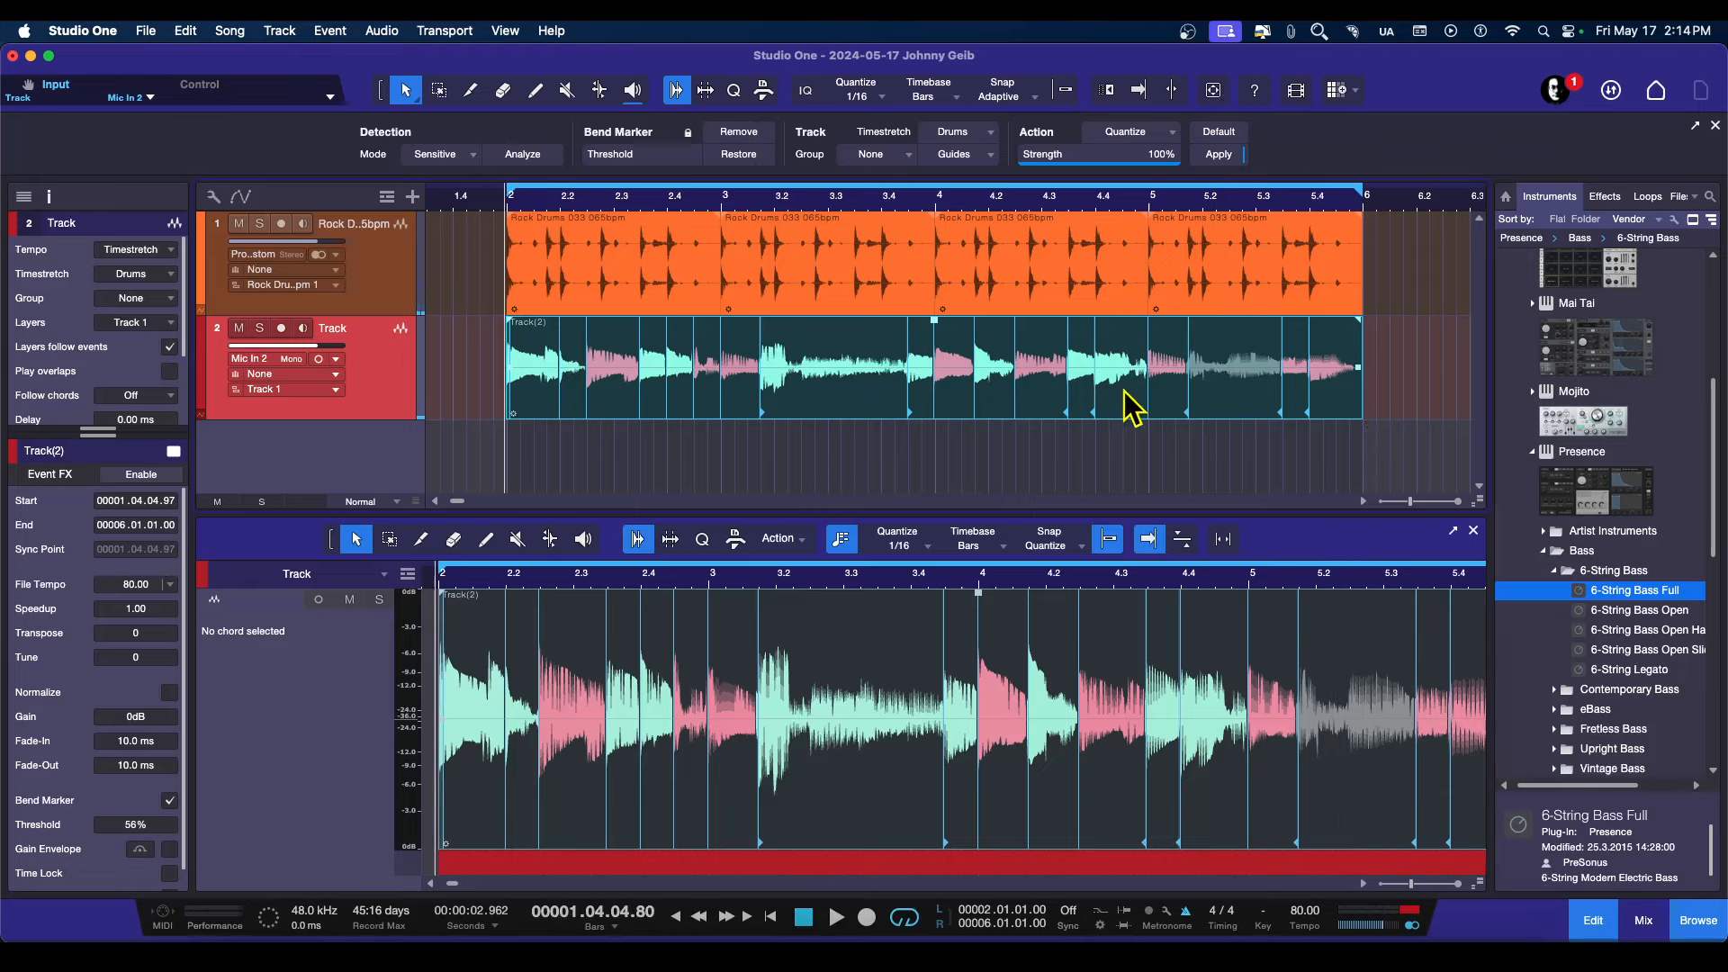
{"action": "mouse_move", "coordinate": [1121, 394]}
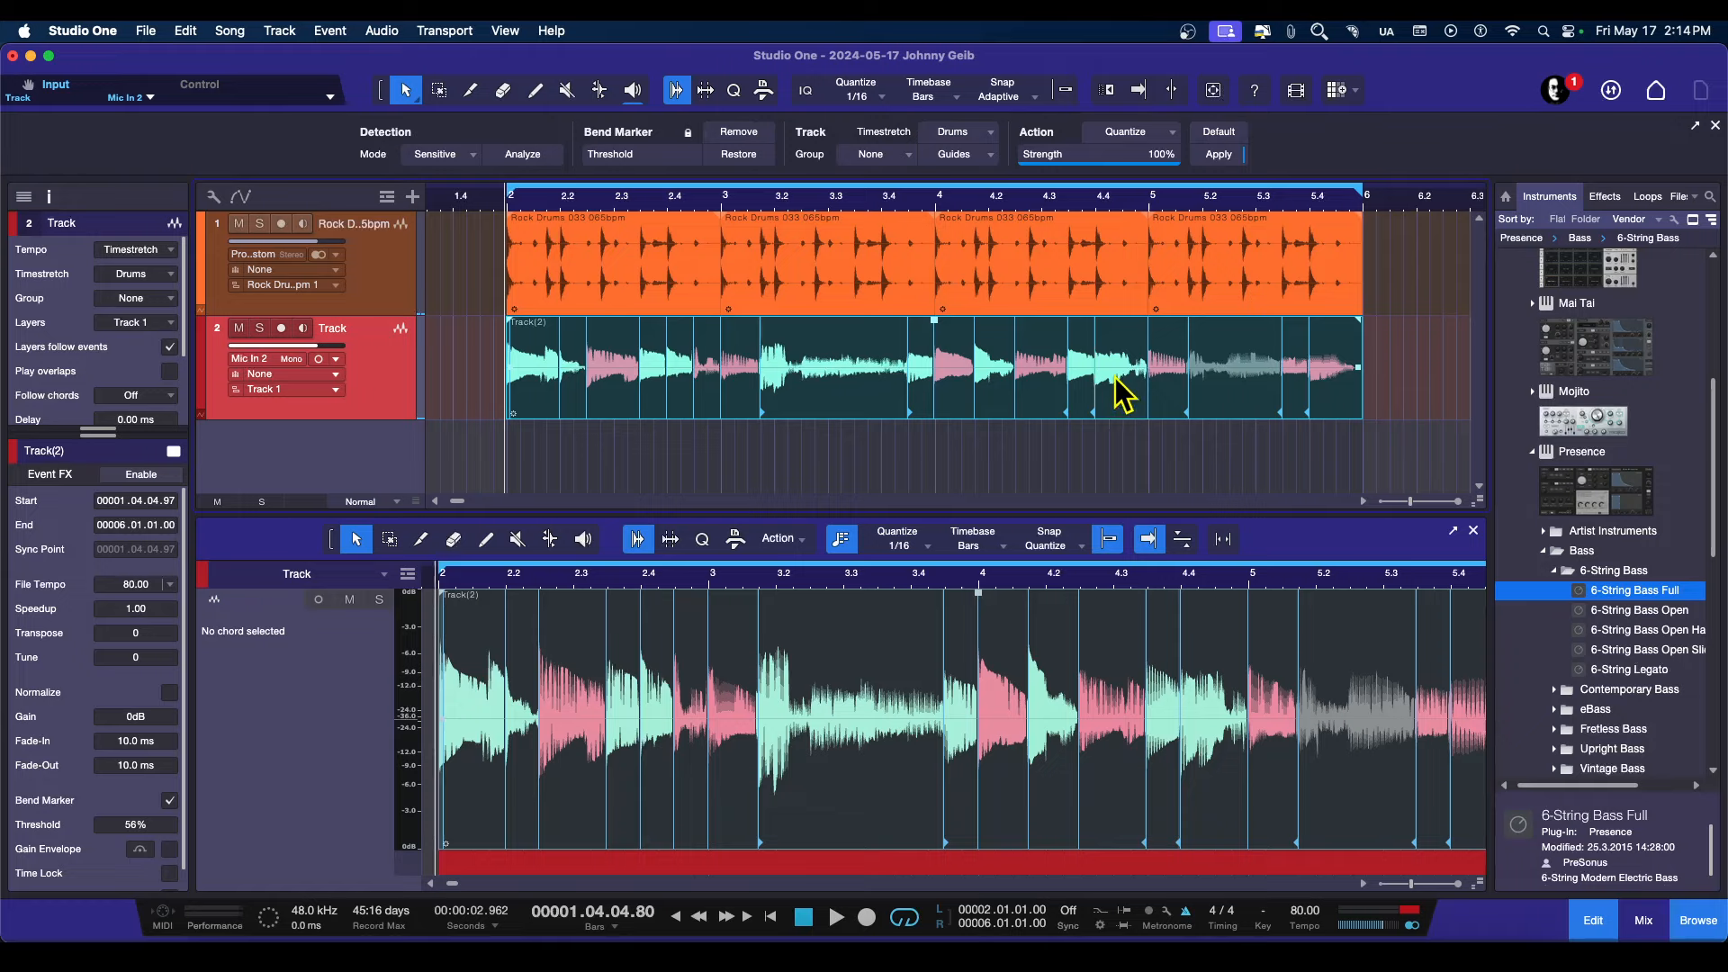
{"action": "mouse_move", "coordinate": [1314, 385]}
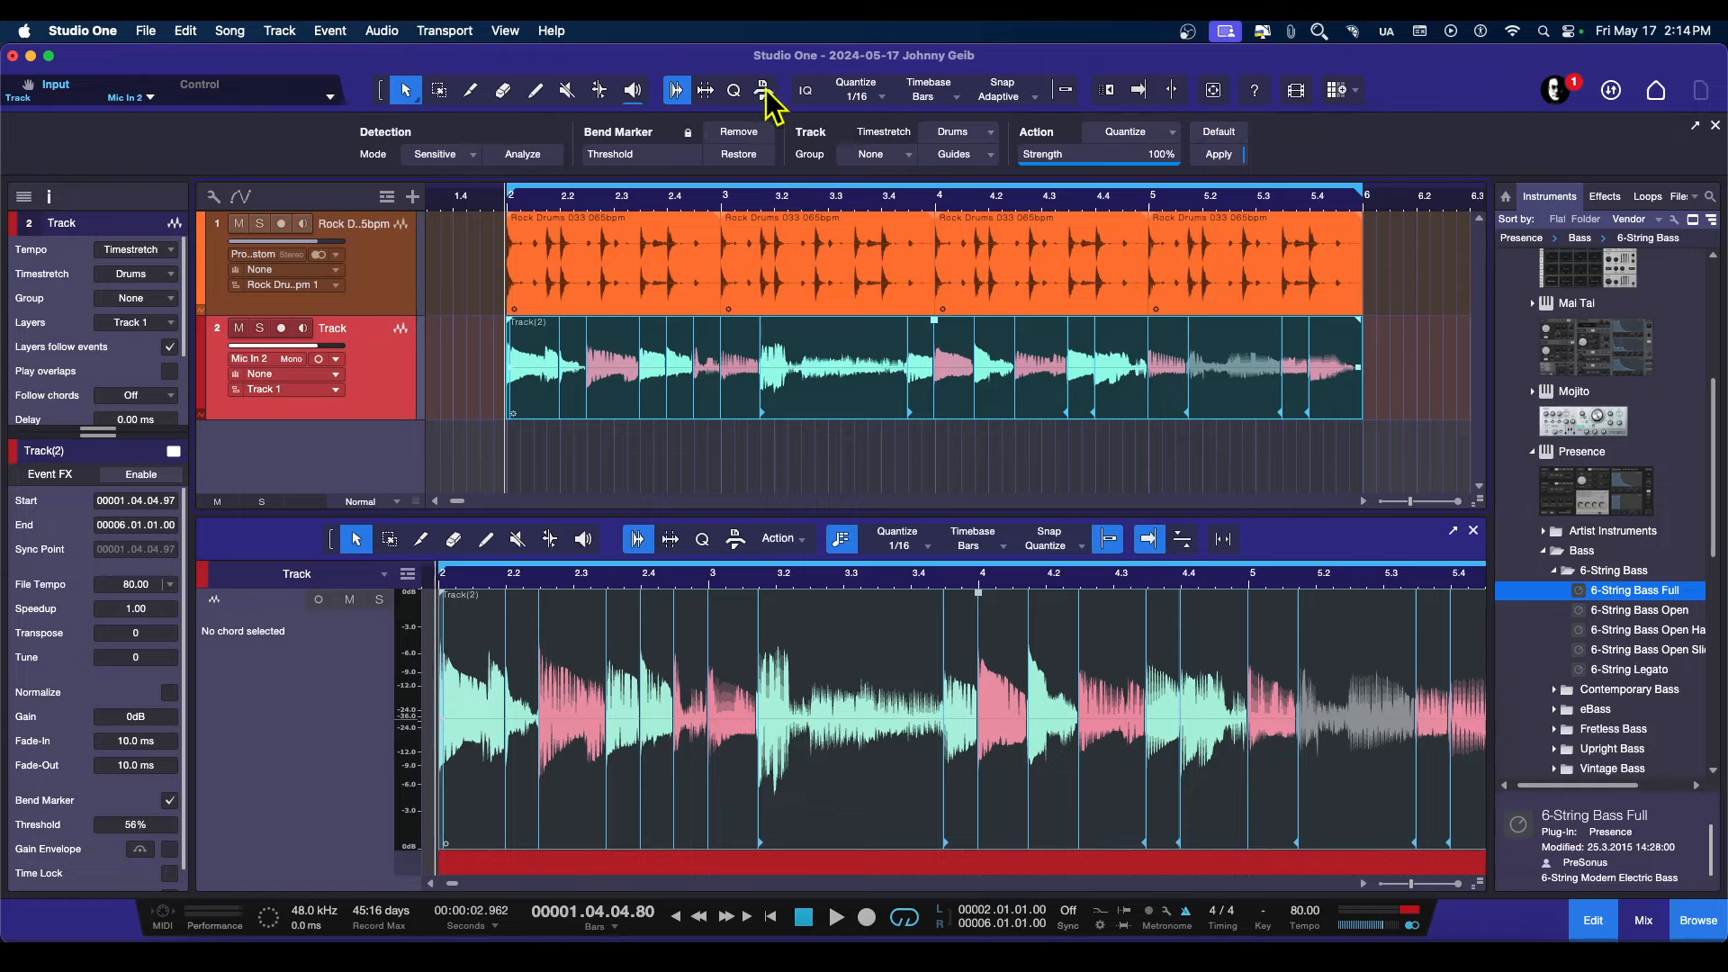
{"action": "mouse_move", "coordinate": [358, 154]}
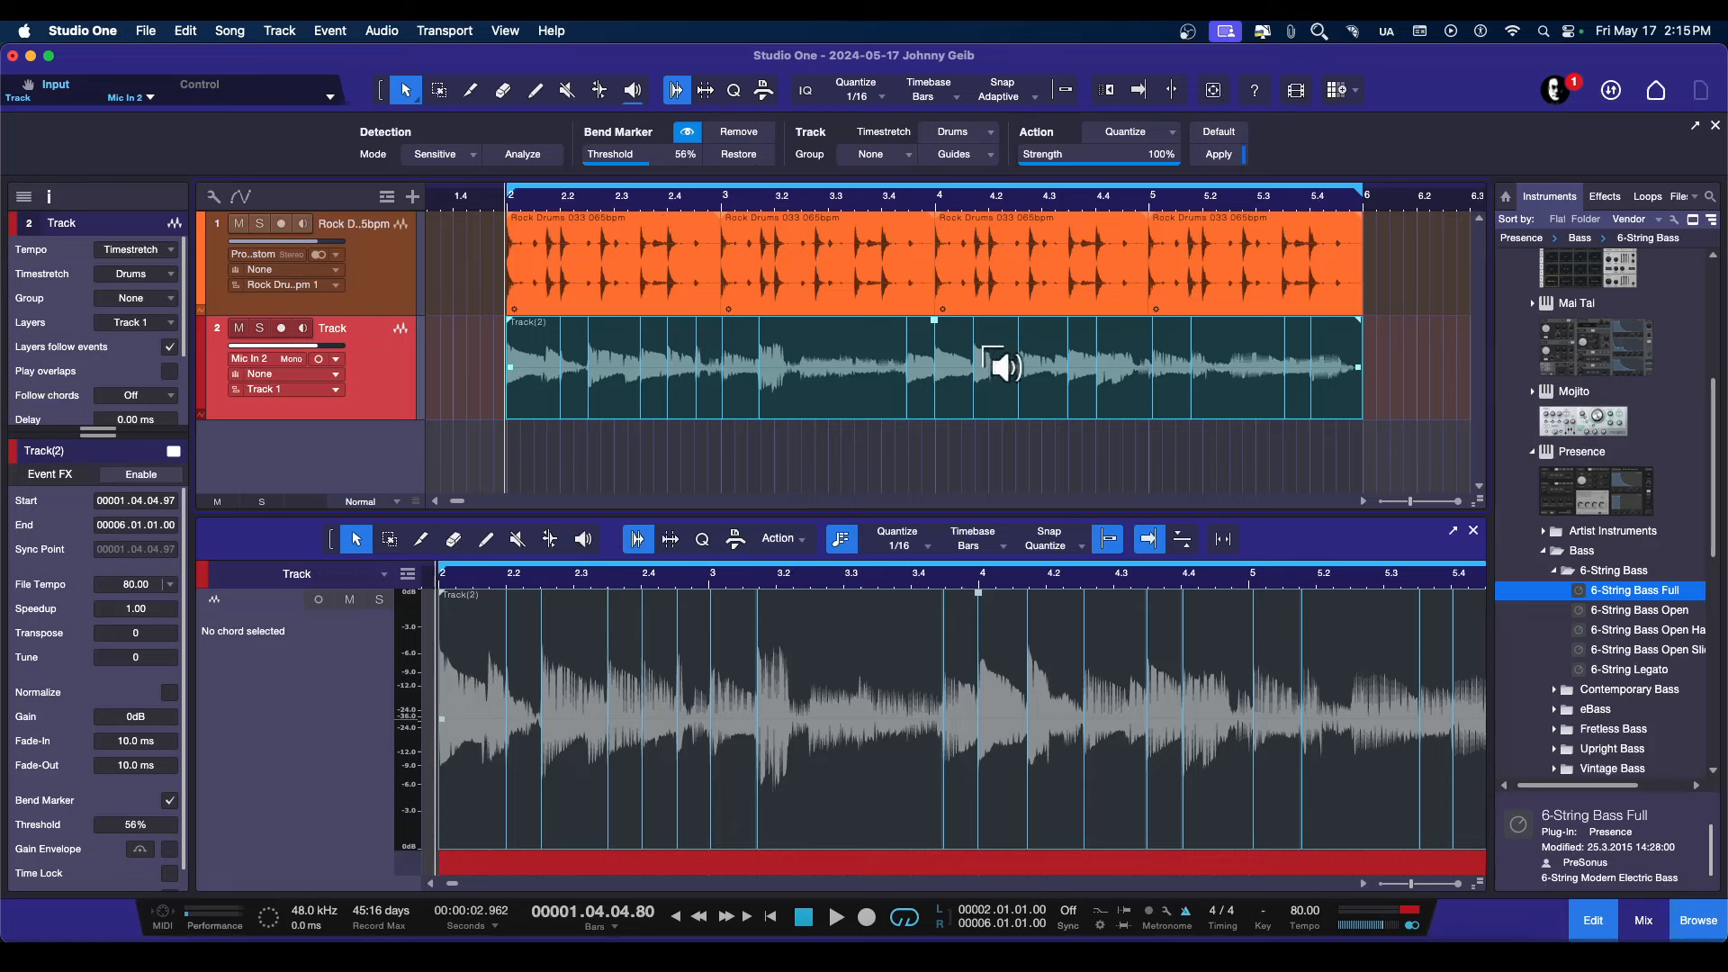
- Remove all bend markers so the bass event returns to its original unstretched audio
{"action": "left_click", "coordinate": [684, 154]}
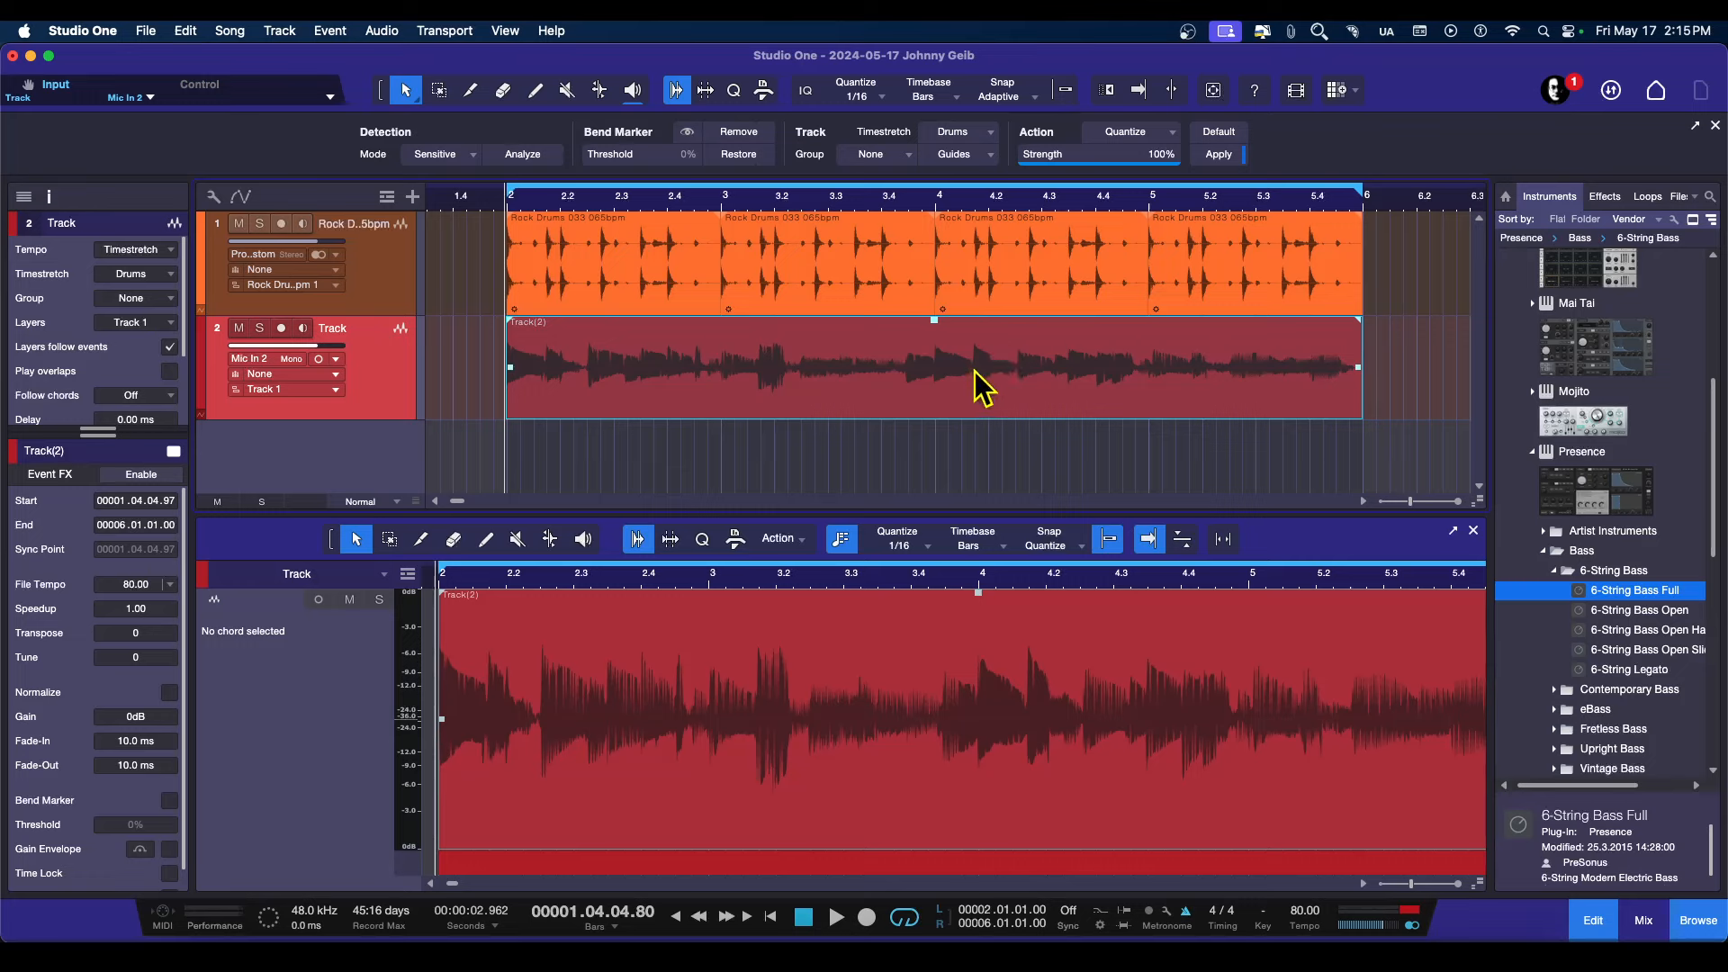
{"action": "mouse_move", "coordinate": [763, 119]}
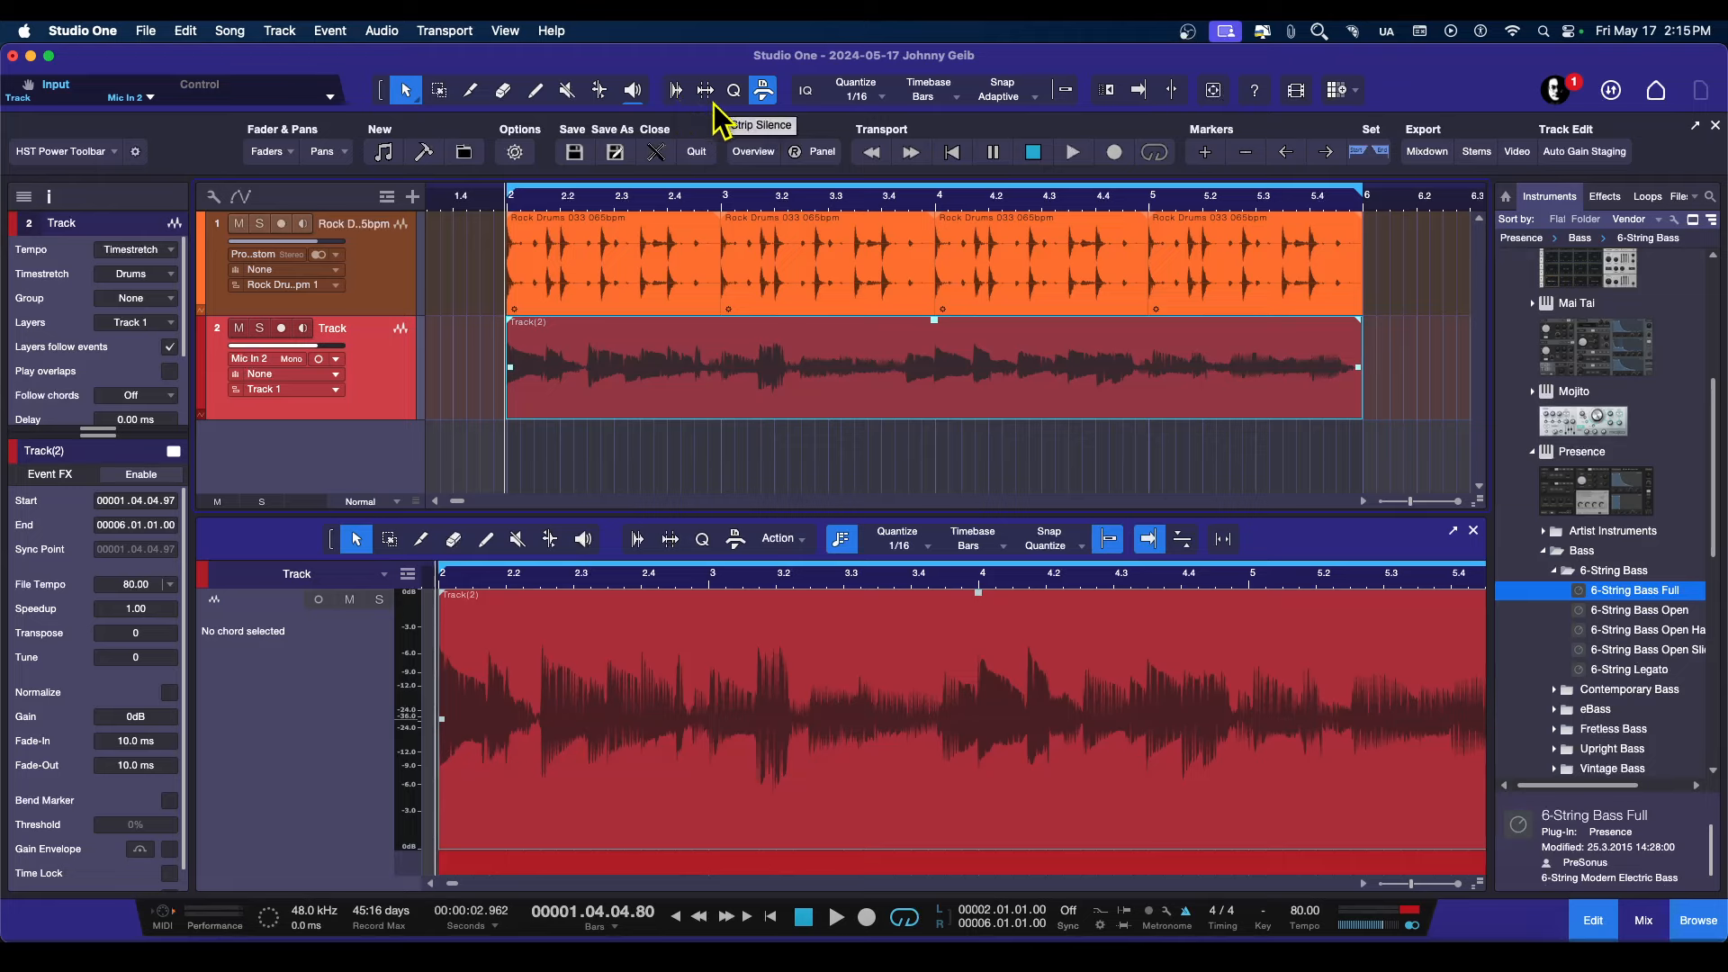
{"action": "mouse_move", "coordinate": [893, 375]}
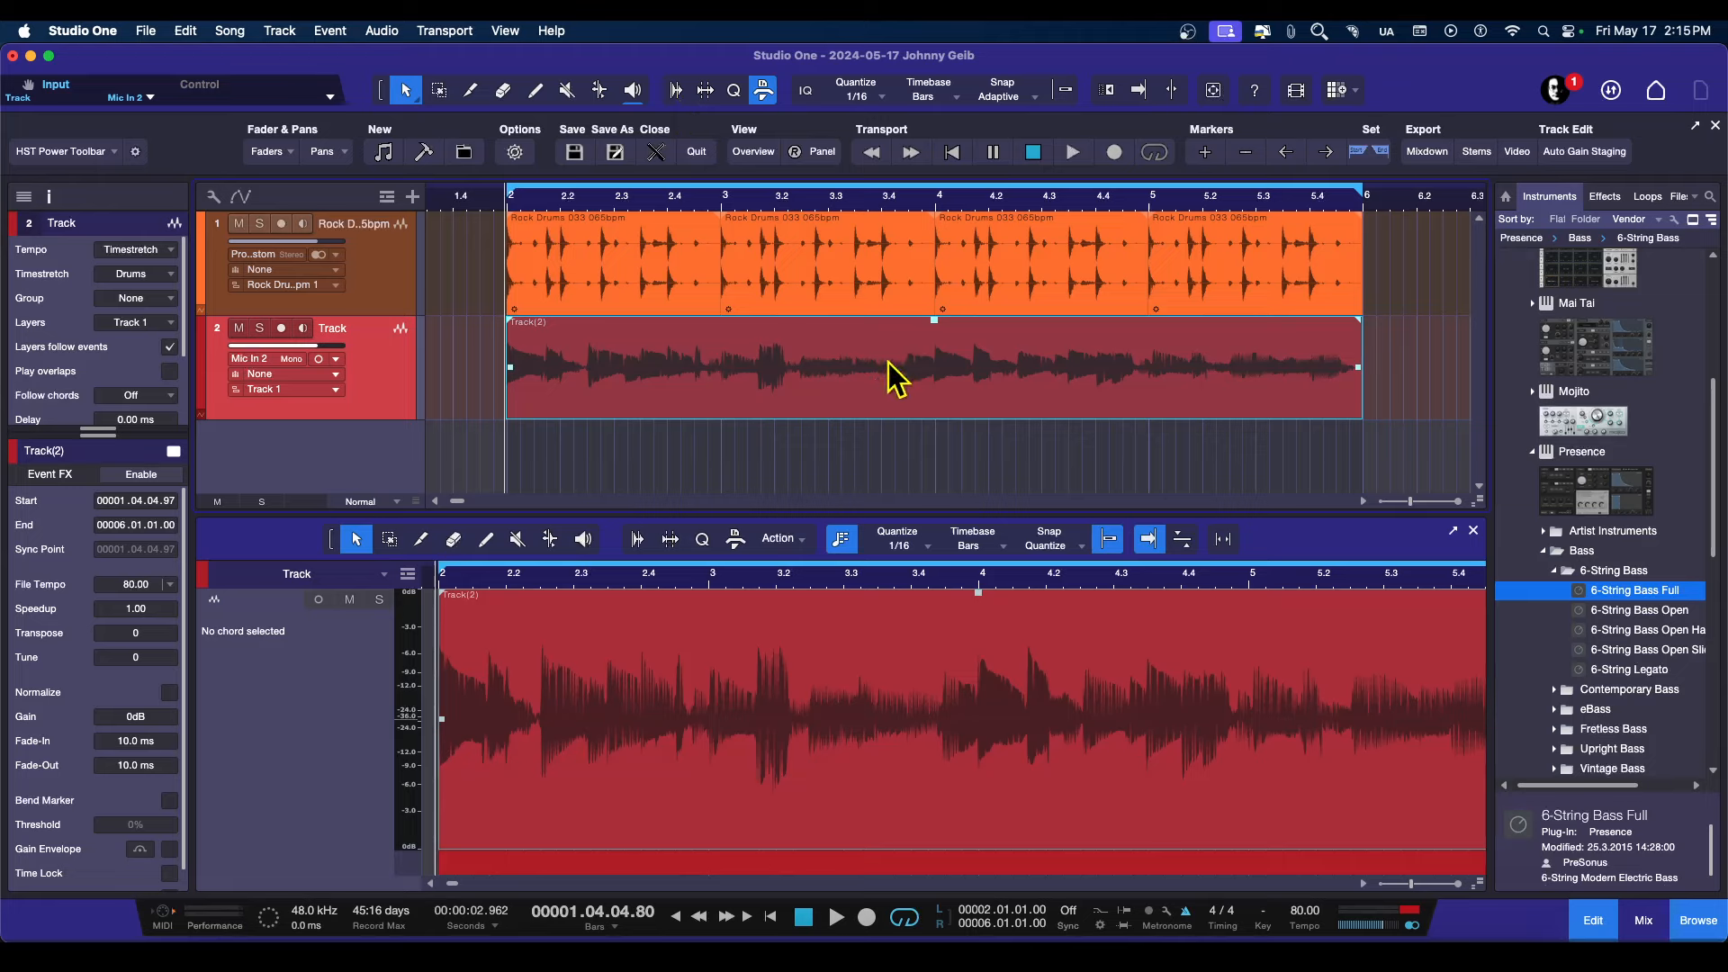
{"action": "mouse_move", "coordinate": [72, 259]}
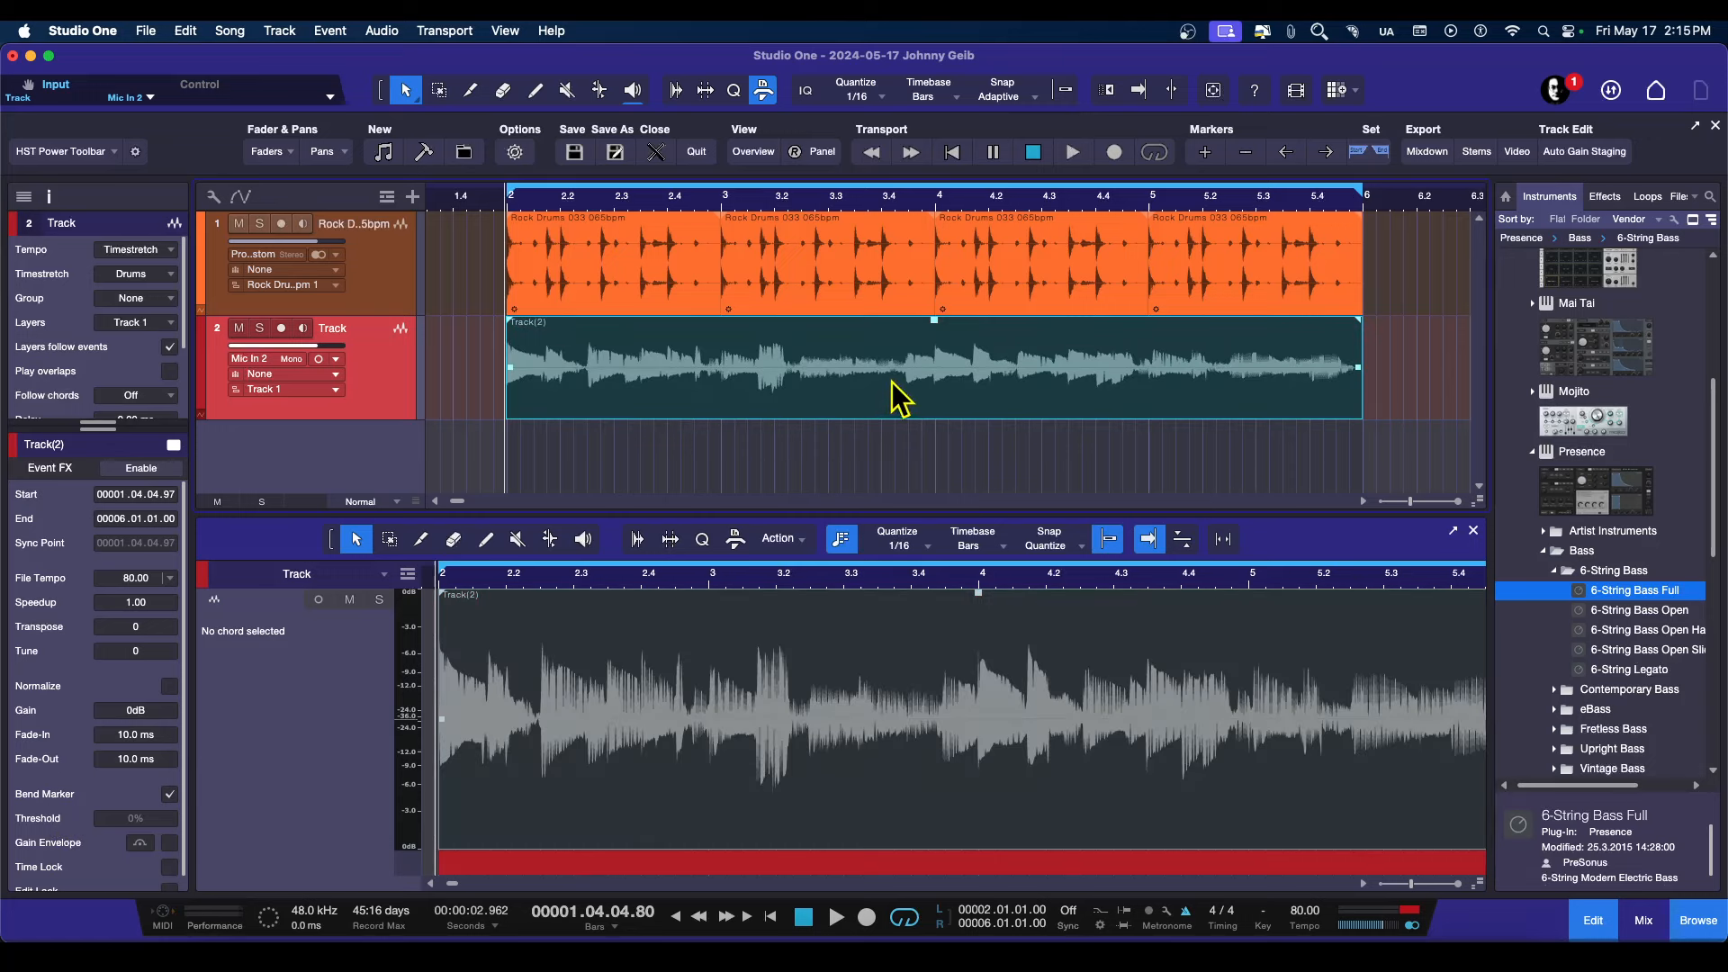
{"action": "mouse_move", "coordinate": [980, 414]}
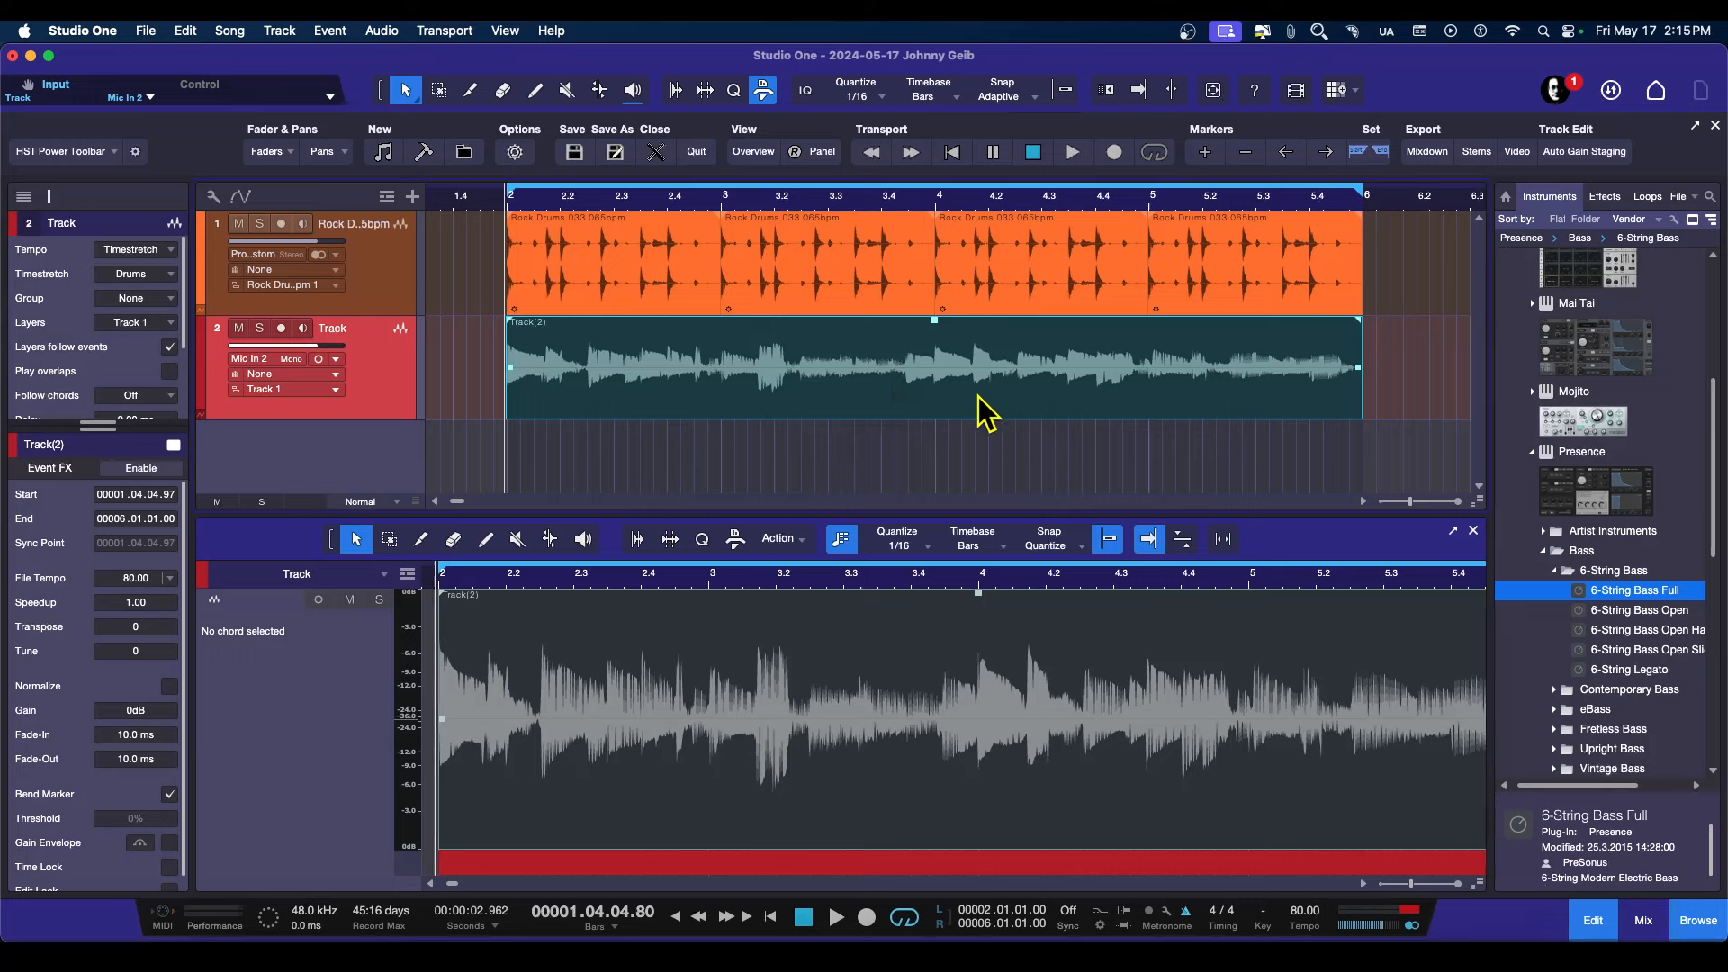
{"action": "mouse_move", "coordinate": [623, 138]}
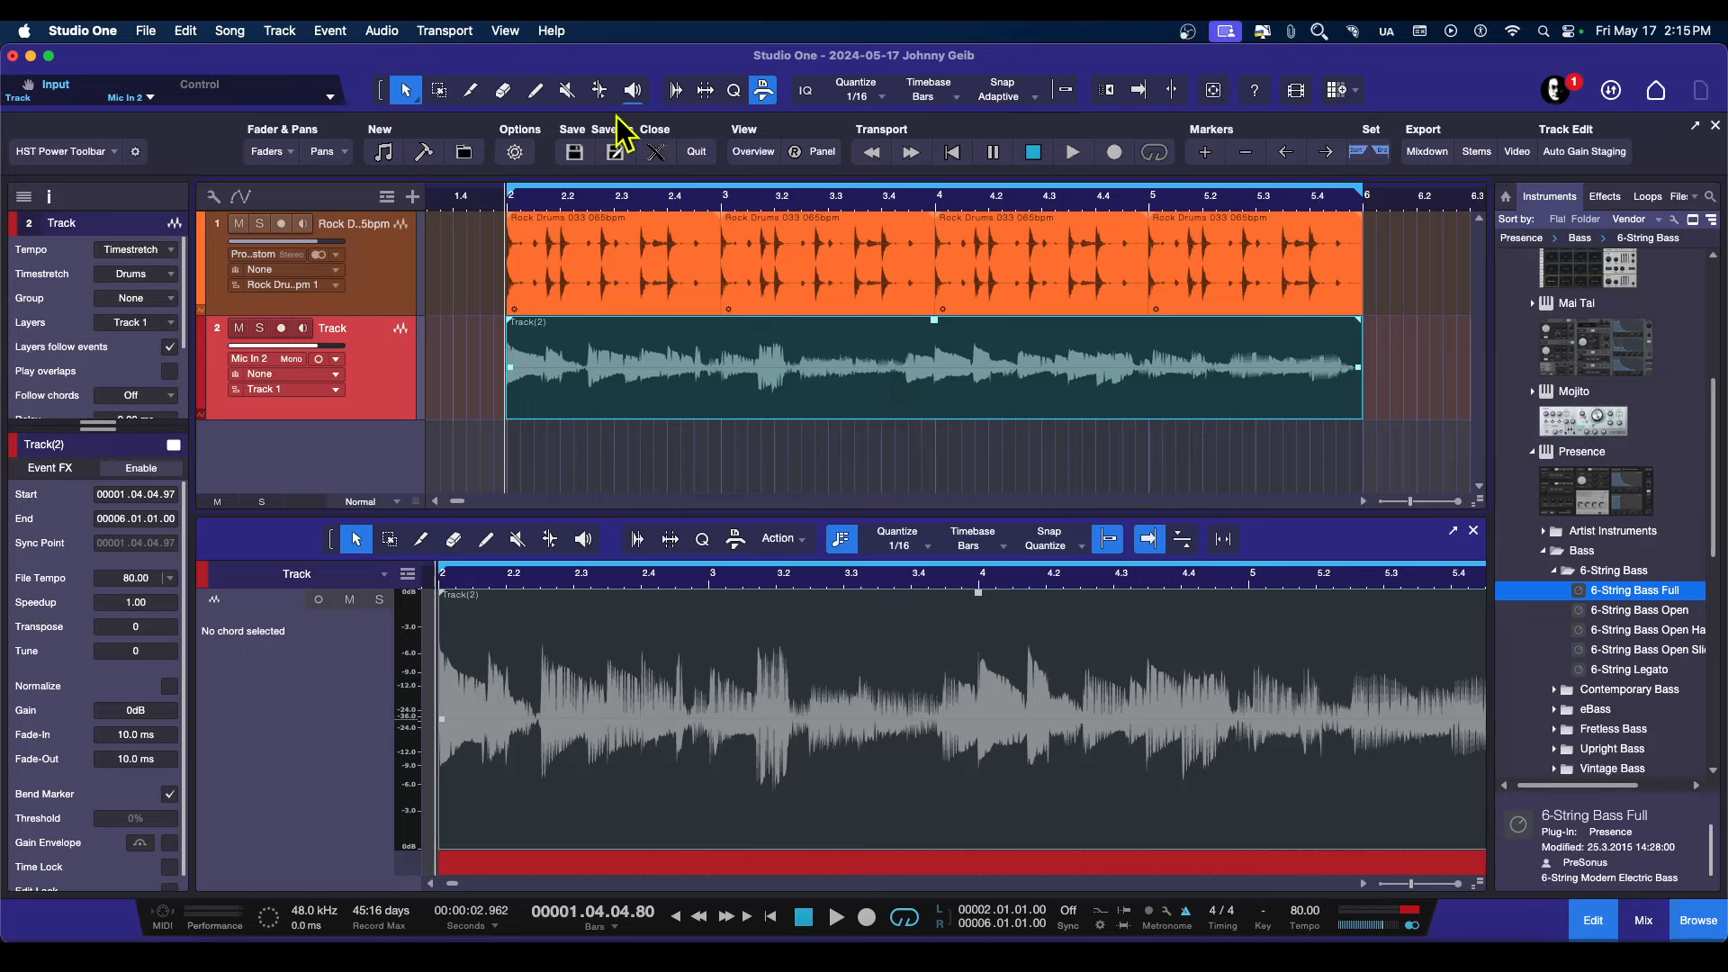
{"action": "mouse_move", "coordinate": [598, 90]}
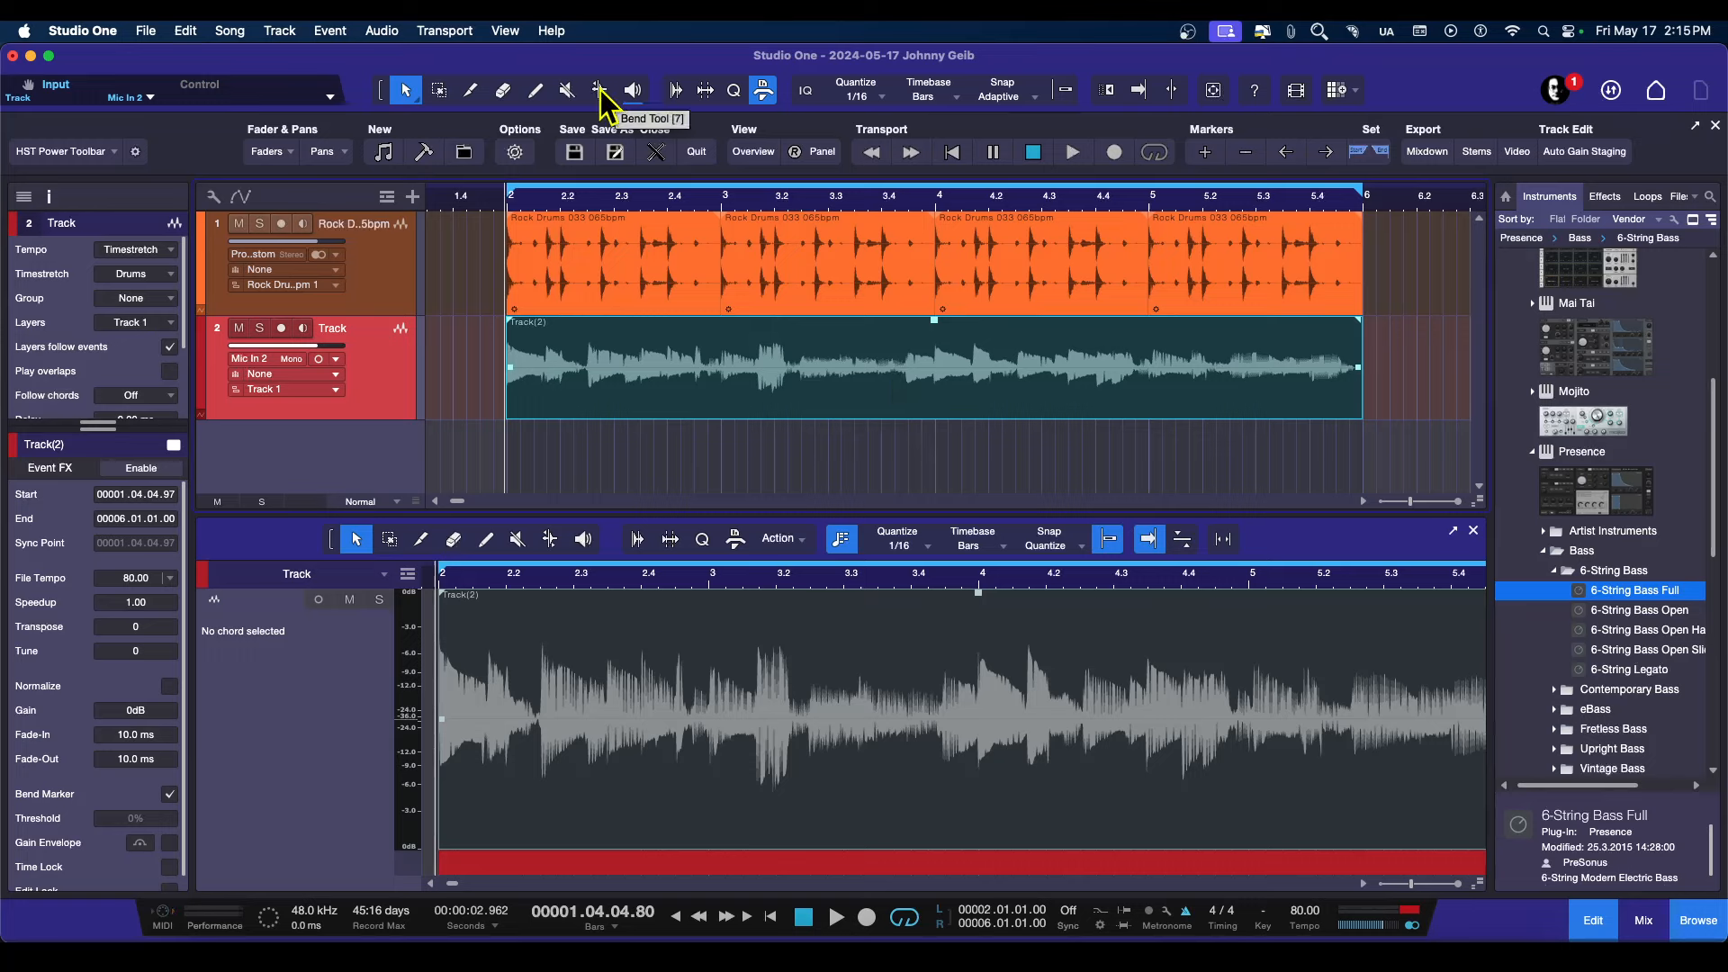
- Switch to the Bend Tool with grid snapping off for hand-placed bend markers
{"action": "left_click", "coordinate": [596, 90]}
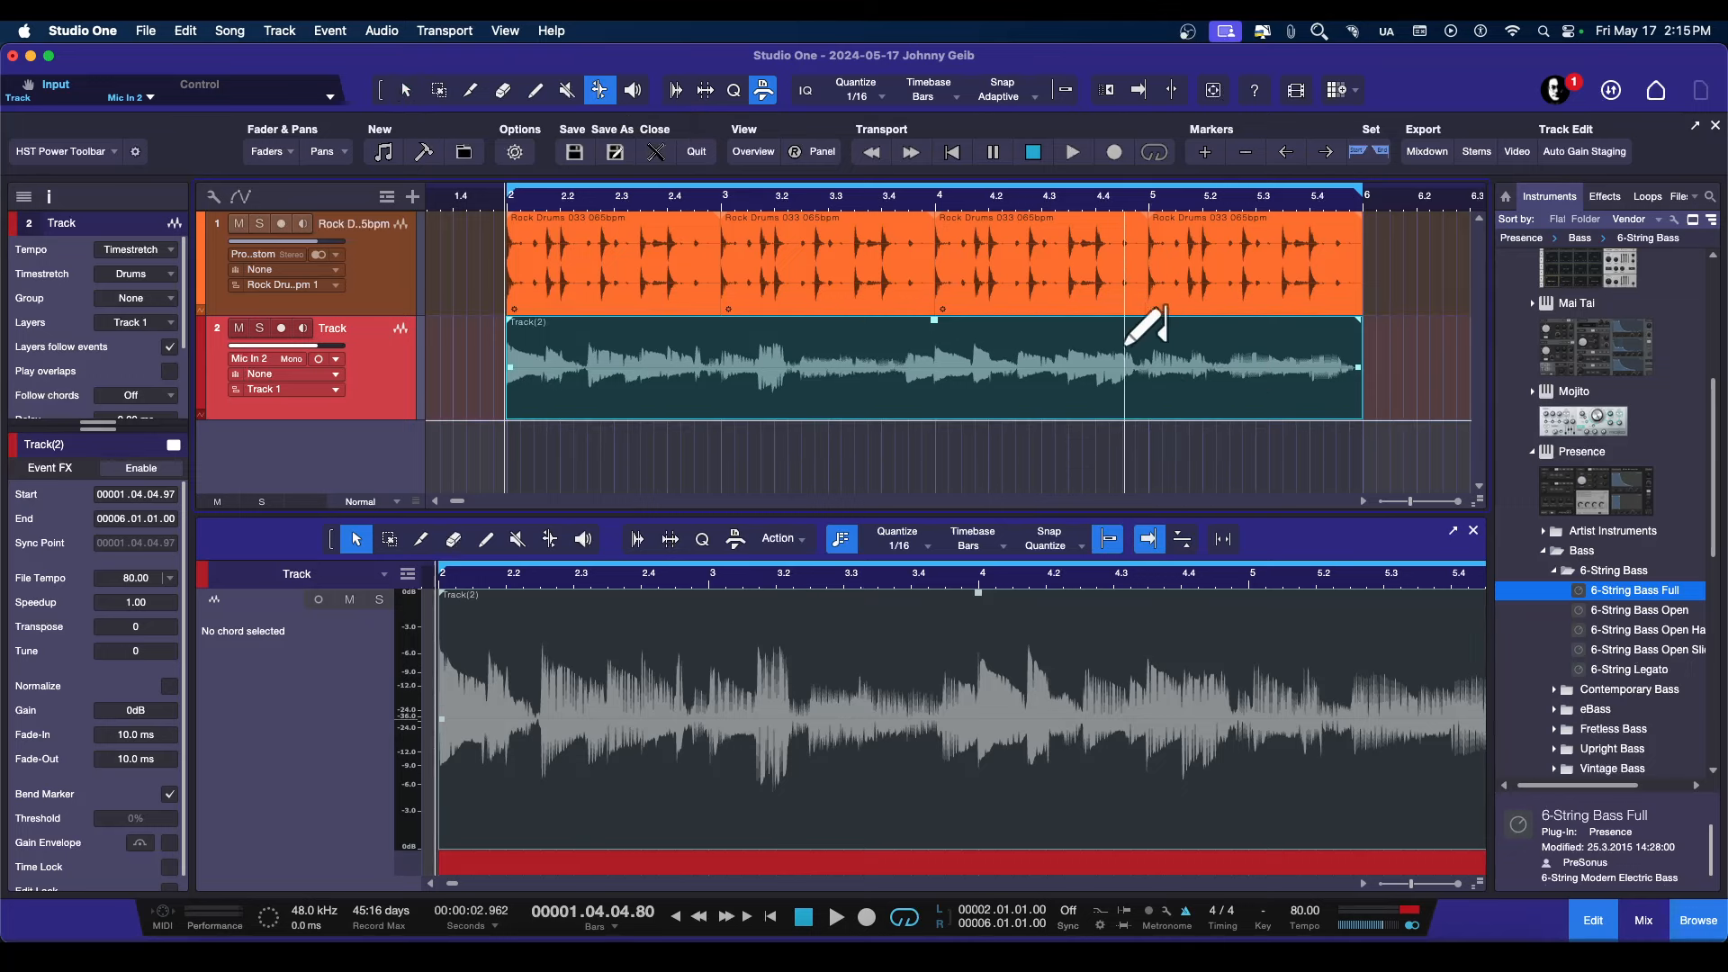
{"action": "mouse_move", "coordinate": [1068, 105]}
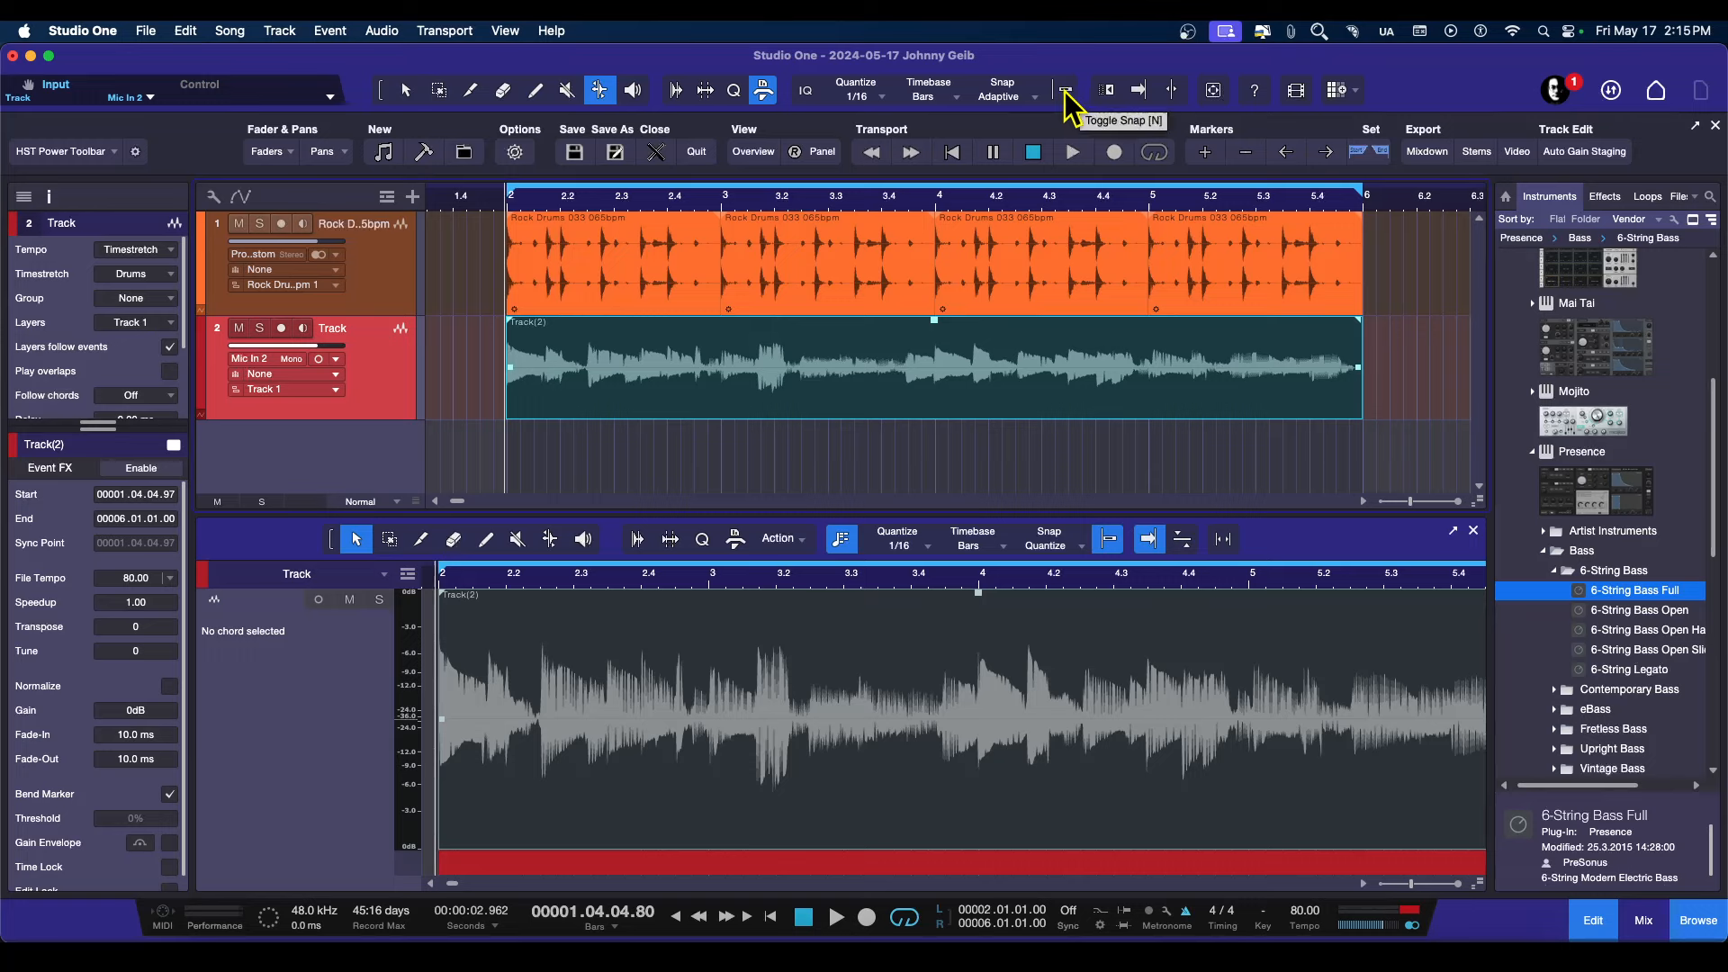
{"action": "left_click", "coordinate": [1060, 90]}
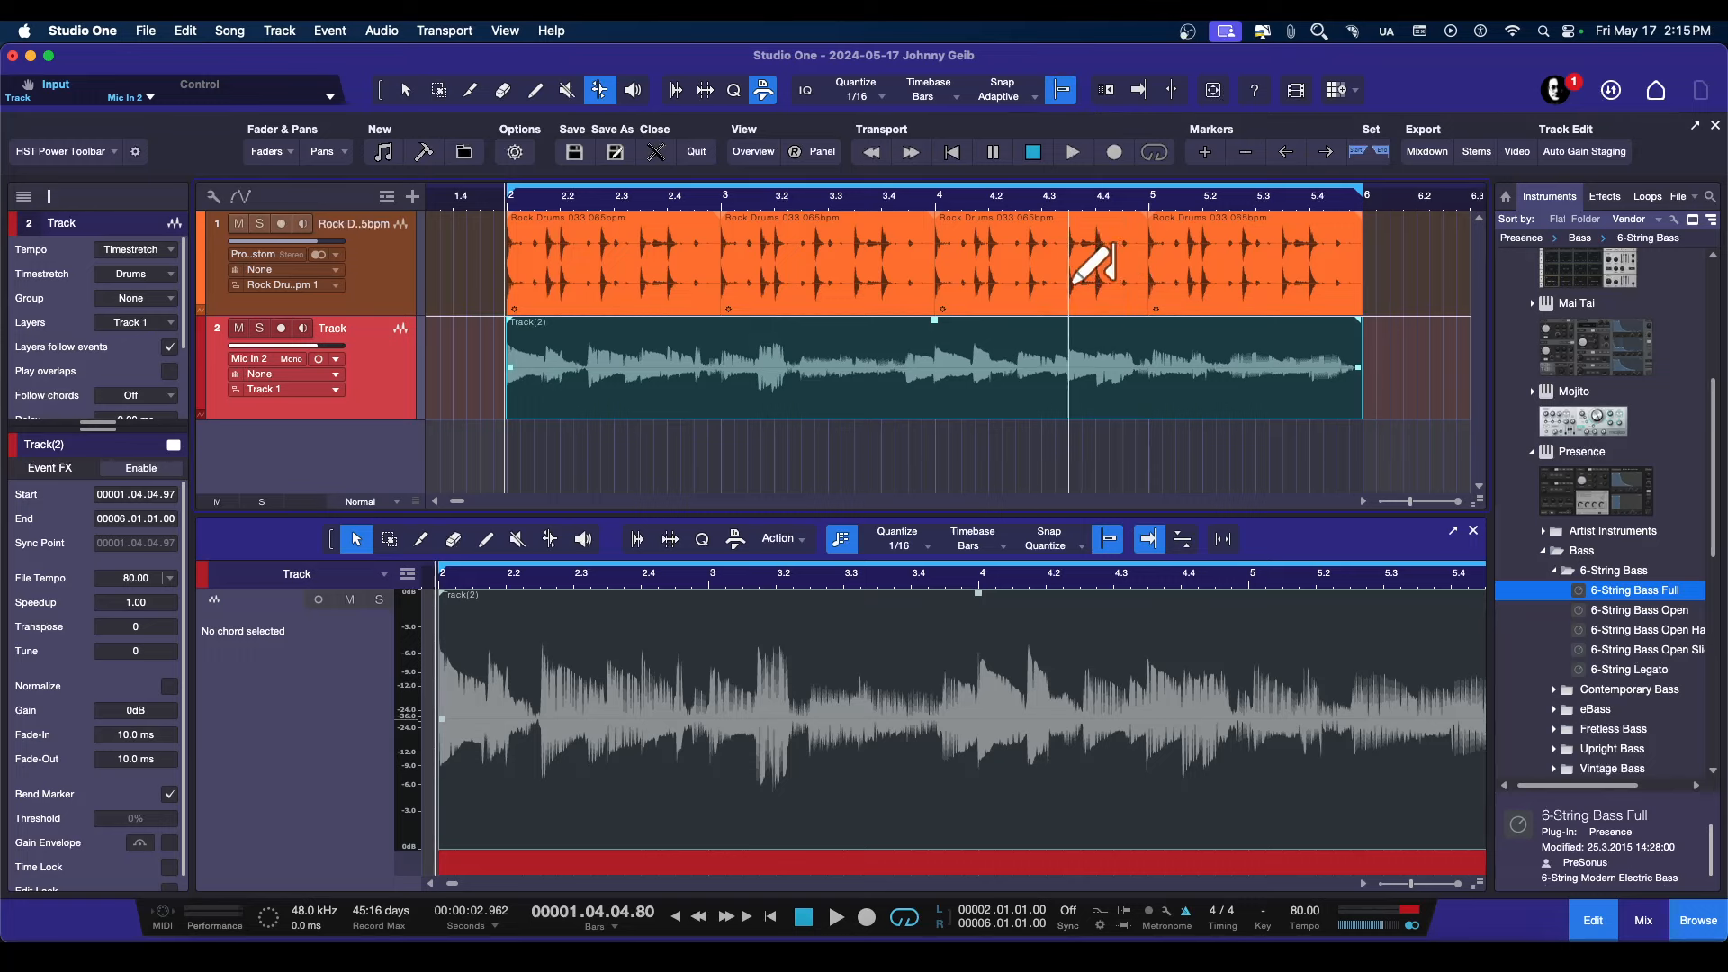
{"action": "mouse_move", "coordinate": [1181, 347]}
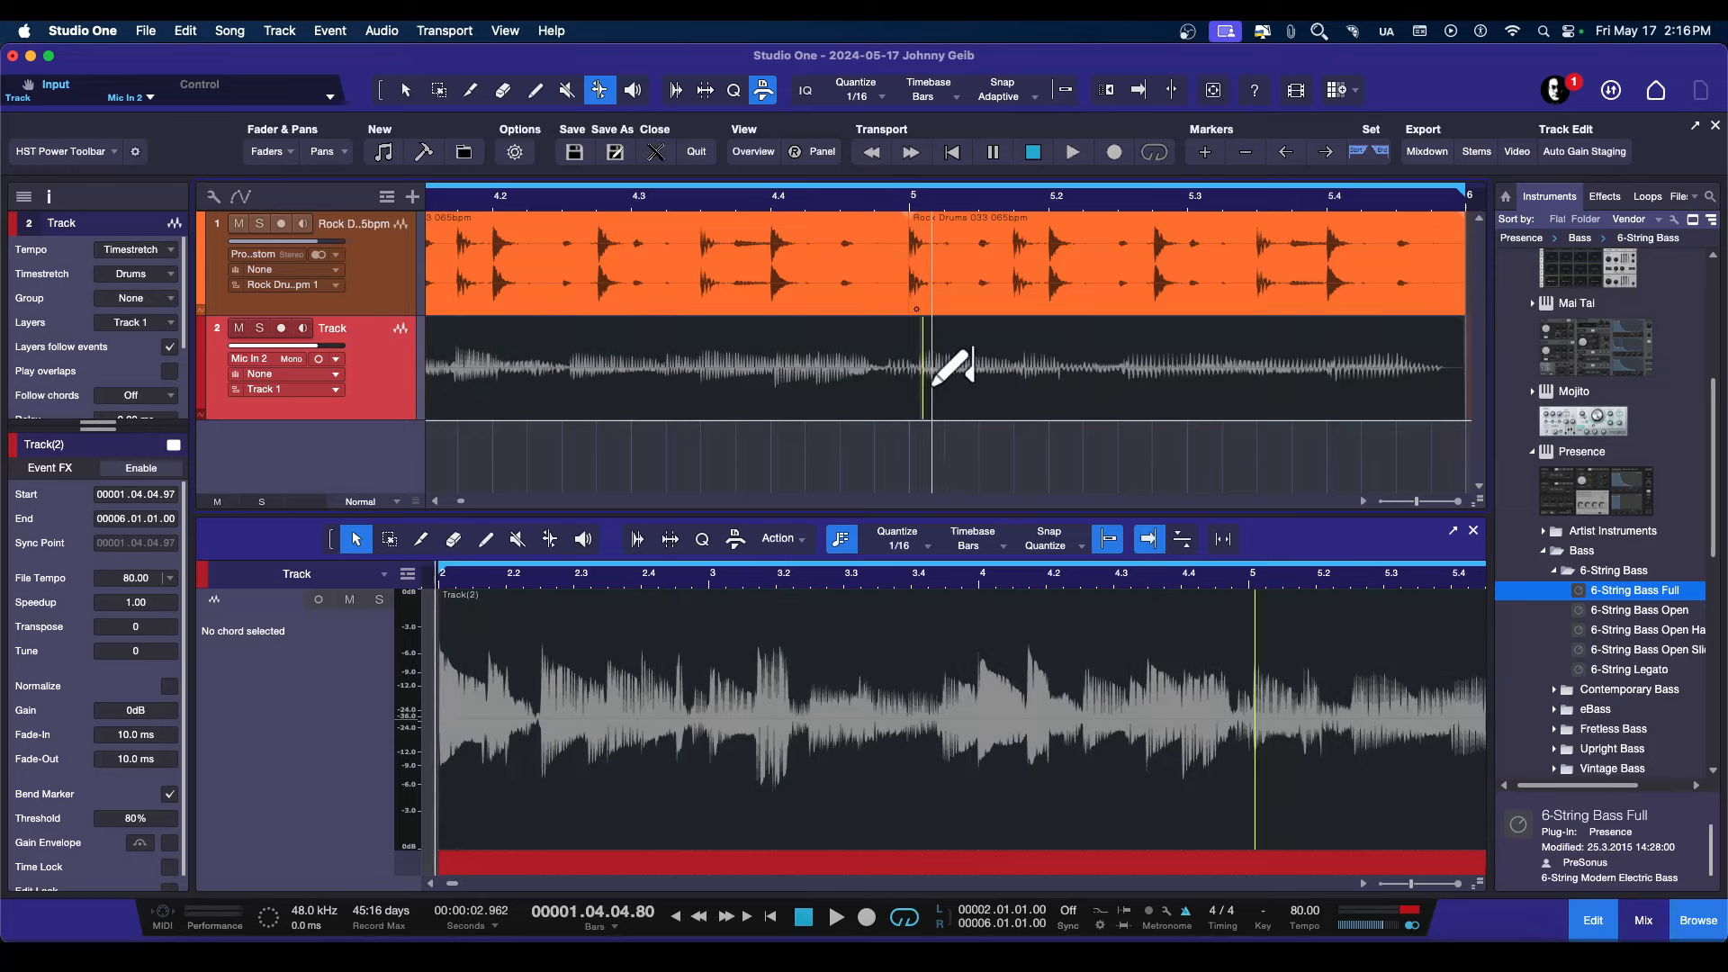
{"action": "mouse_move", "coordinate": [1147, 395]}
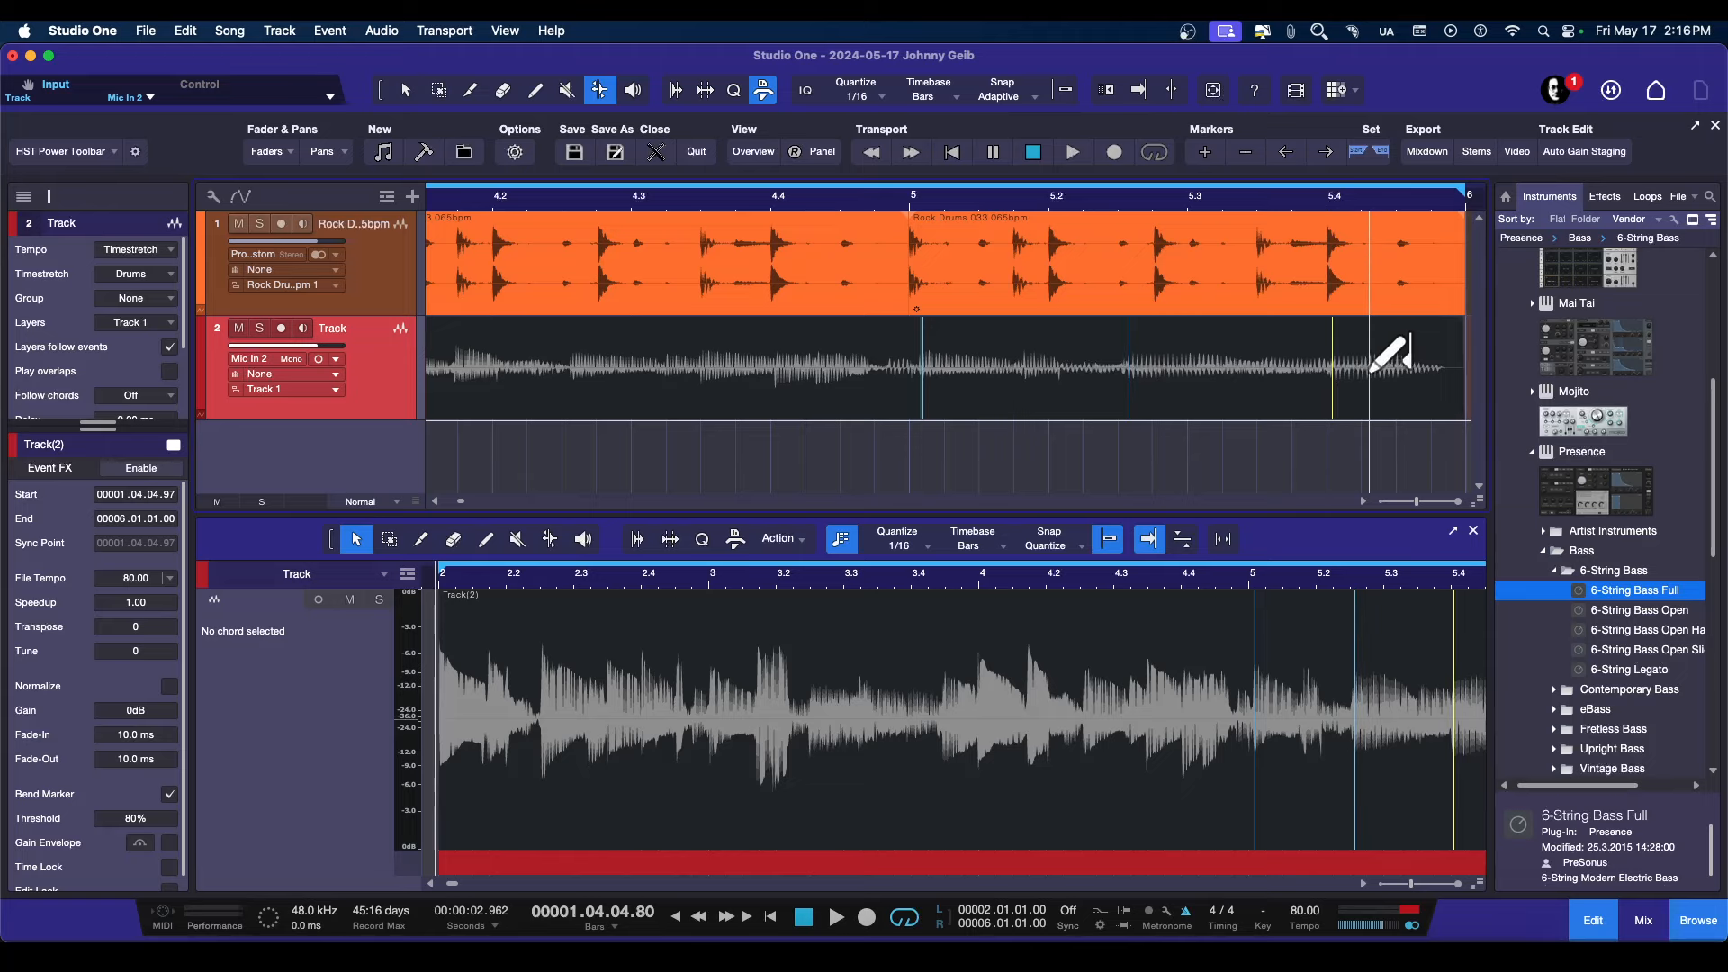
{"action": "mouse_move", "coordinate": [970, 342]}
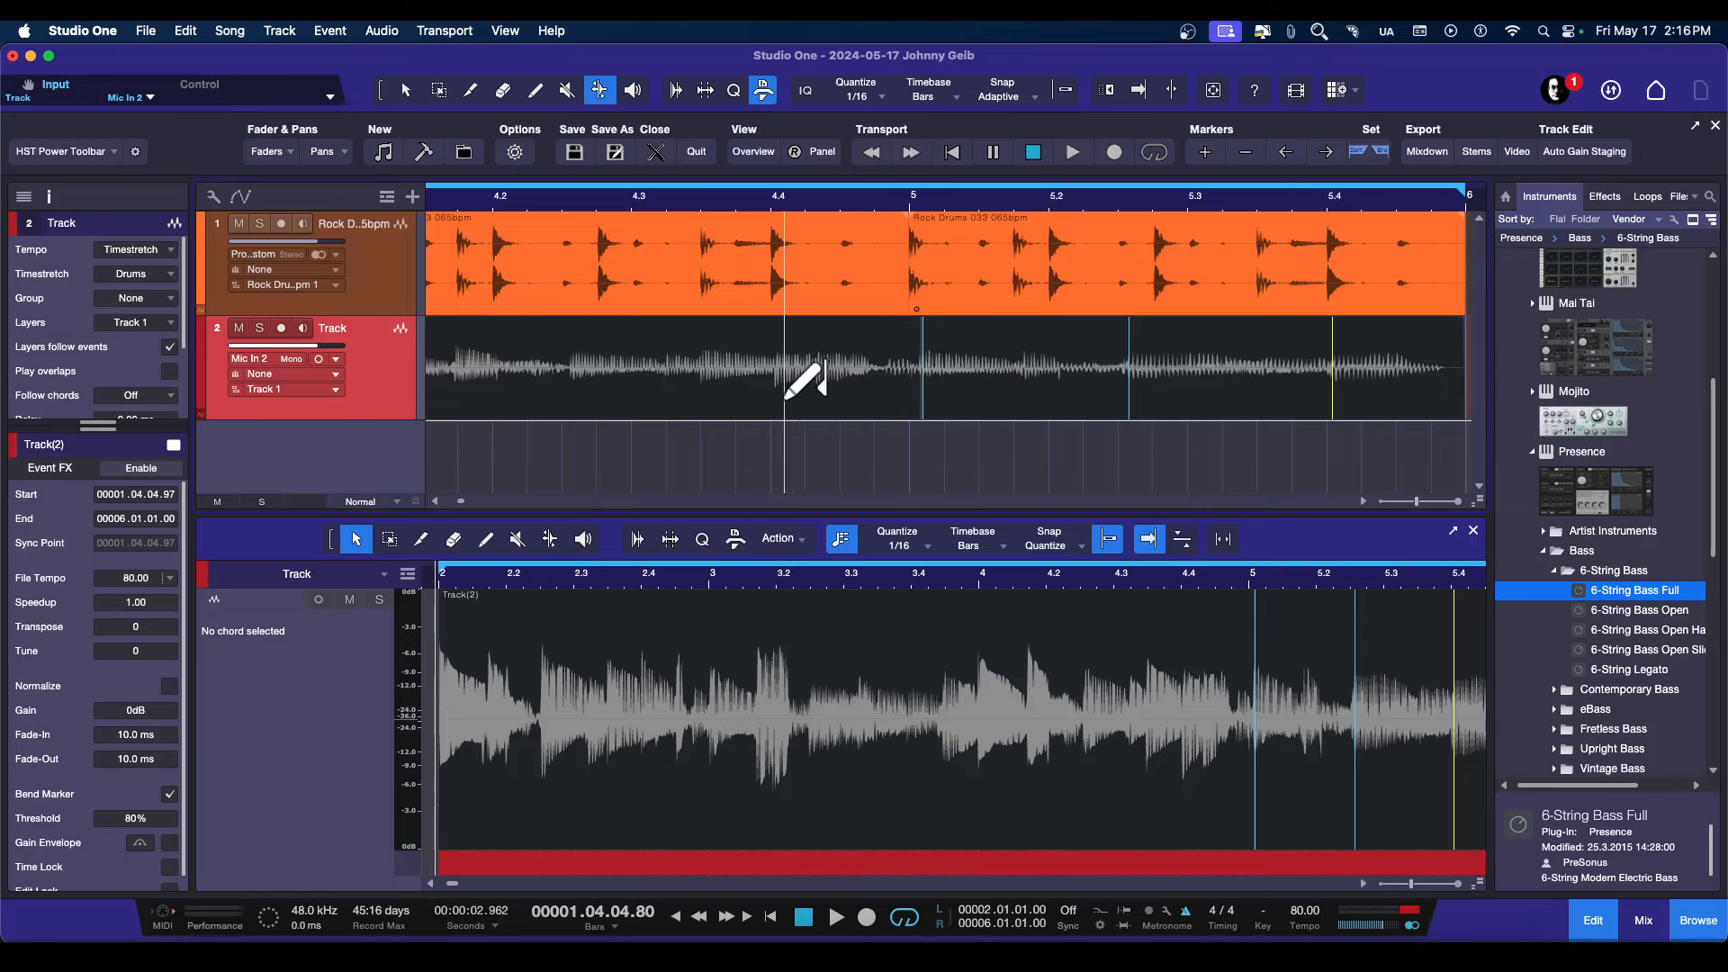
{"action": "mouse_move", "coordinate": [794, 380]}
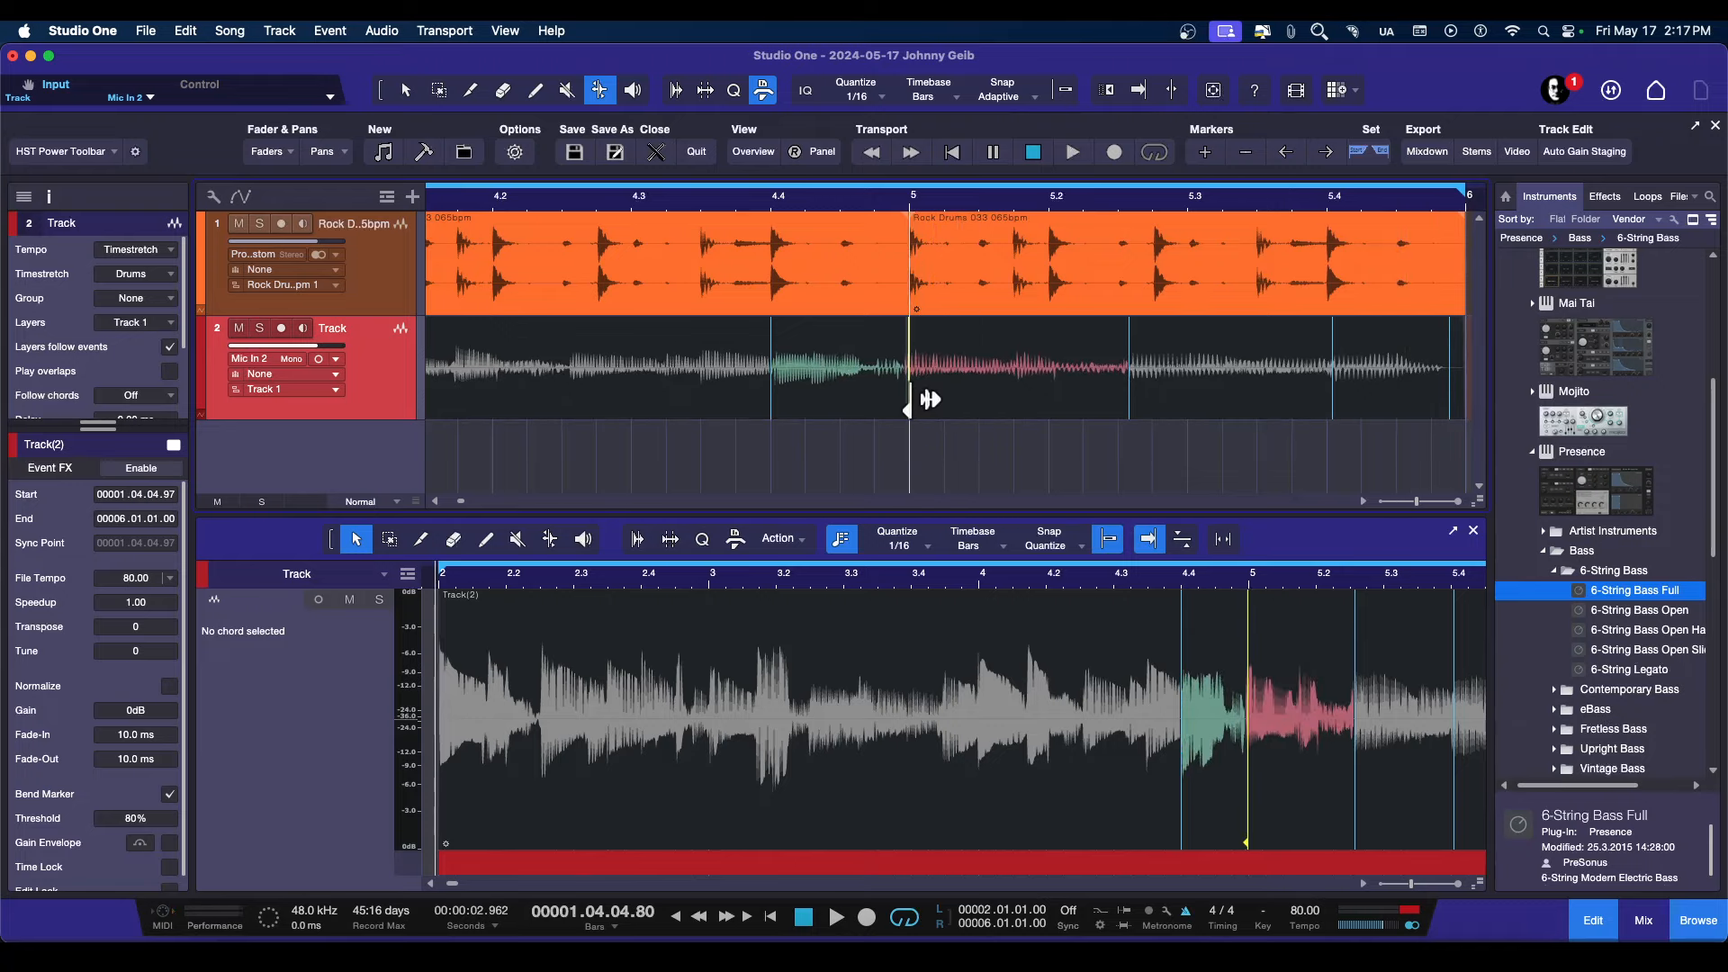
- Drag an inner bend marker near bar 5.4 so the bass transient lands on the drum hit
{"action": "left_click_drag", "start_coordinate": [929, 408], "coordinate": [1147, 409]}
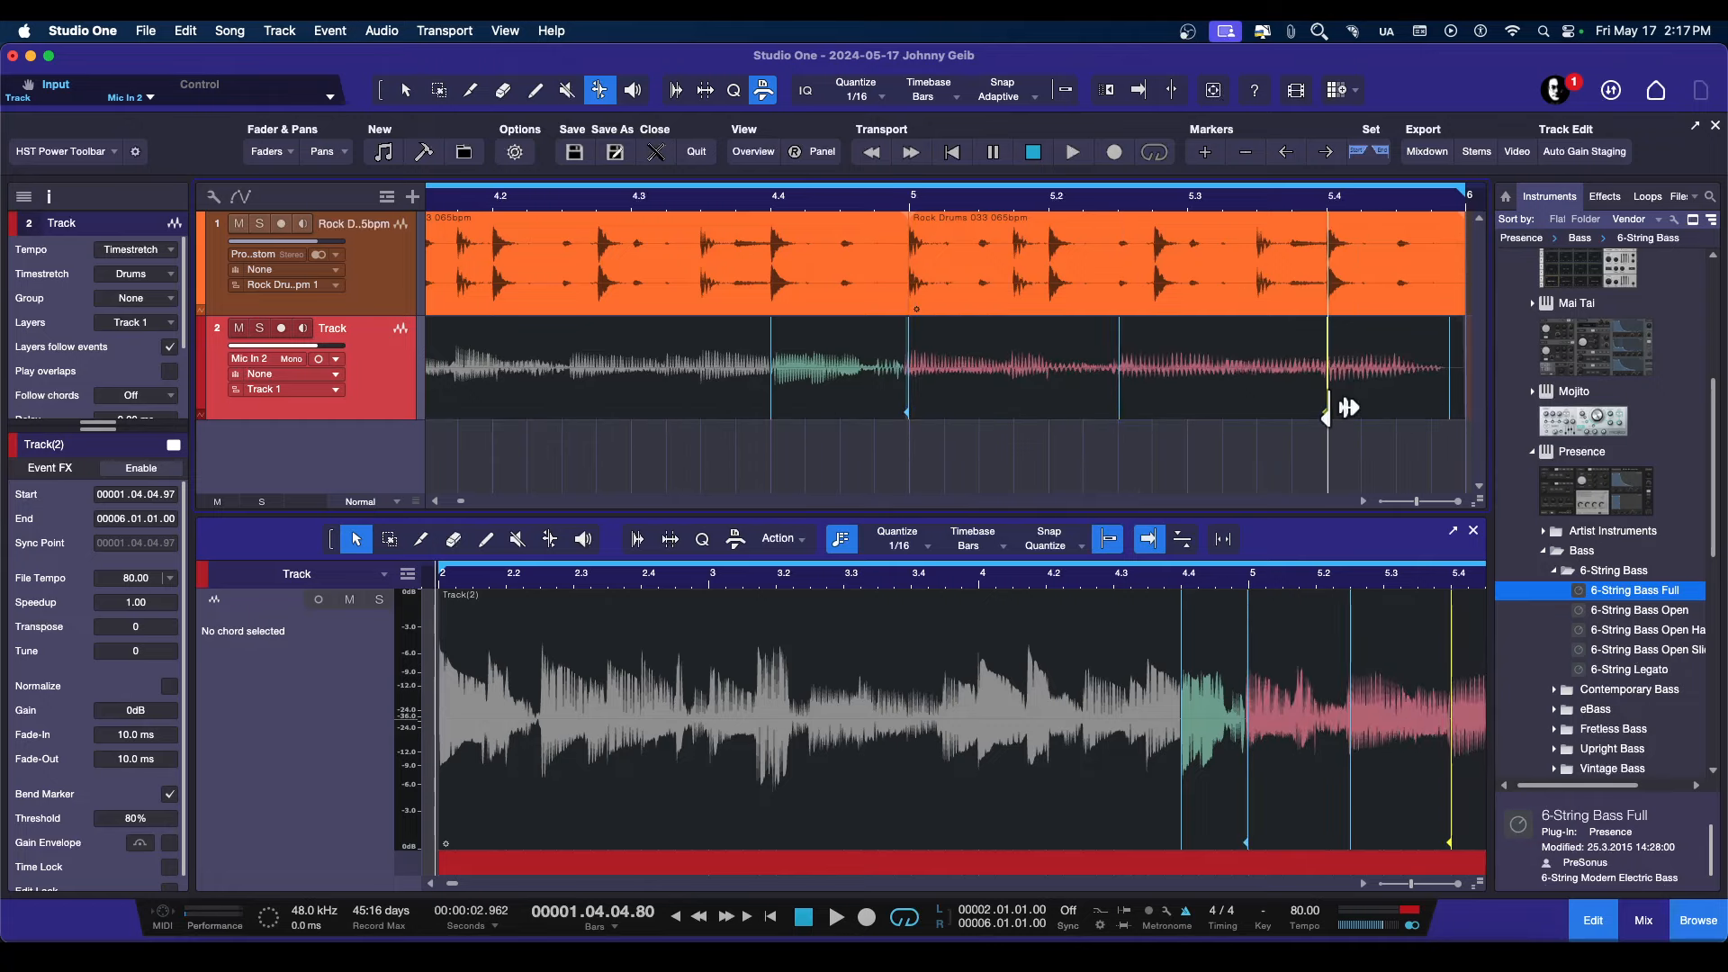
{"action": "mouse_move", "coordinate": [1334, 401]}
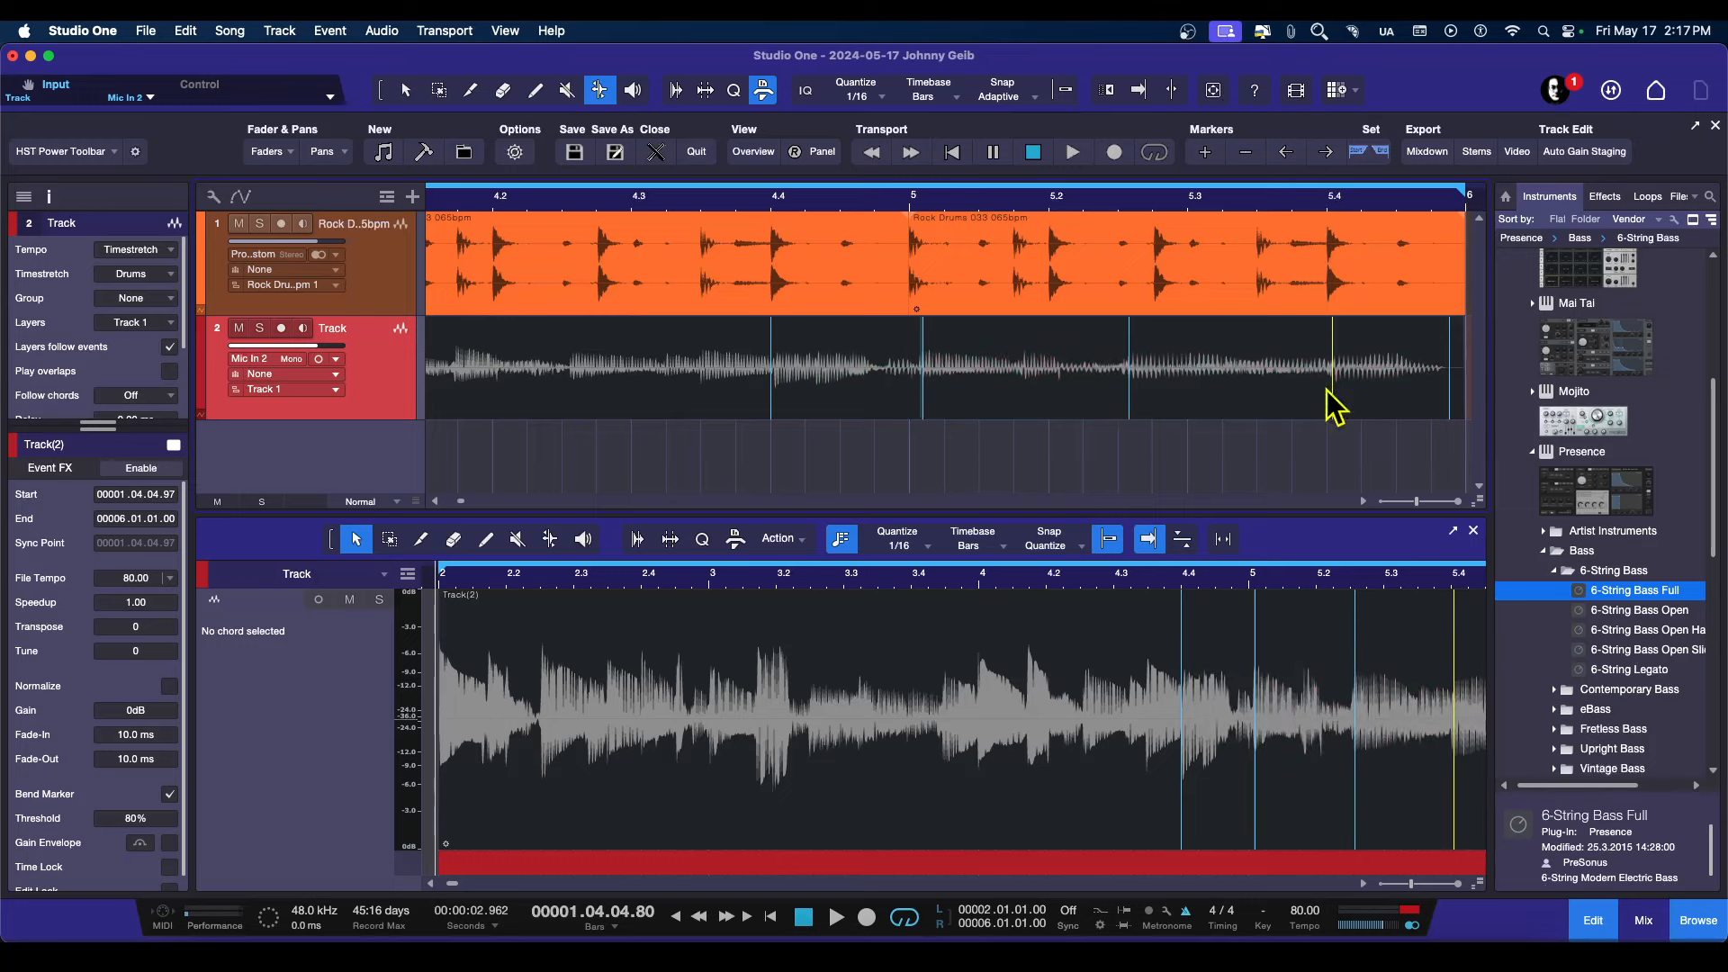
{"action": "left_click", "coordinate": [1058, 90]}
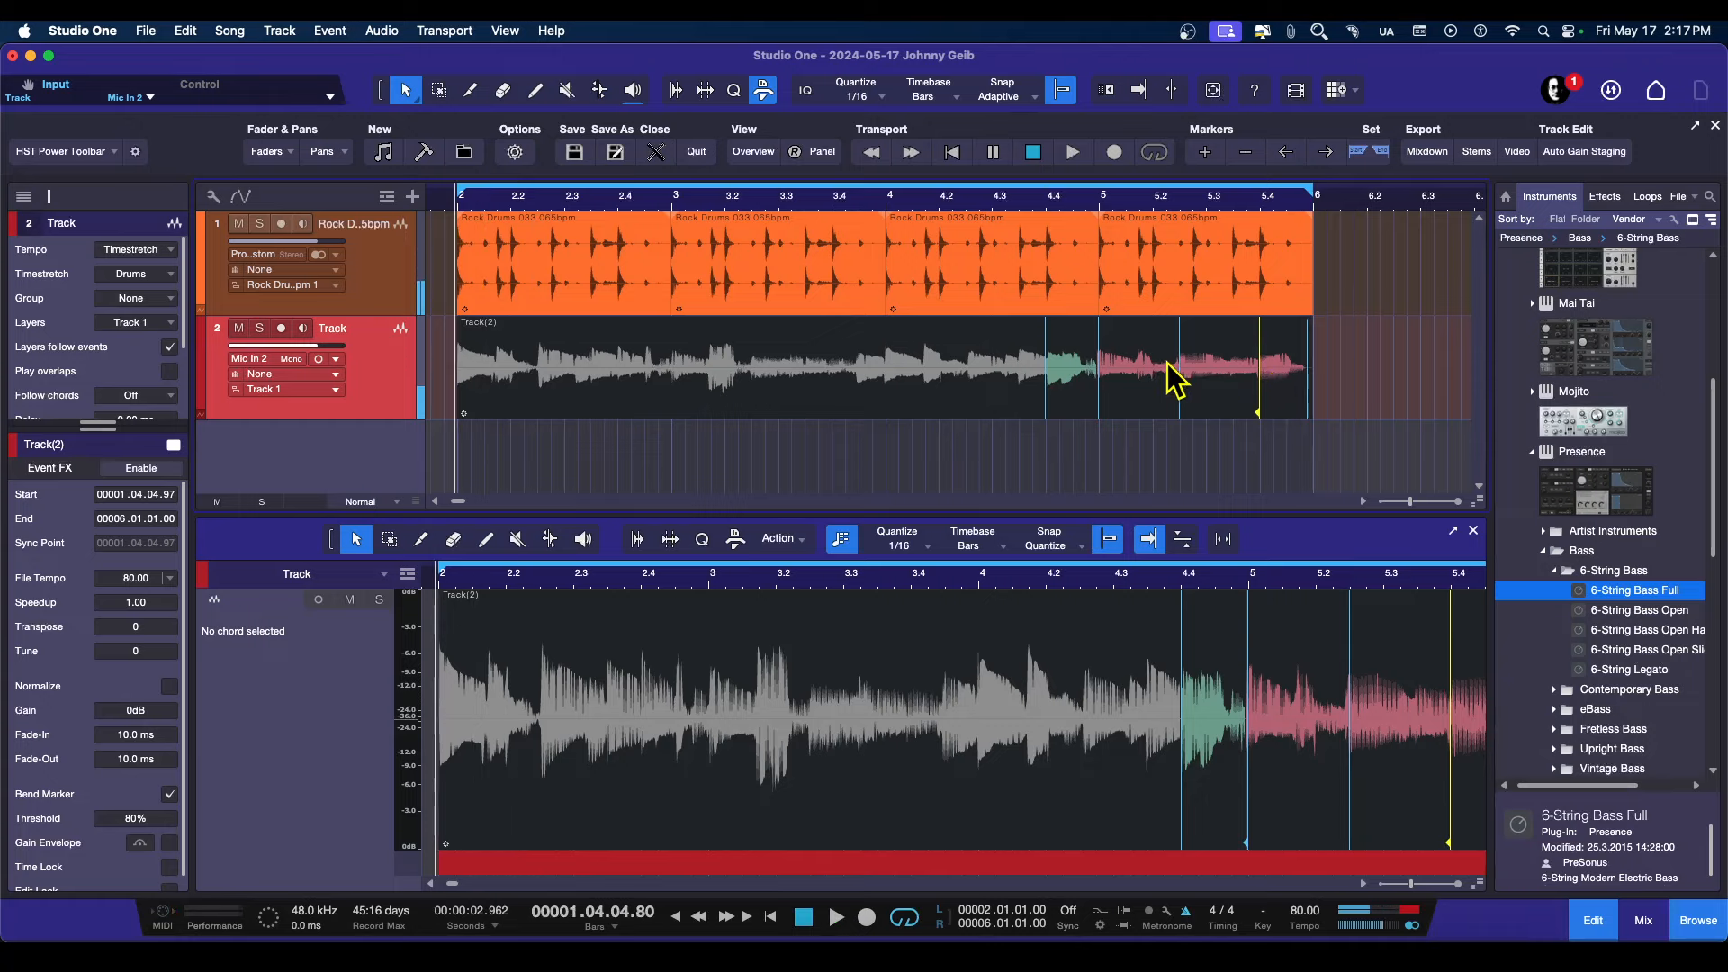
{"action": "mouse_move", "coordinate": [1048, 328]}
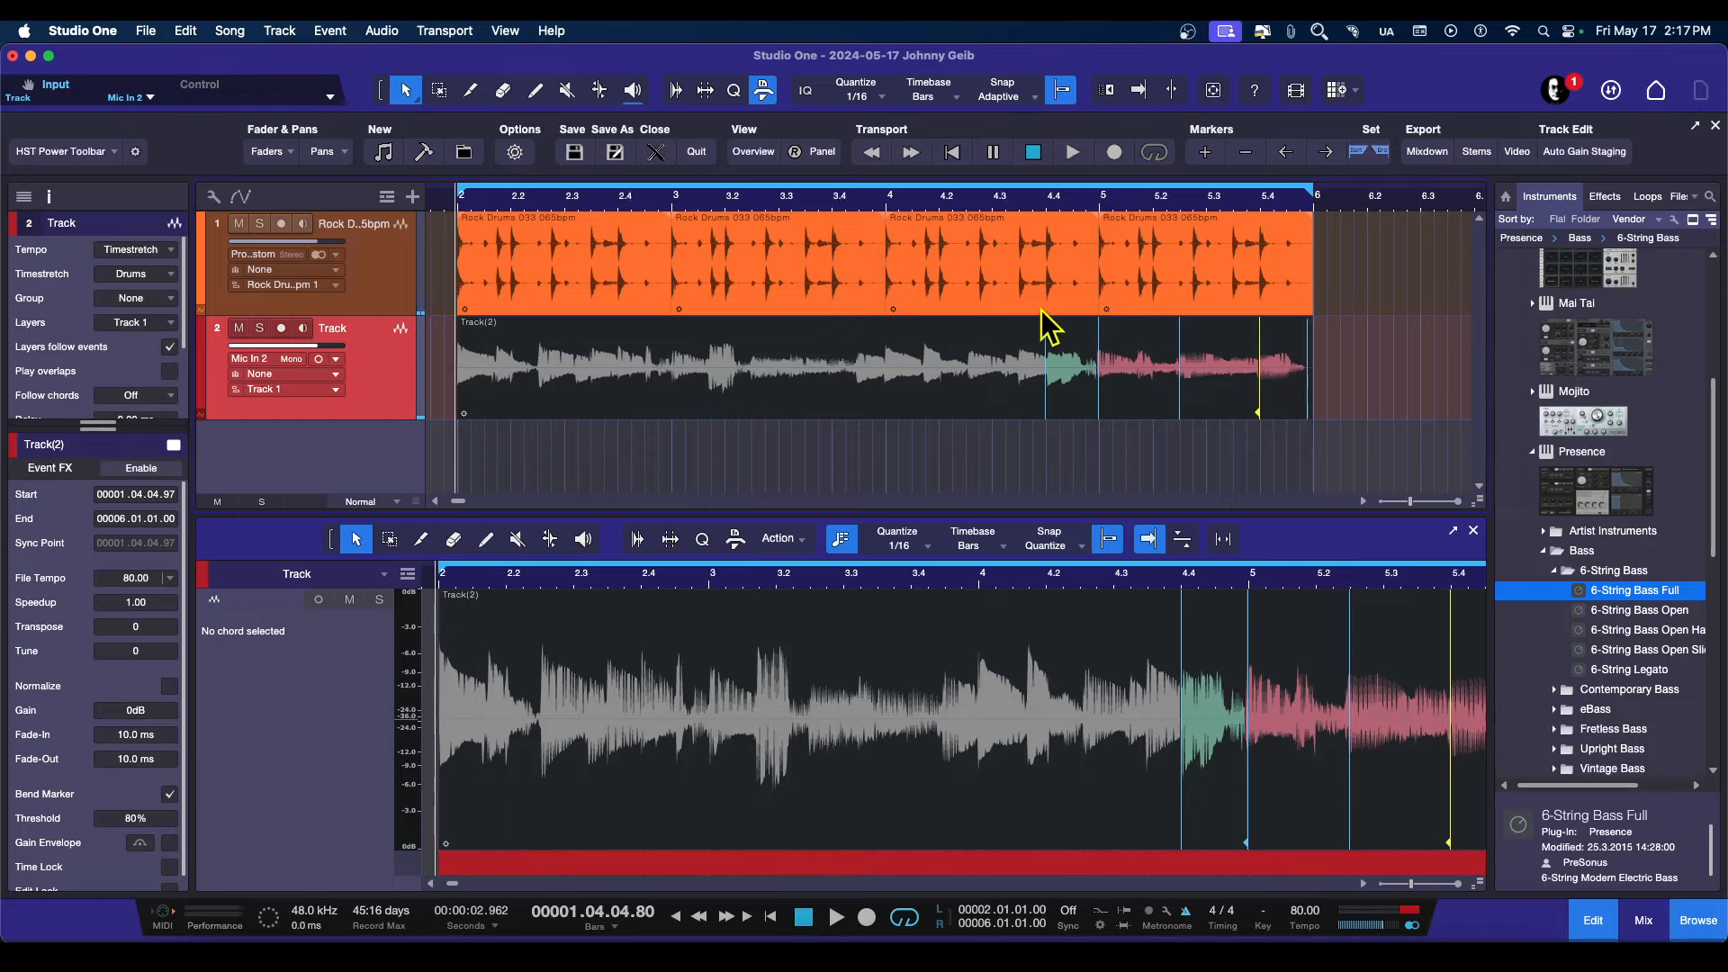
{"action": "mouse_move", "coordinate": [605, 104]}
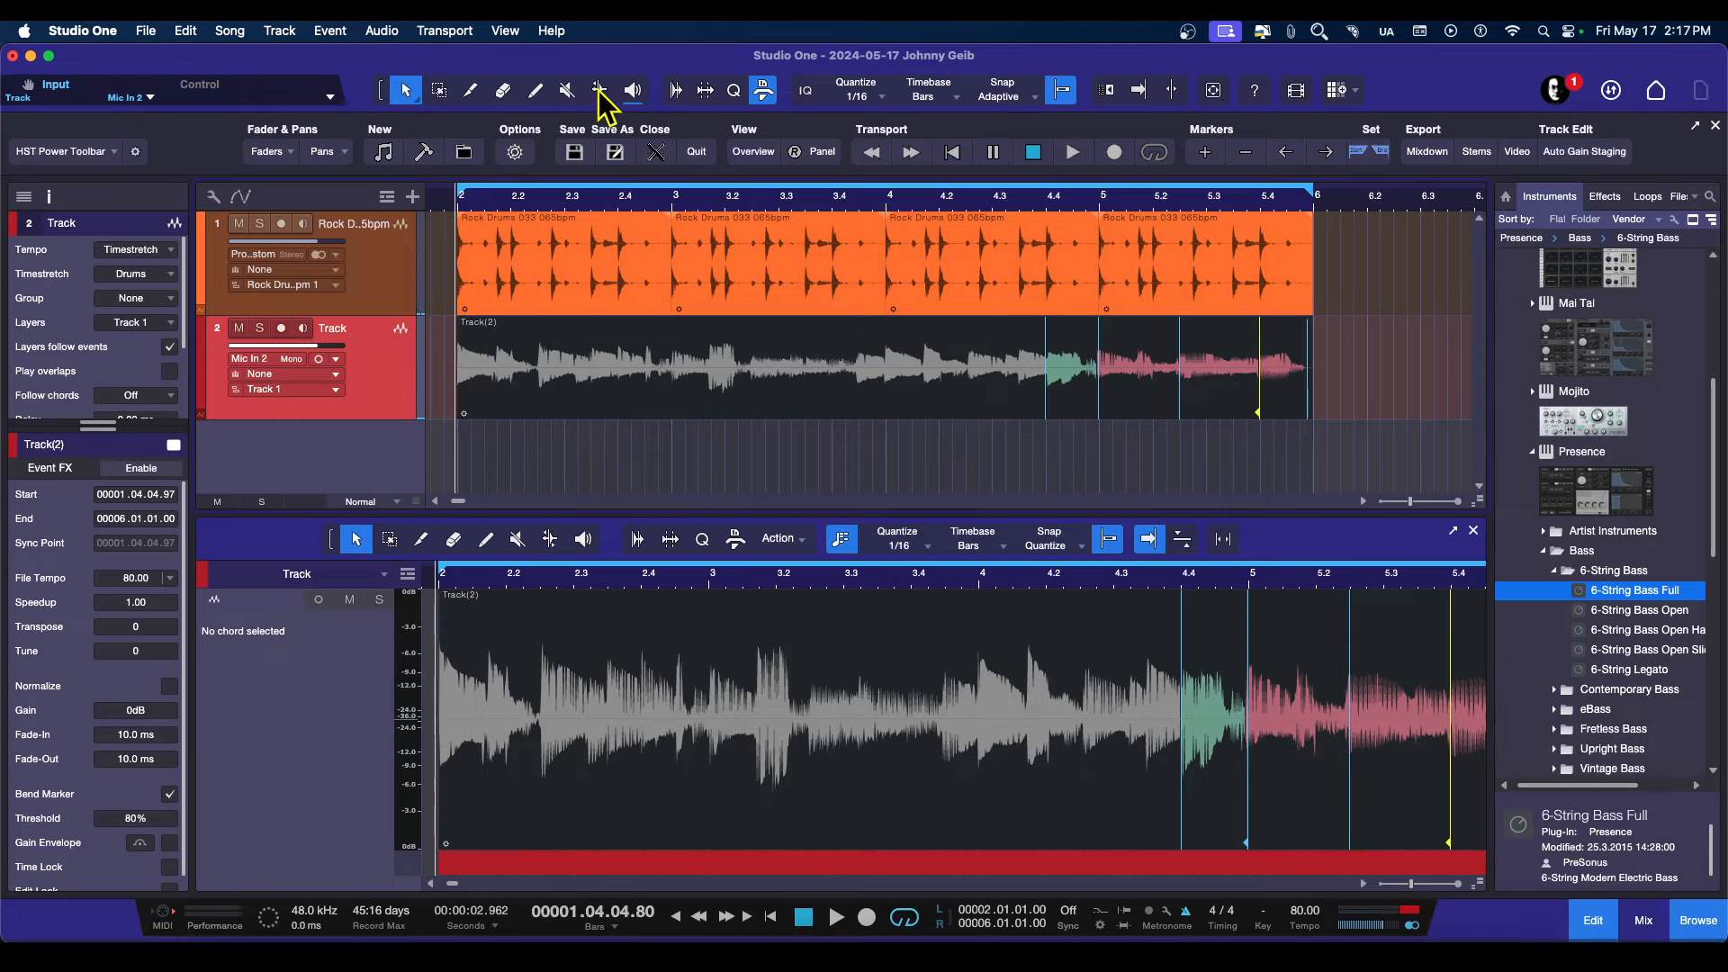
{"action": "mouse_move", "coordinate": [598, 90]}
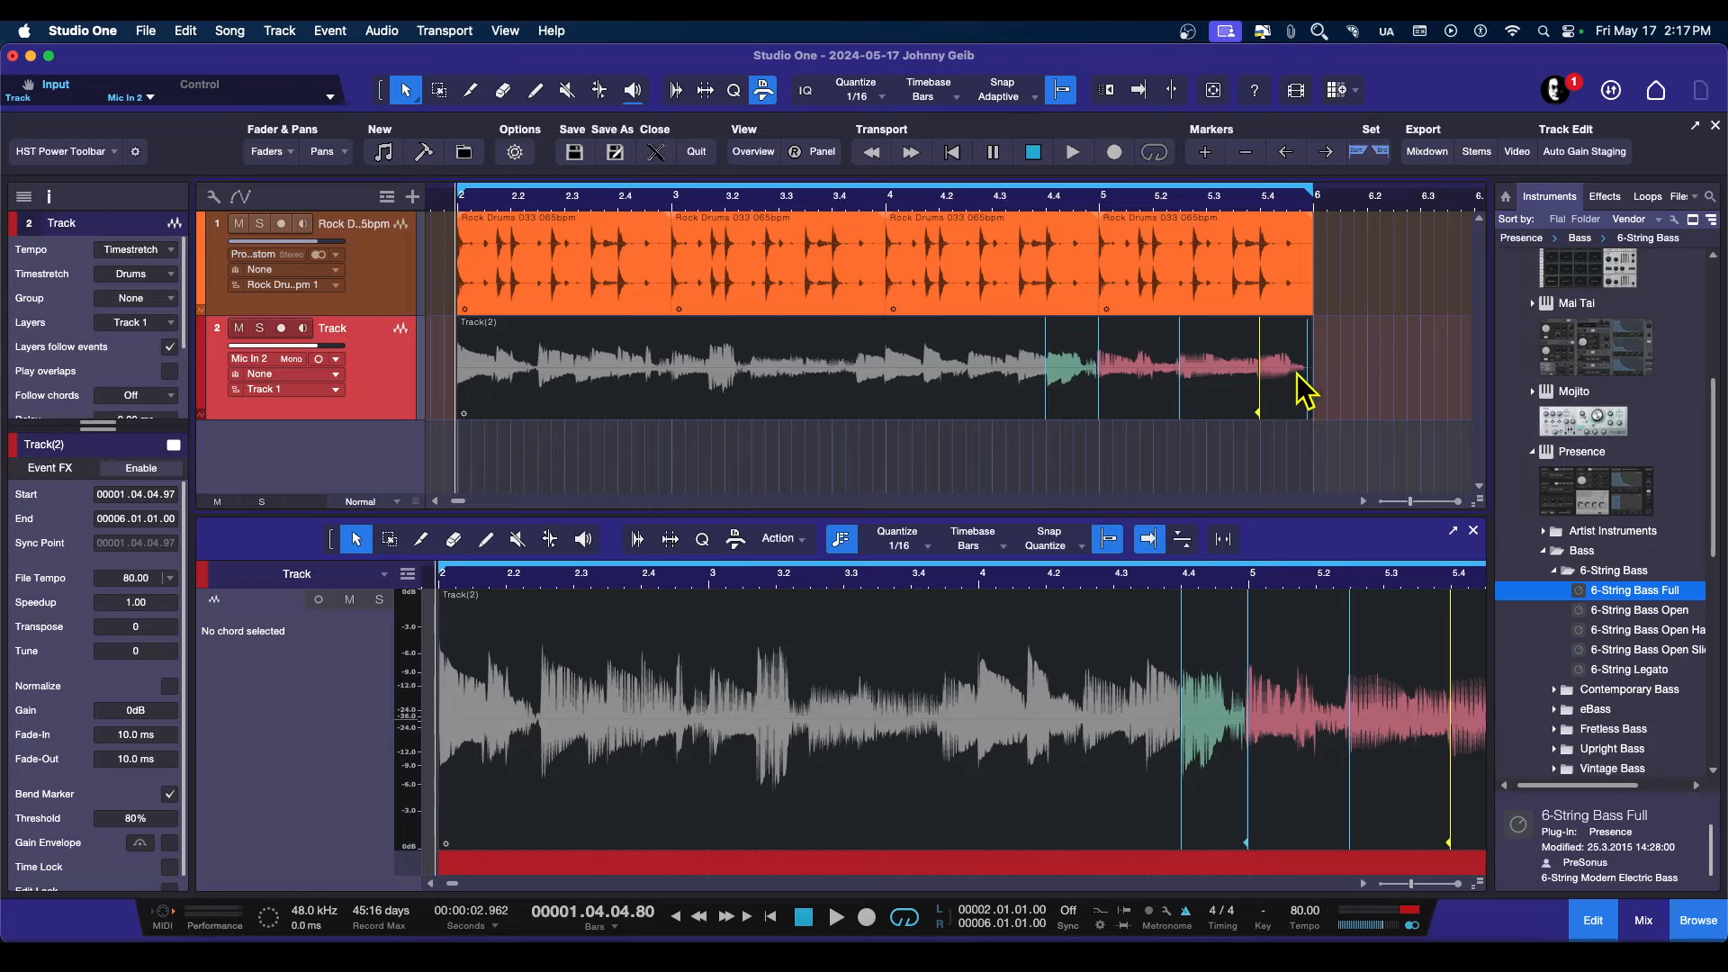
{"action": "mouse_move", "coordinate": [1044, 370]}
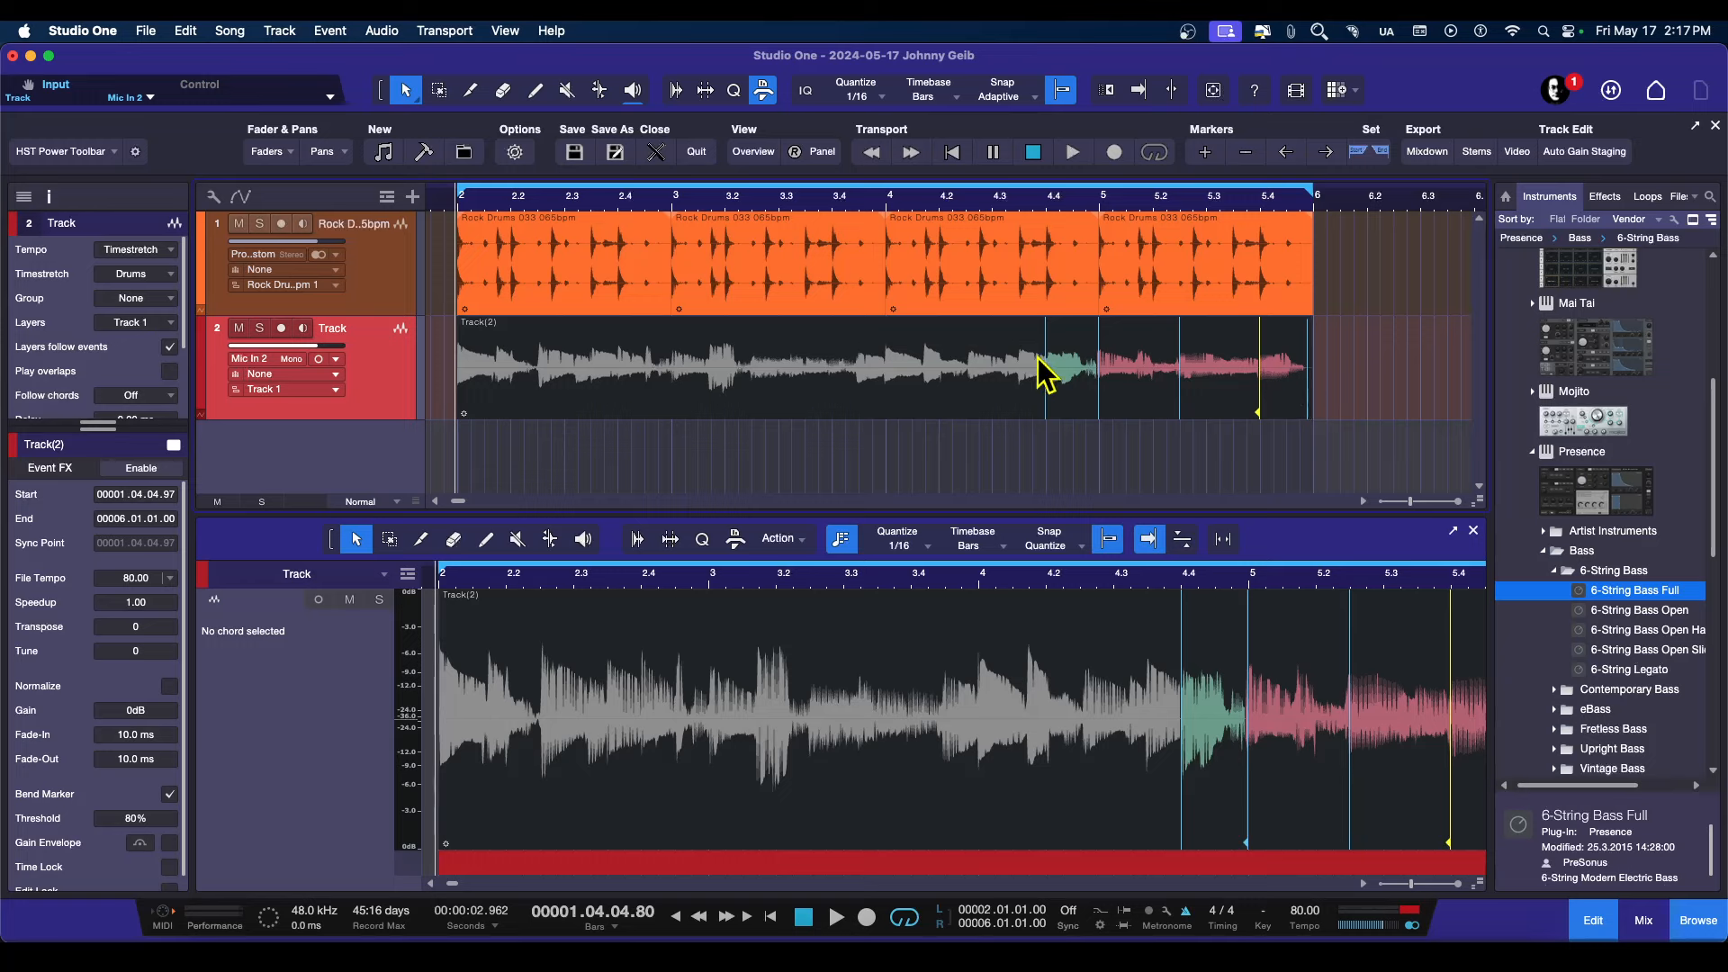
{"action": "mouse_move", "coordinate": [871, 365]}
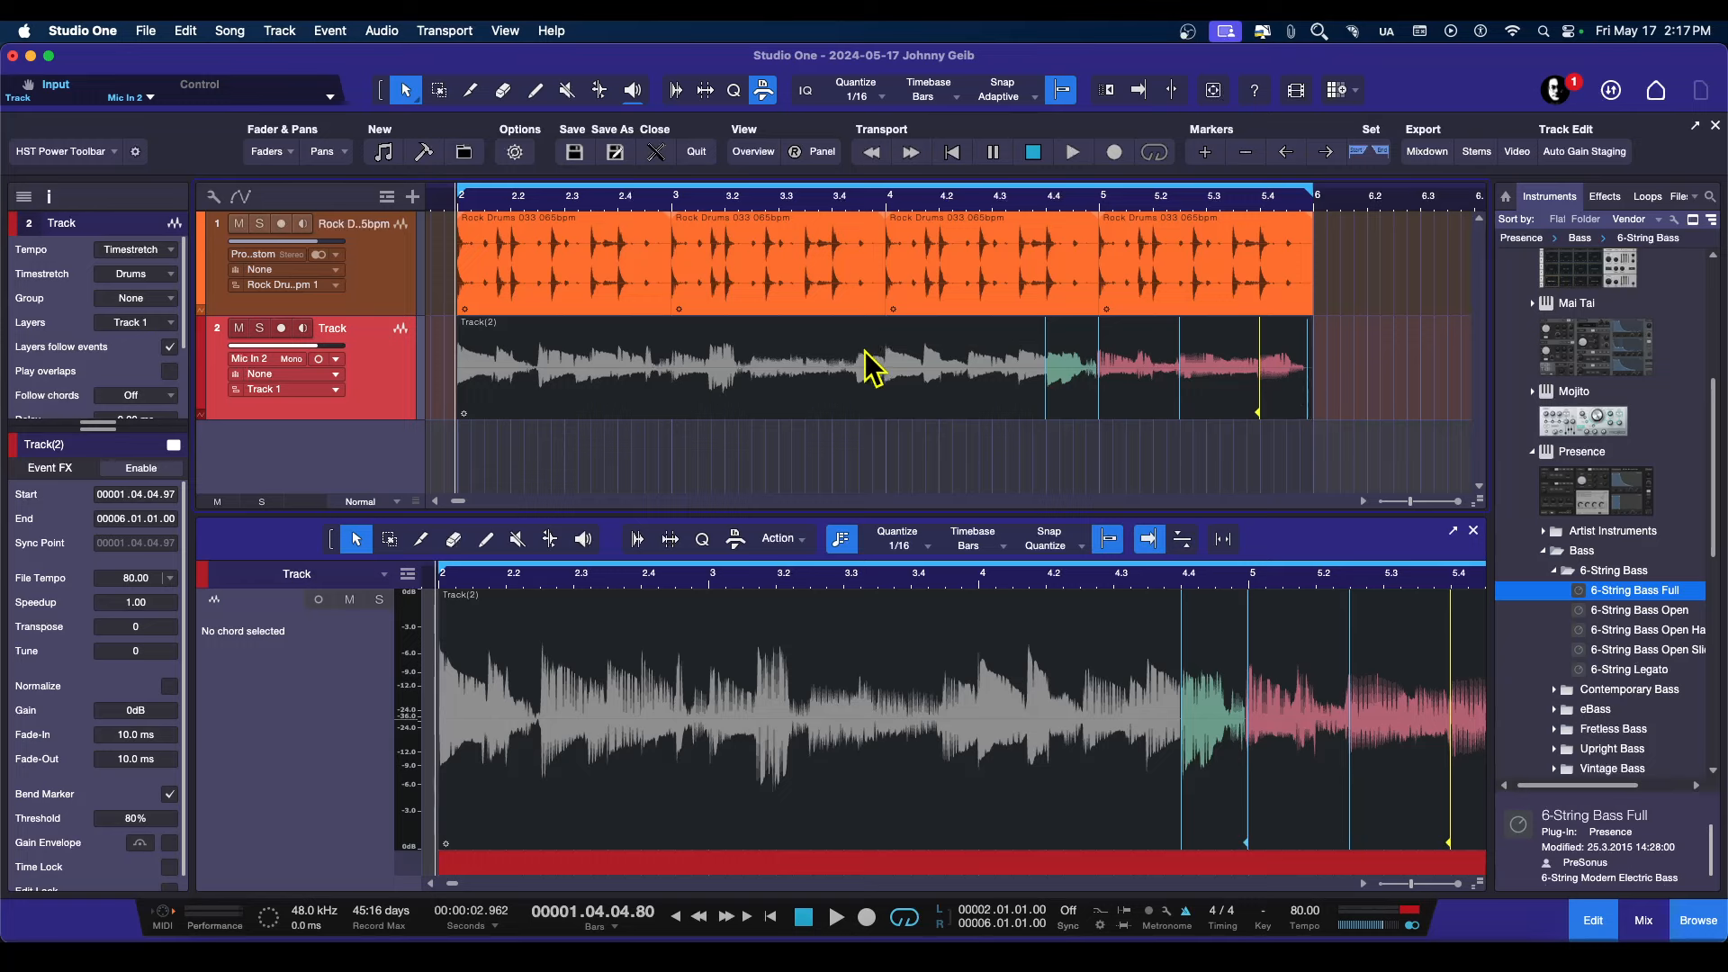
{"action": "mouse_move", "coordinate": [1078, 421]}
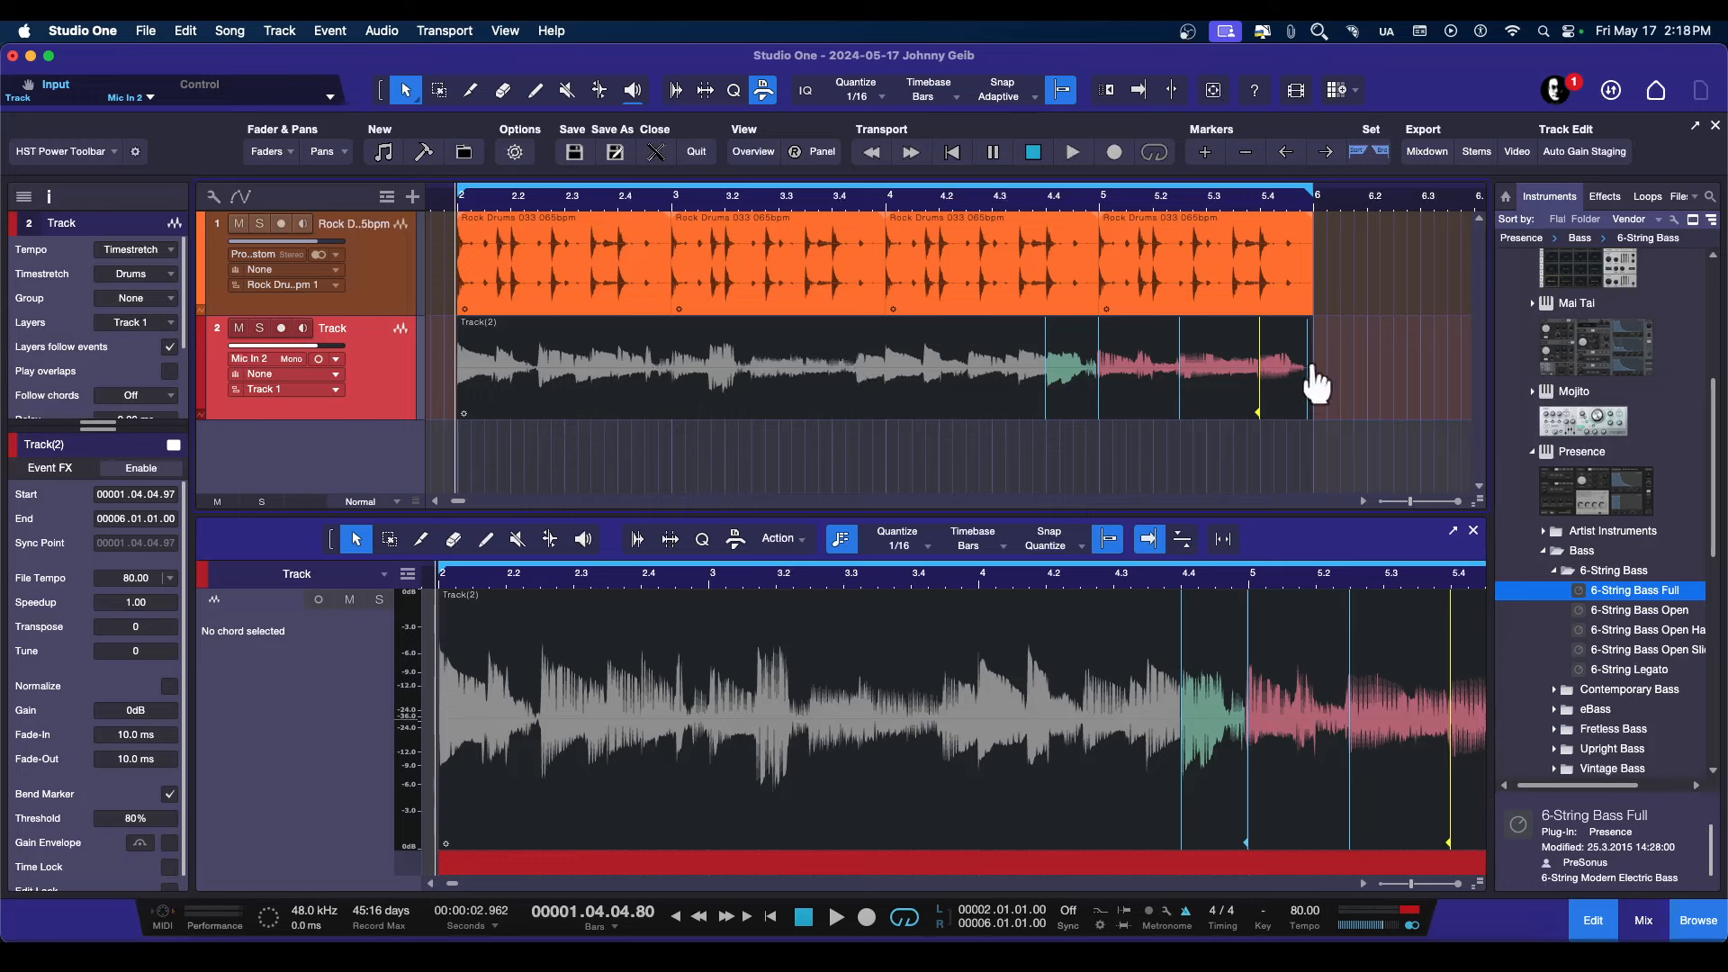
{"action": "mouse_move", "coordinate": [1223, 394]}
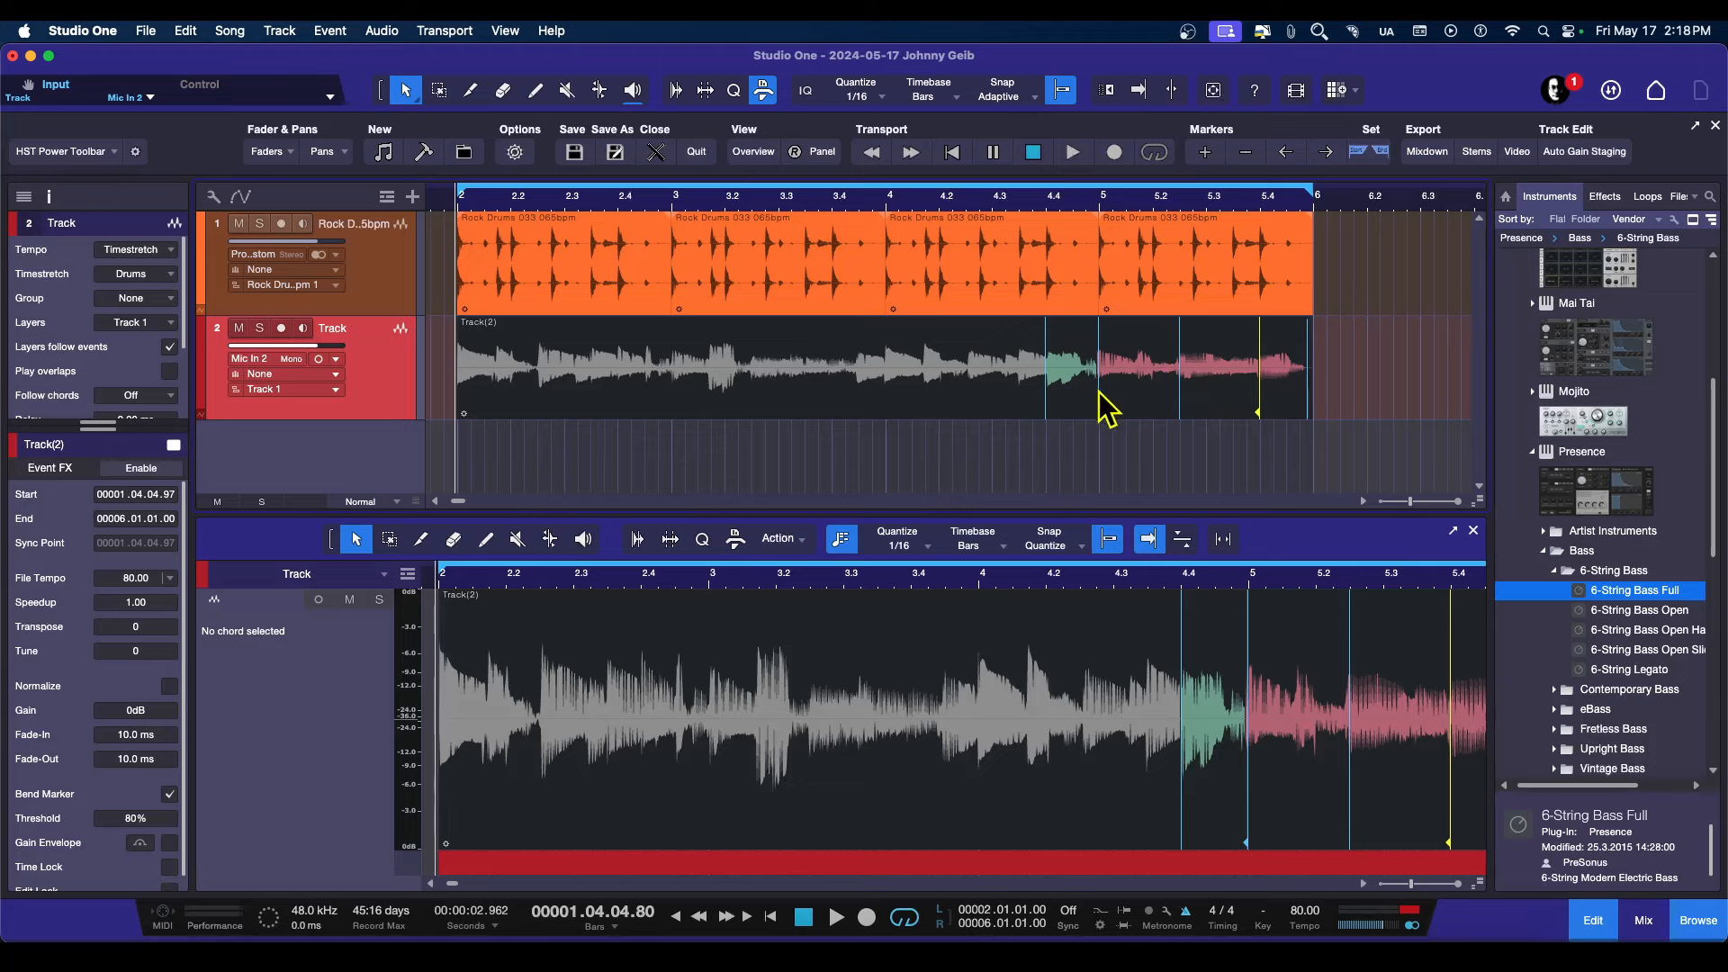
{"action": "mouse_move", "coordinate": [1116, 396]}
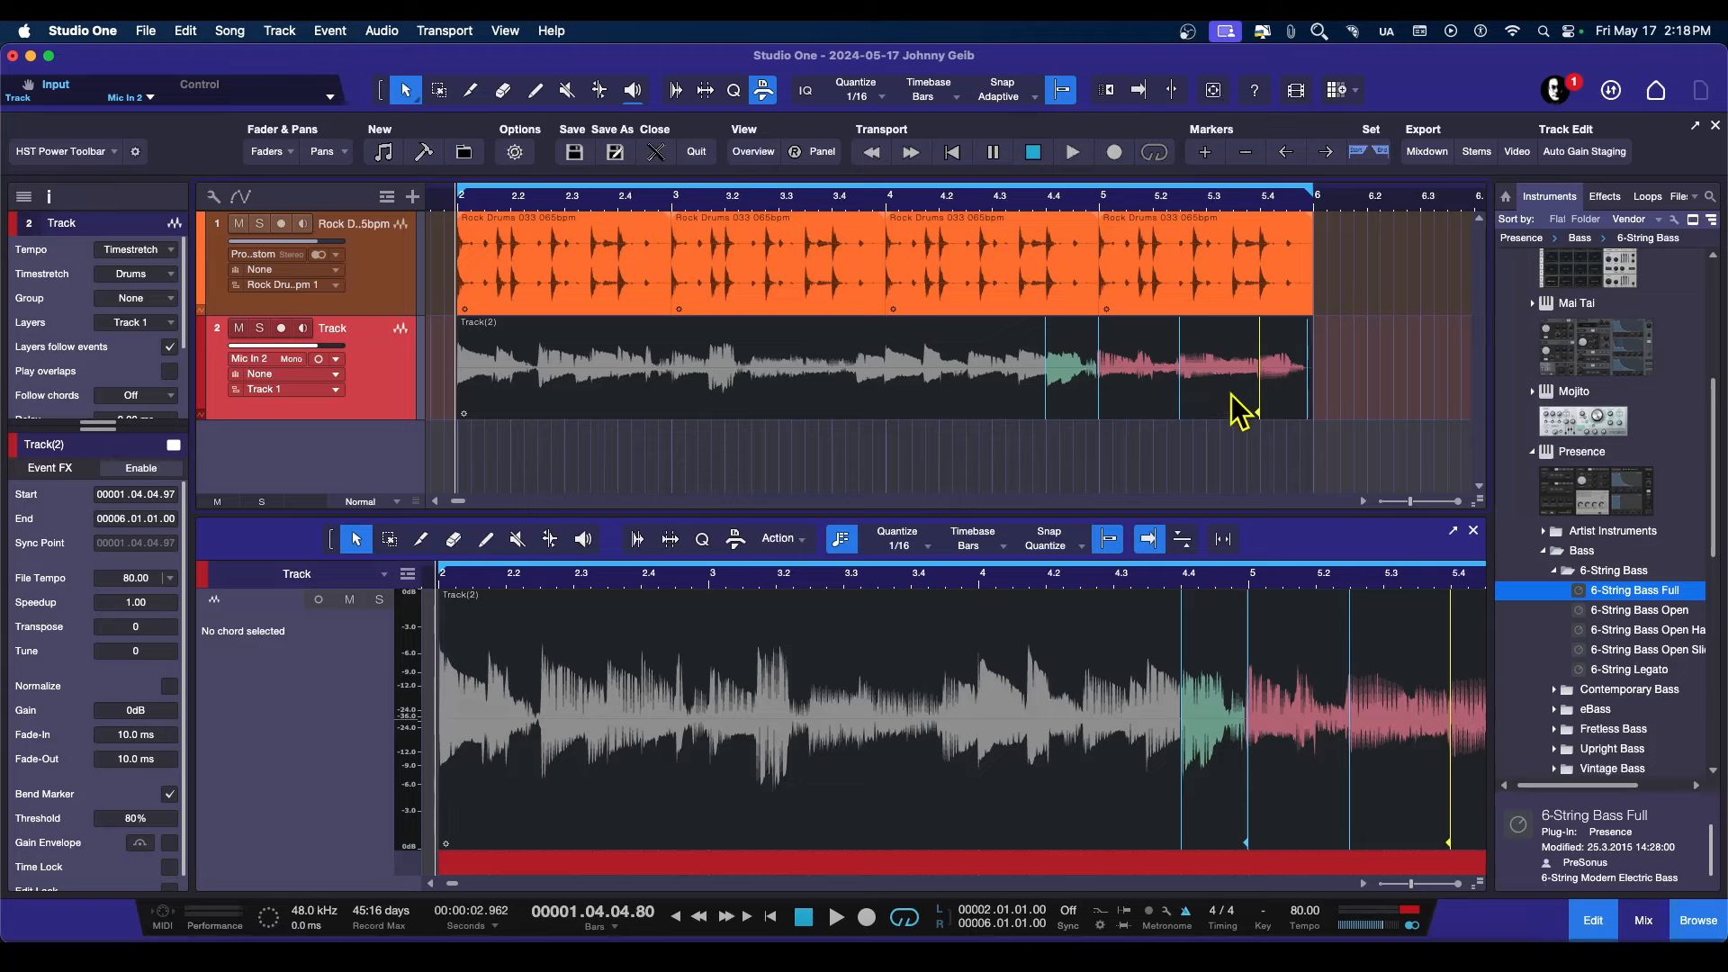
{"action": "mouse_move", "coordinate": [1162, 380]}
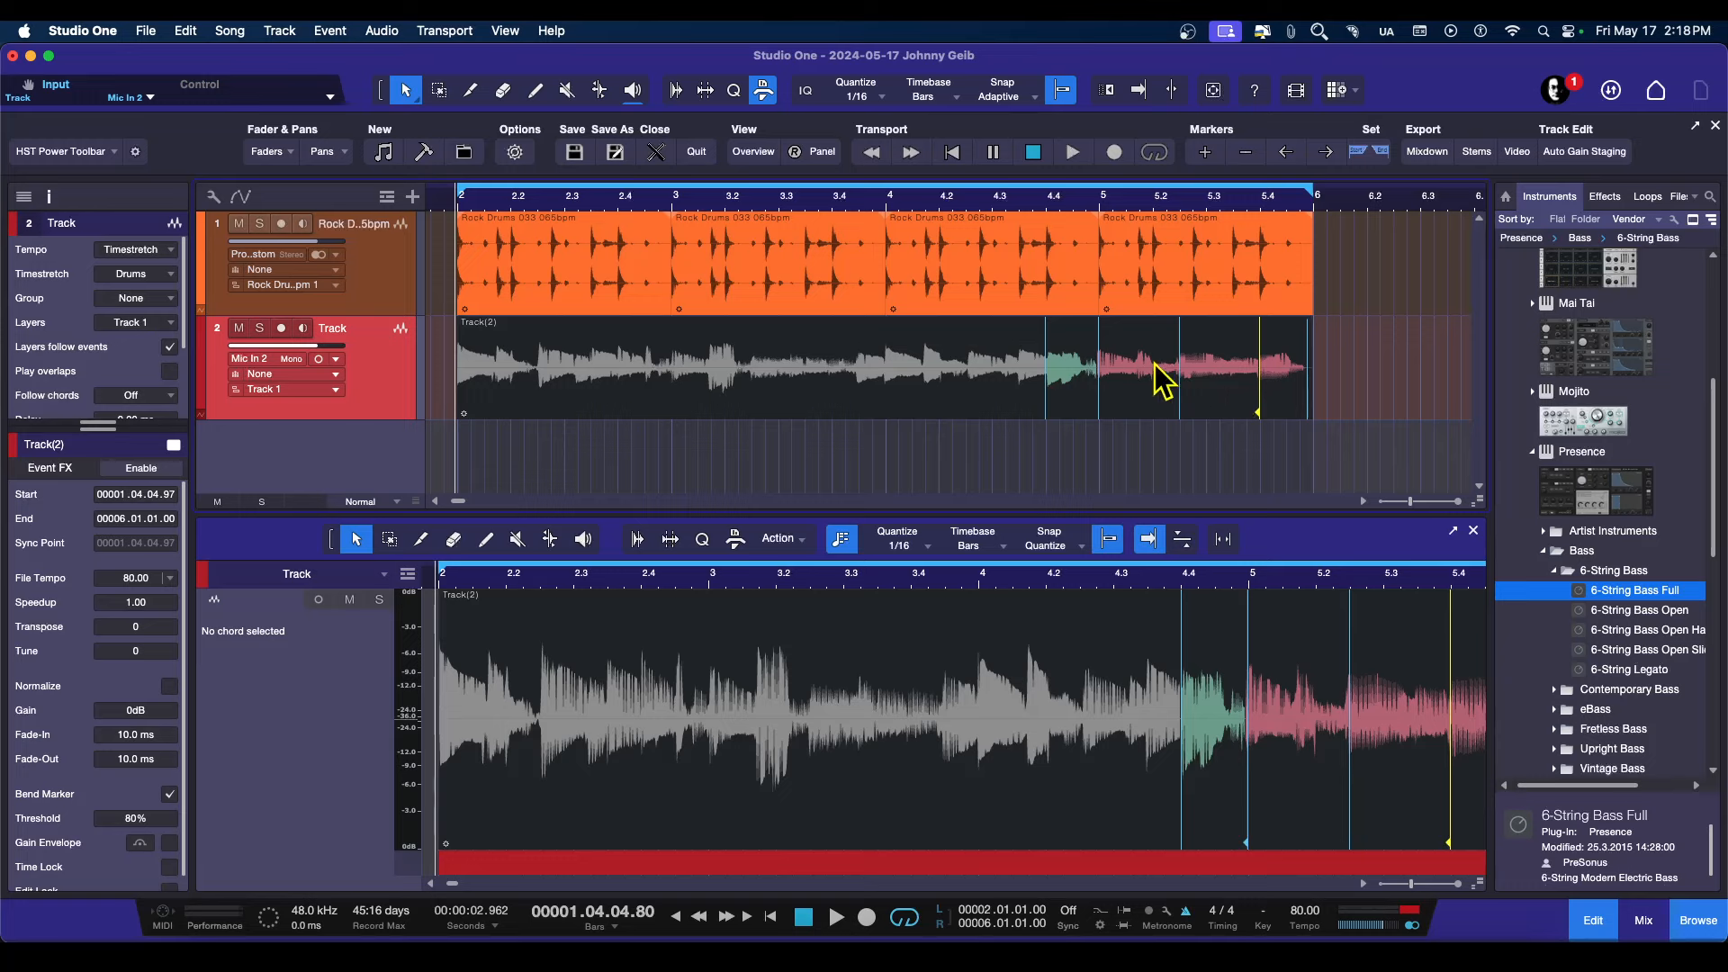
{"action": "mouse_move", "coordinate": [1121, 390]}
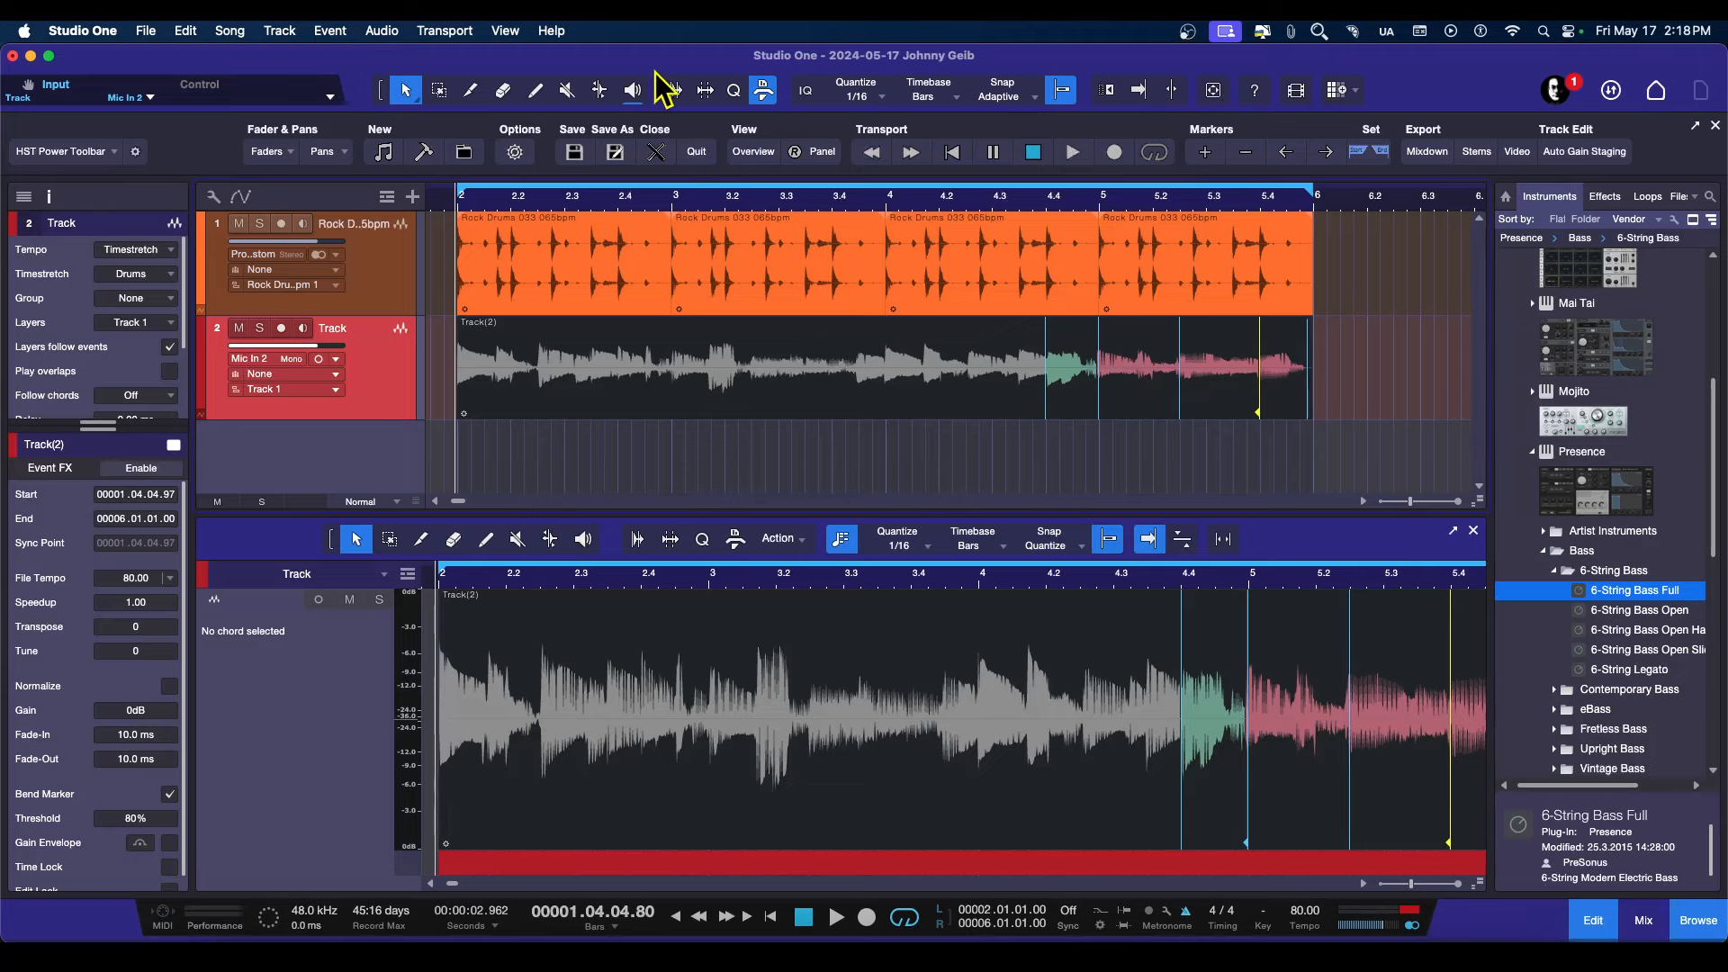
{"action": "mouse_move", "coordinate": [600, 90]}
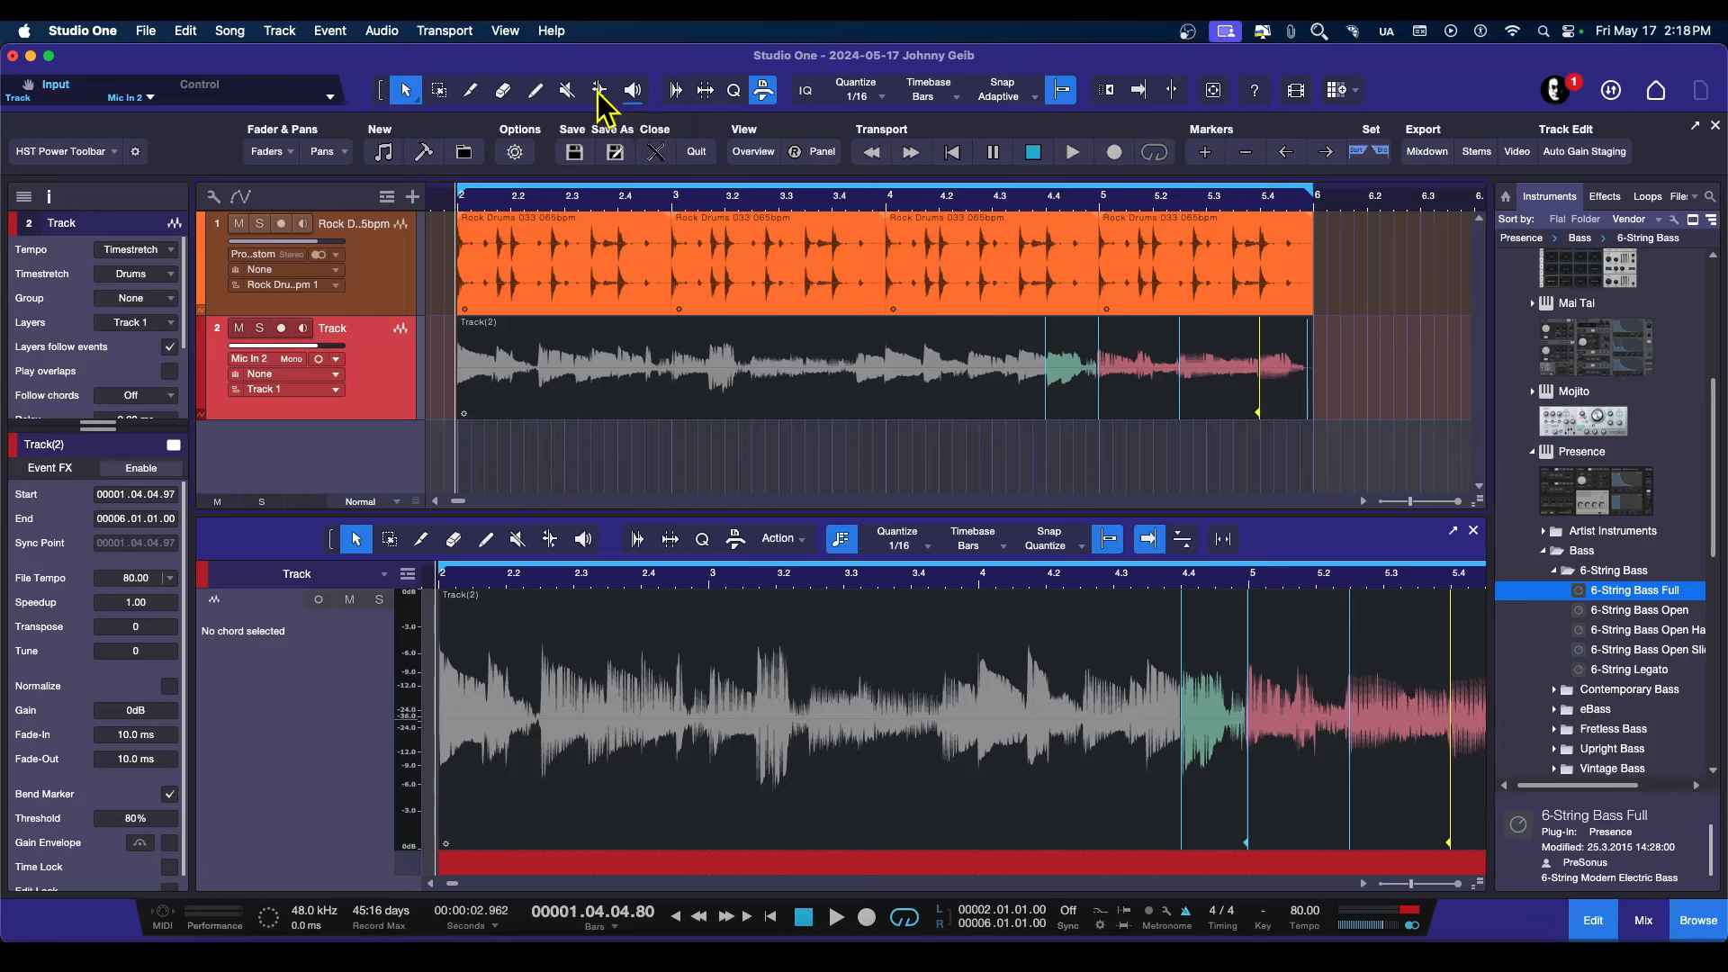
{"action": "mouse_move", "coordinate": [936, 343]}
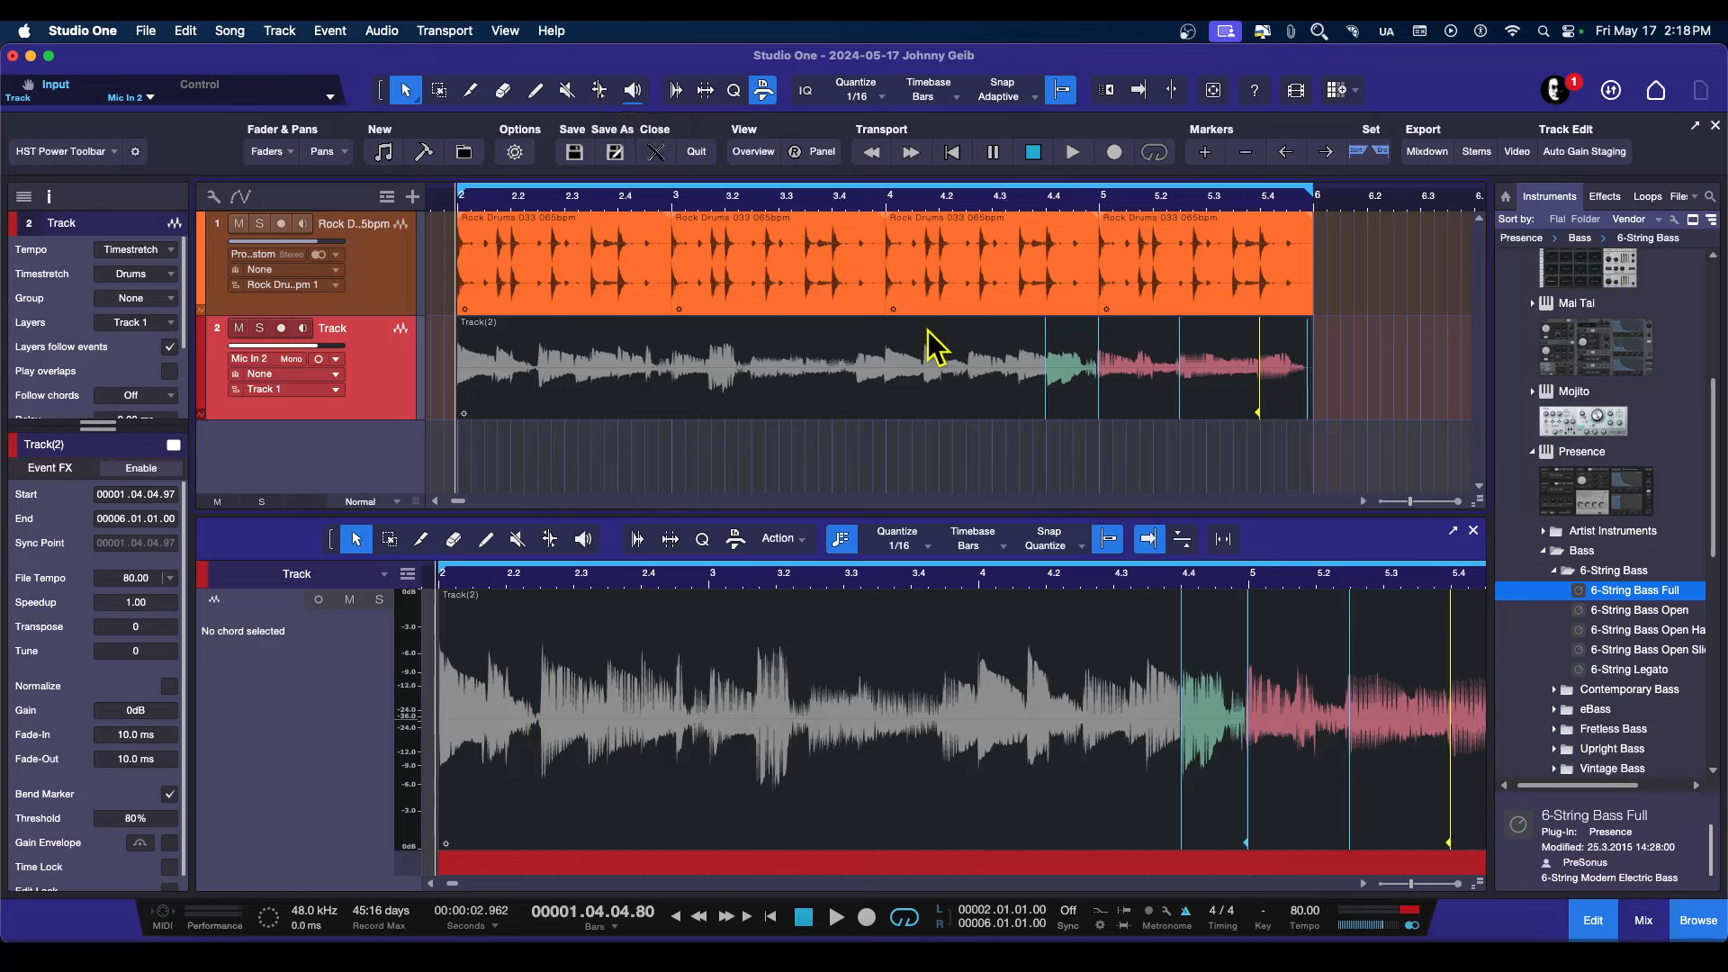
{"action": "mouse_move", "coordinate": [919, 339]}
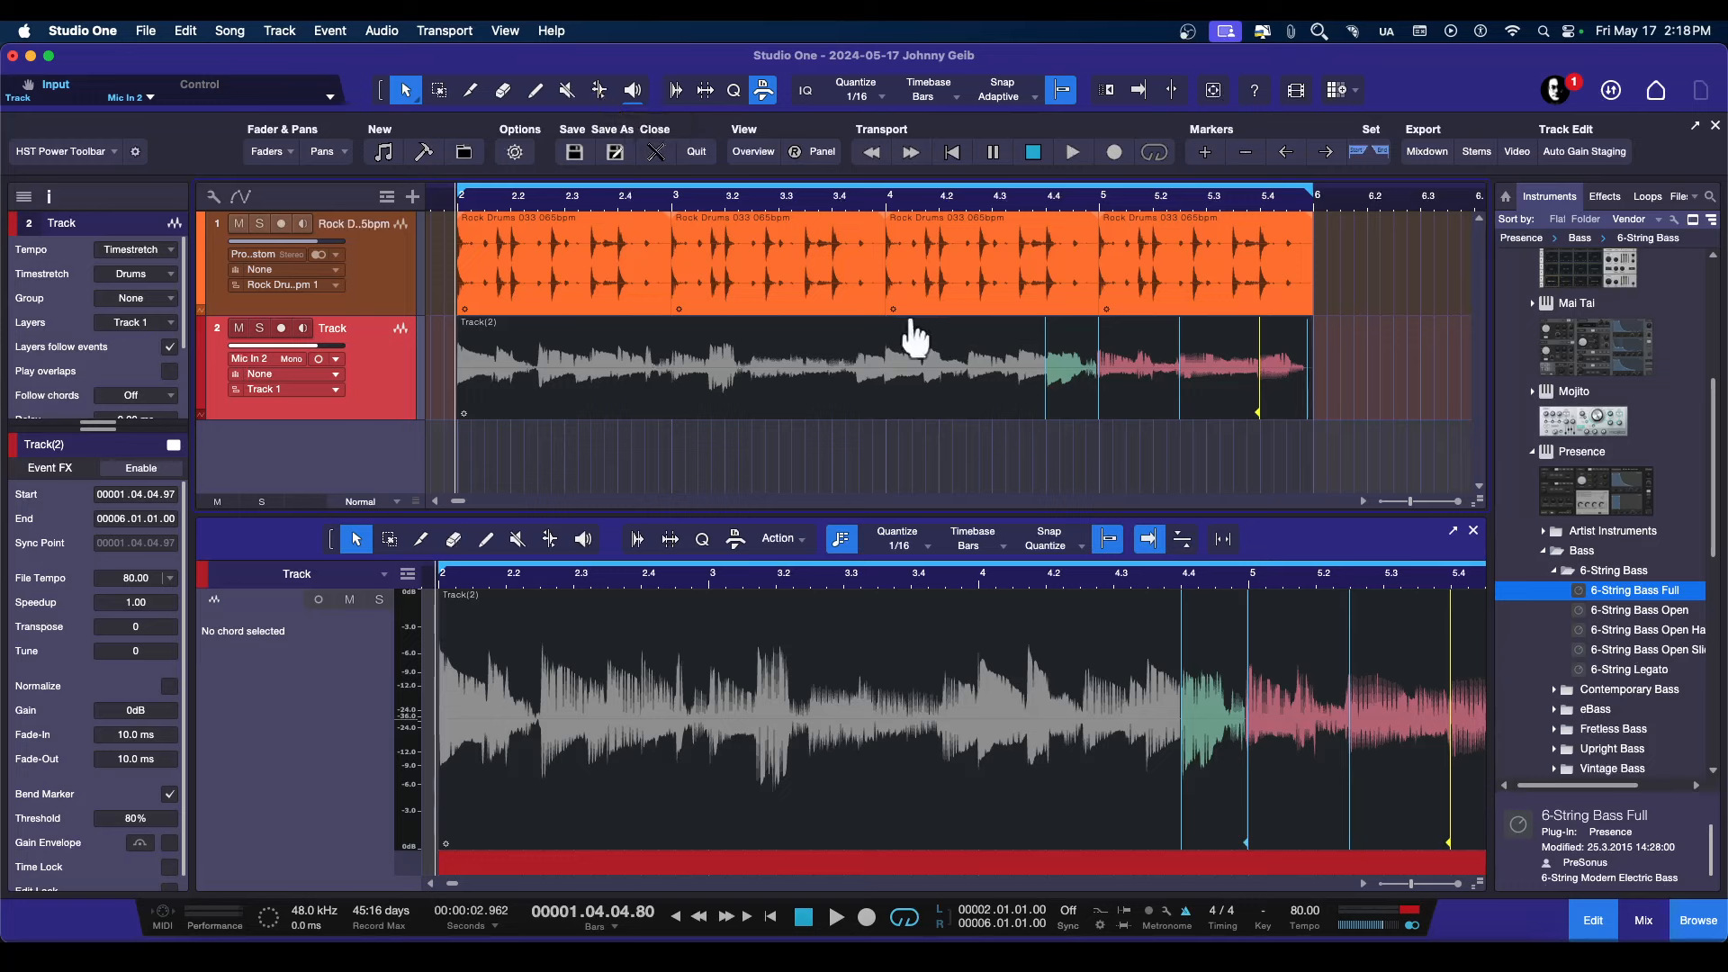
{"action": "mouse_move", "coordinate": [733, 347]}
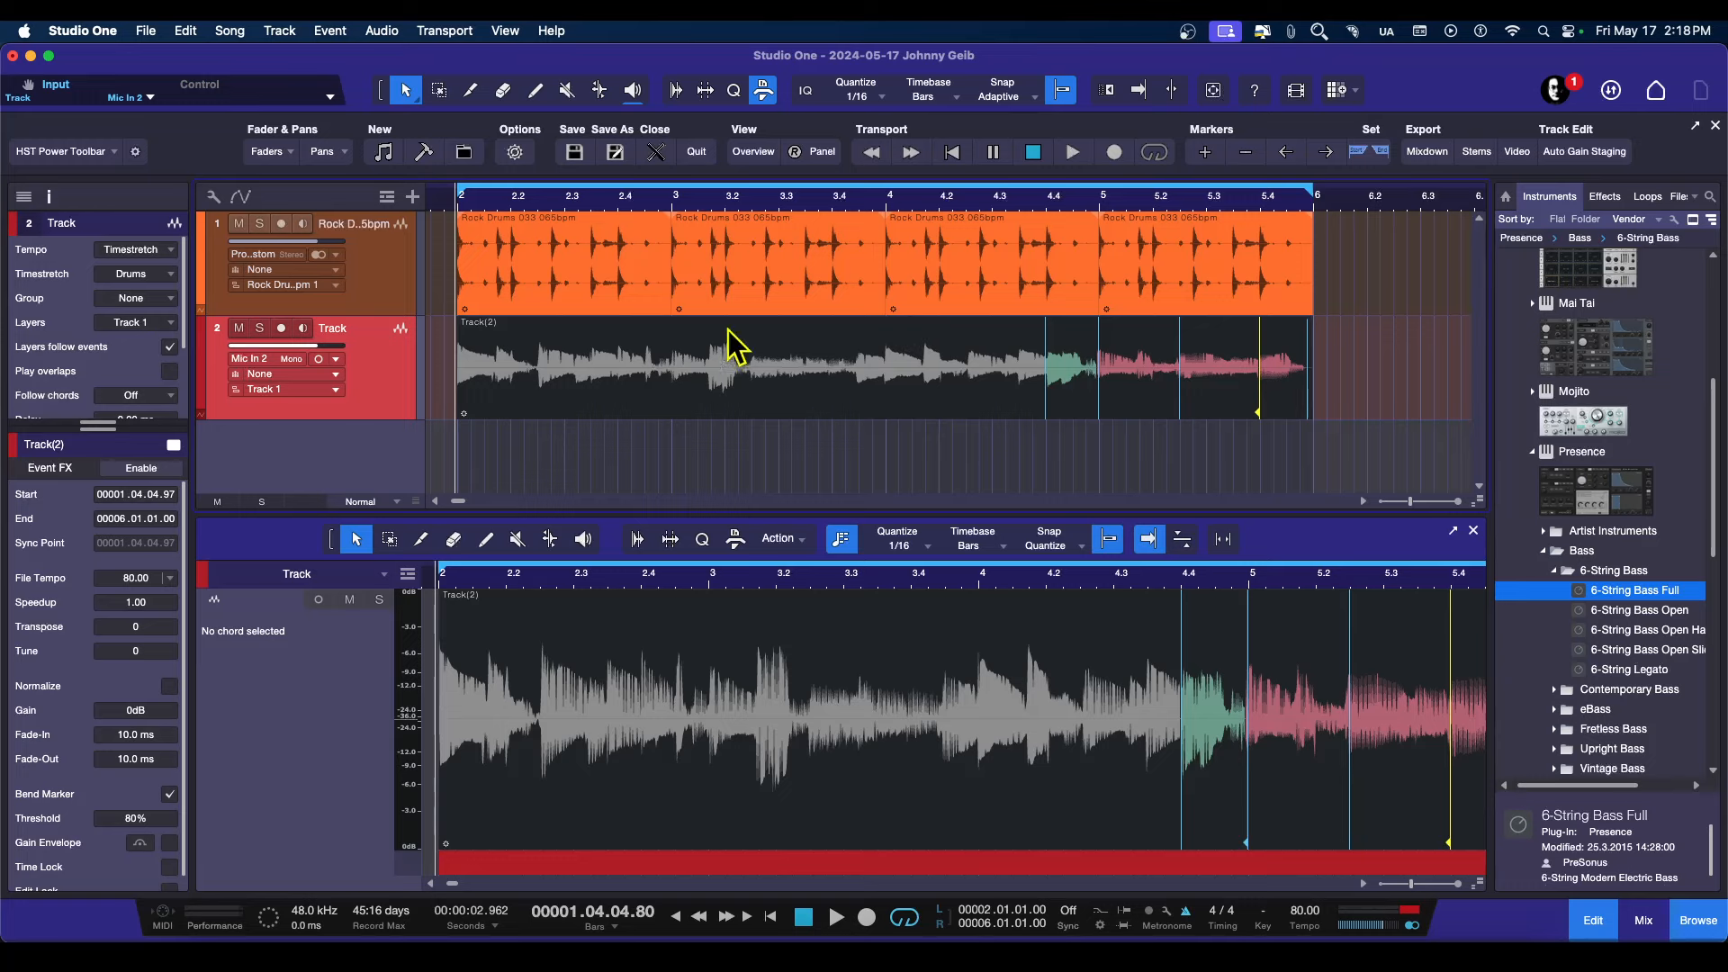
{"action": "mouse_move", "coordinate": [1273, 401]}
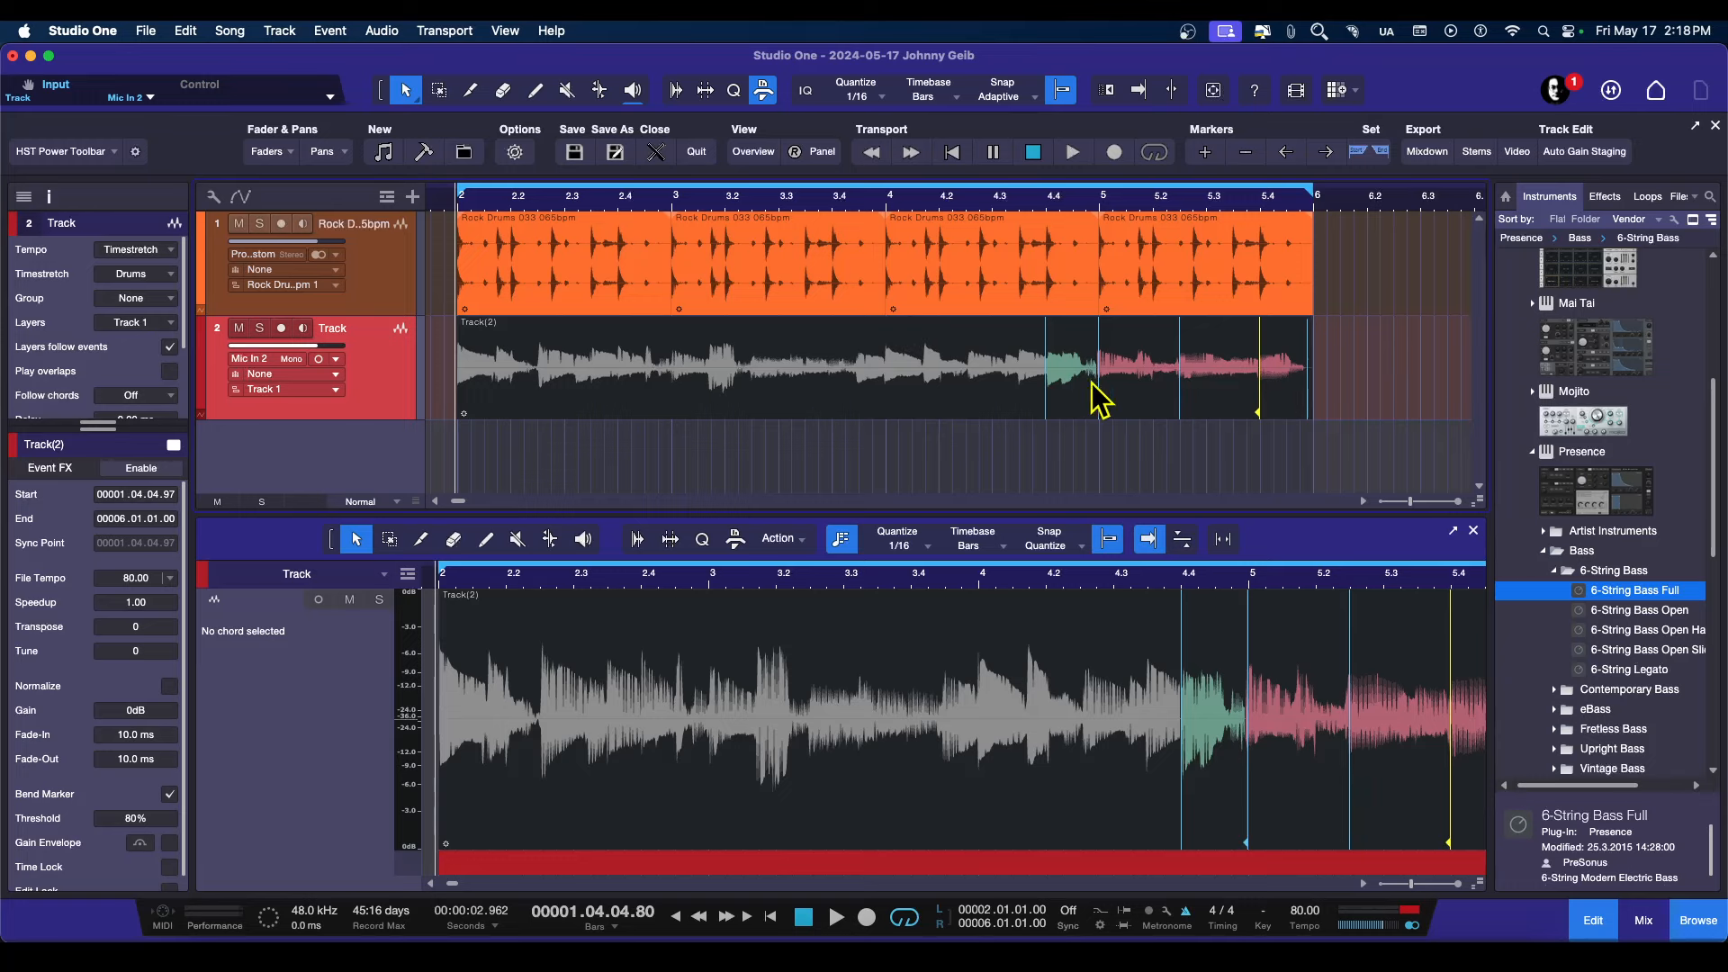
{"action": "mouse_move", "coordinate": [1278, 348]}
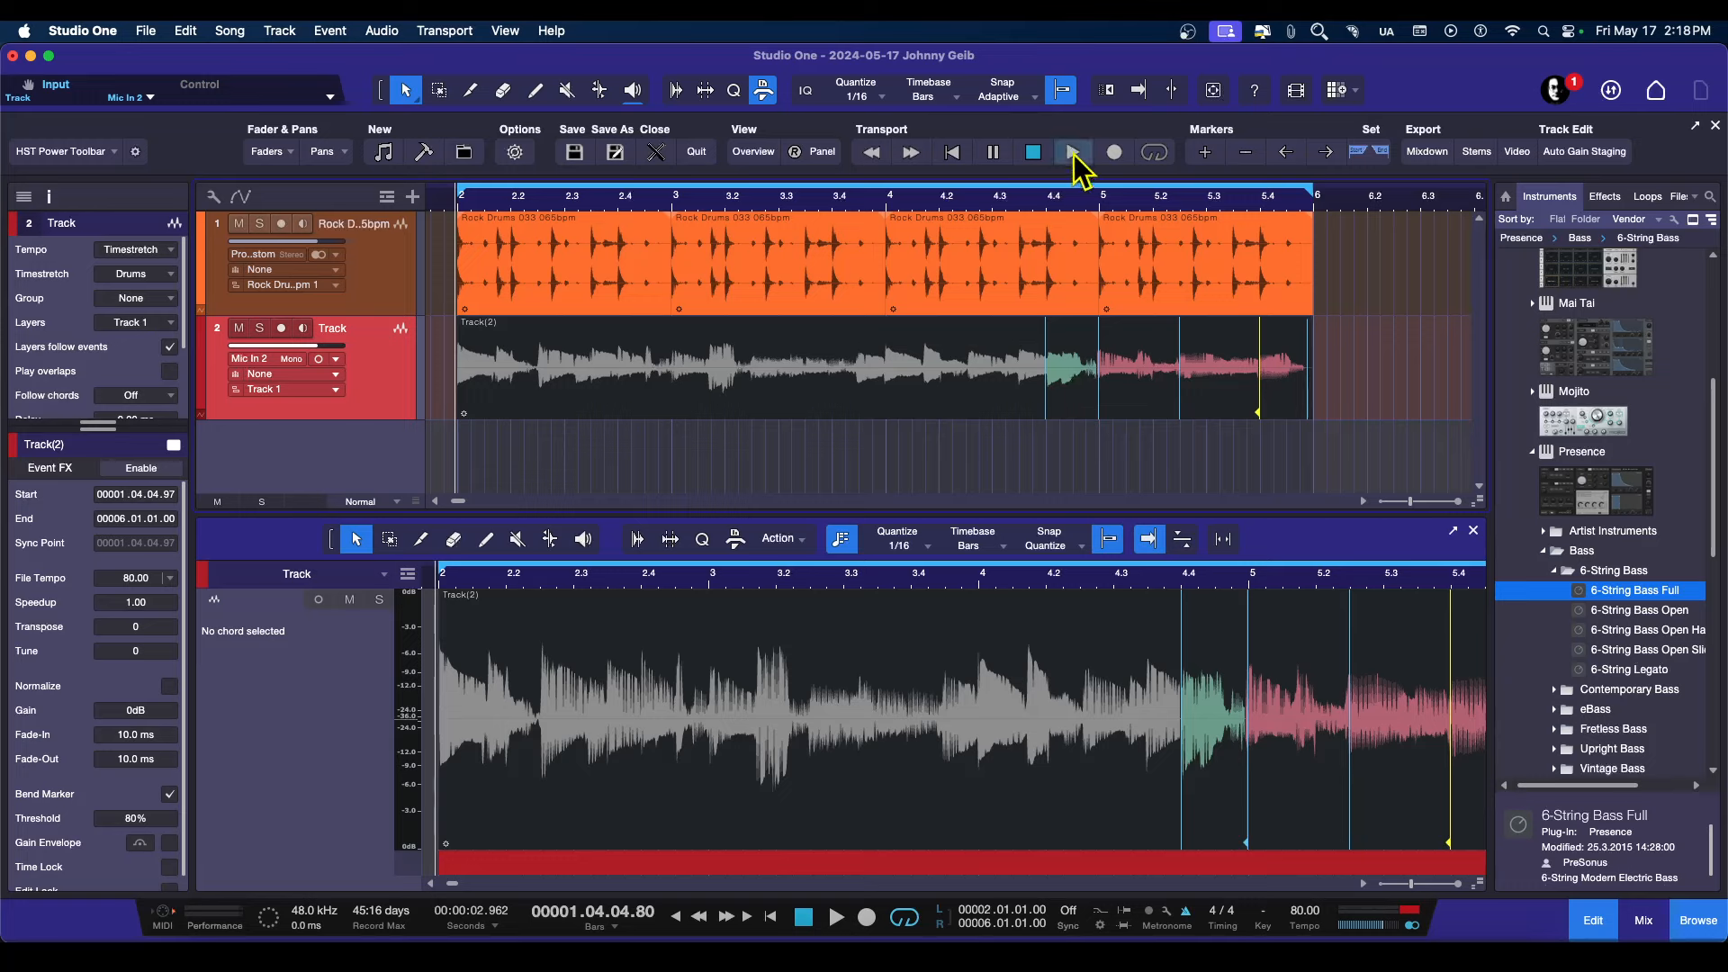
{"action": "left_click", "coordinate": [1071, 151]}
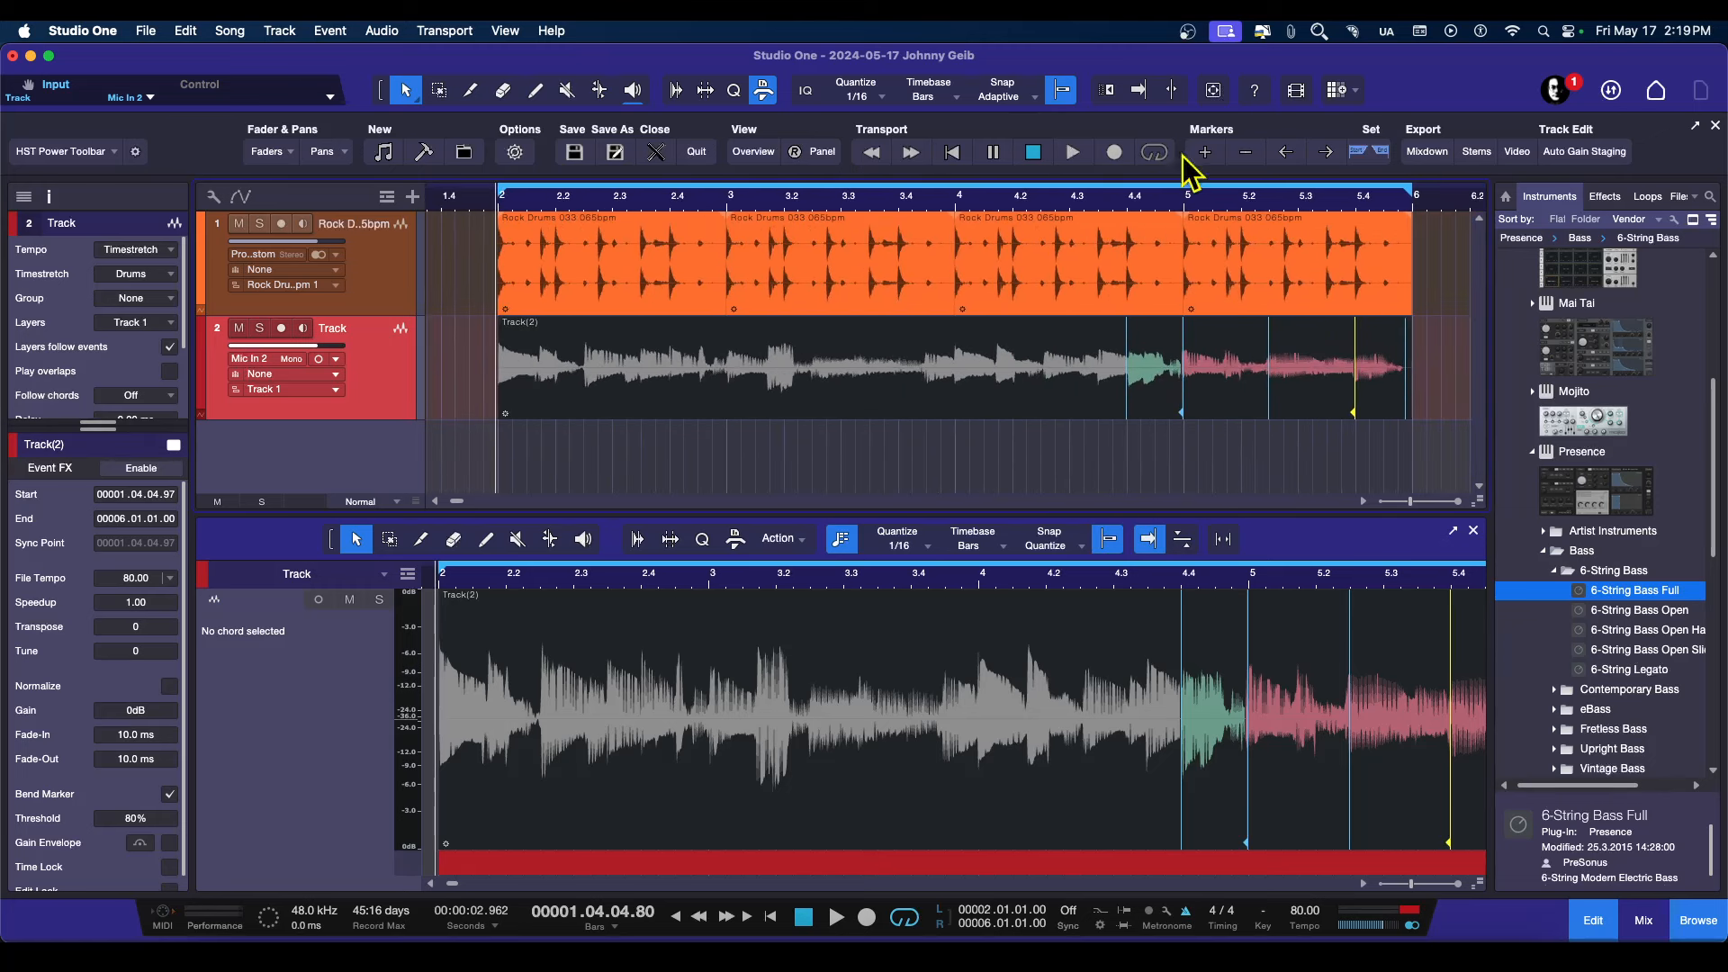
{"action": "mouse_move", "coordinate": [1201, 311]}
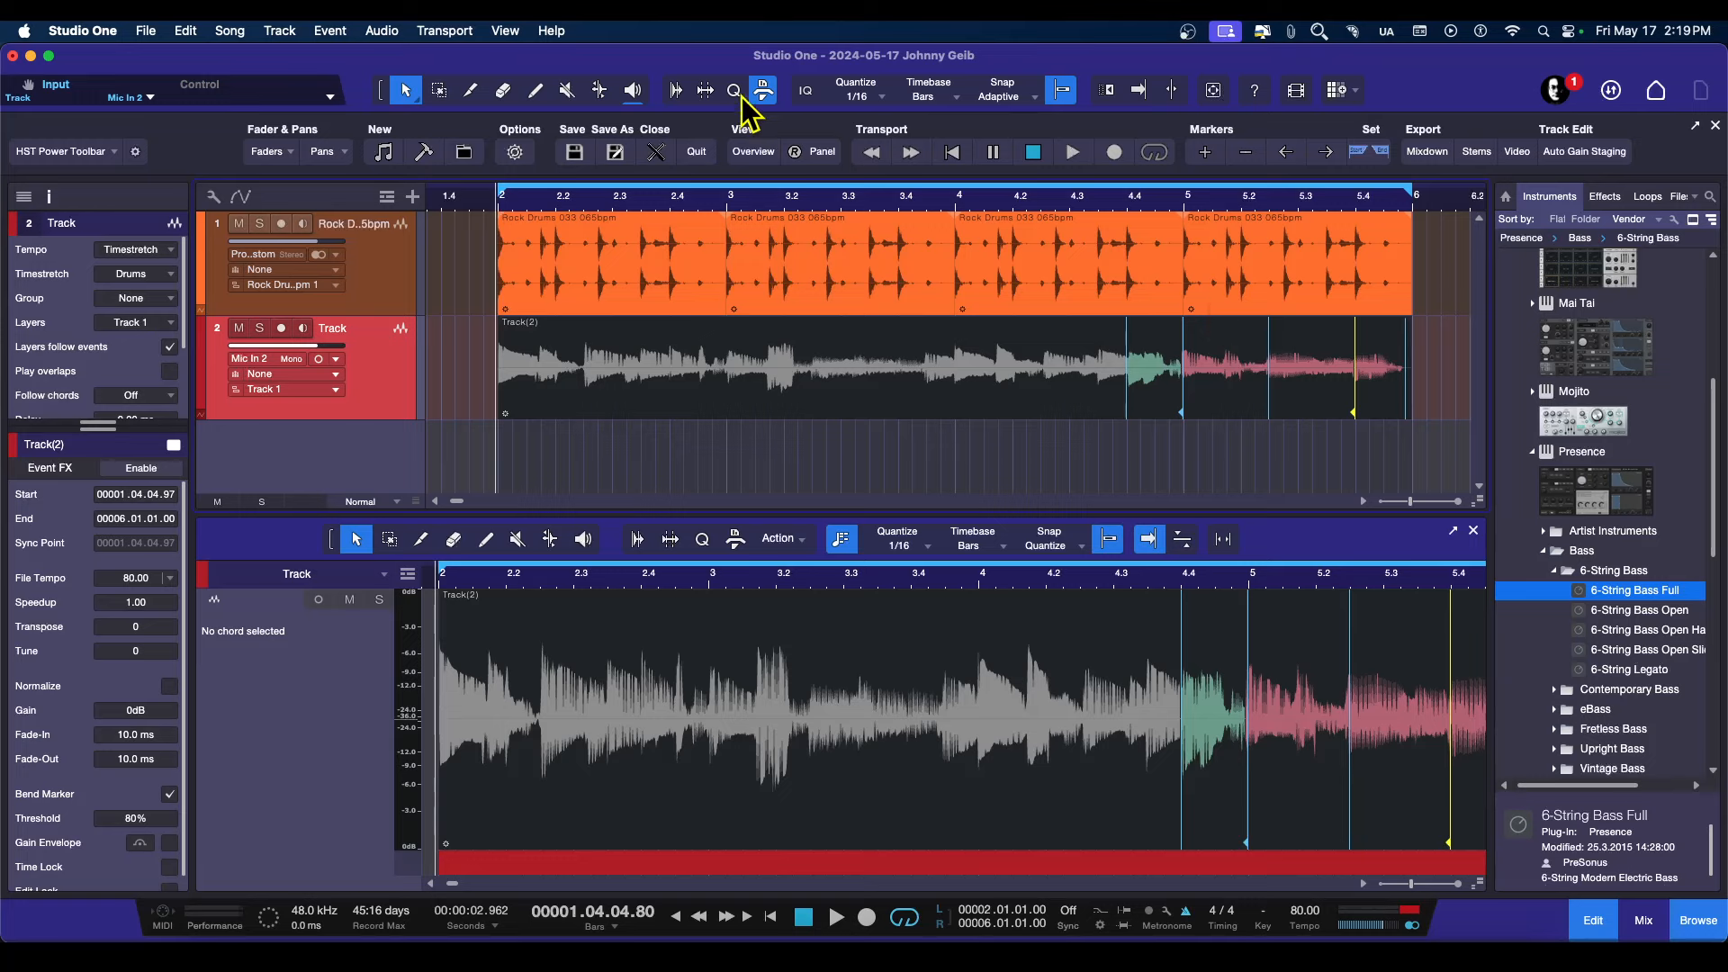
{"action": "mouse_move", "coordinate": [679, 99]}
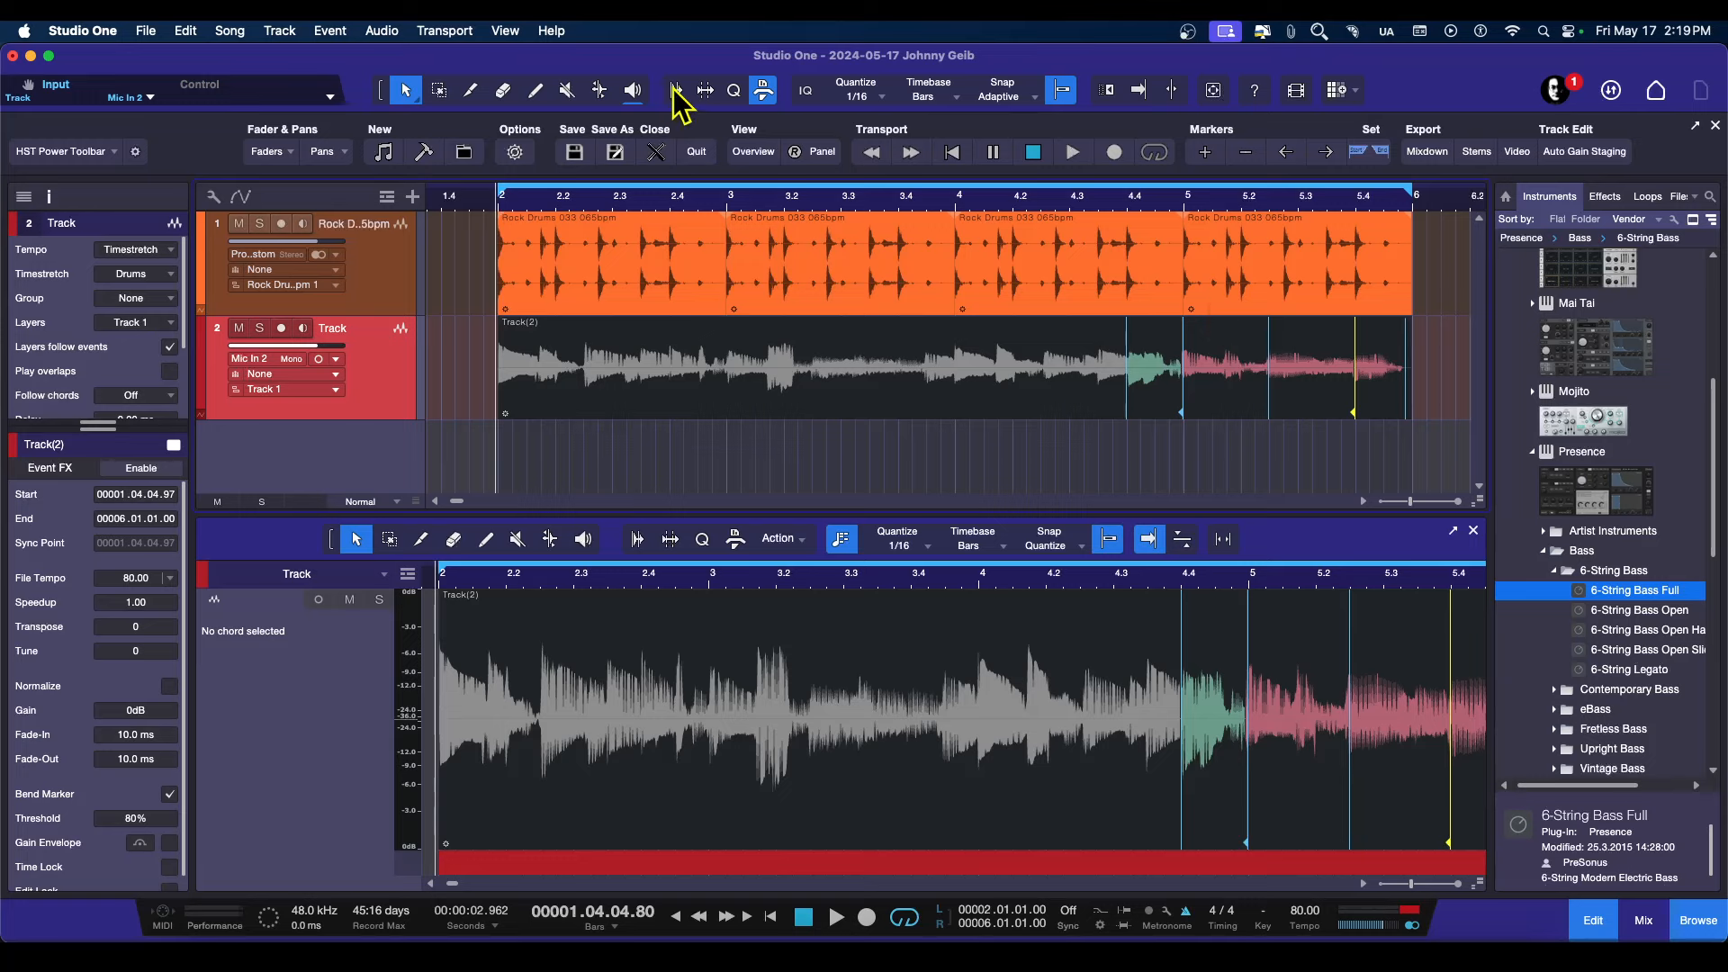
{"action": "mouse_move", "coordinate": [673, 90]}
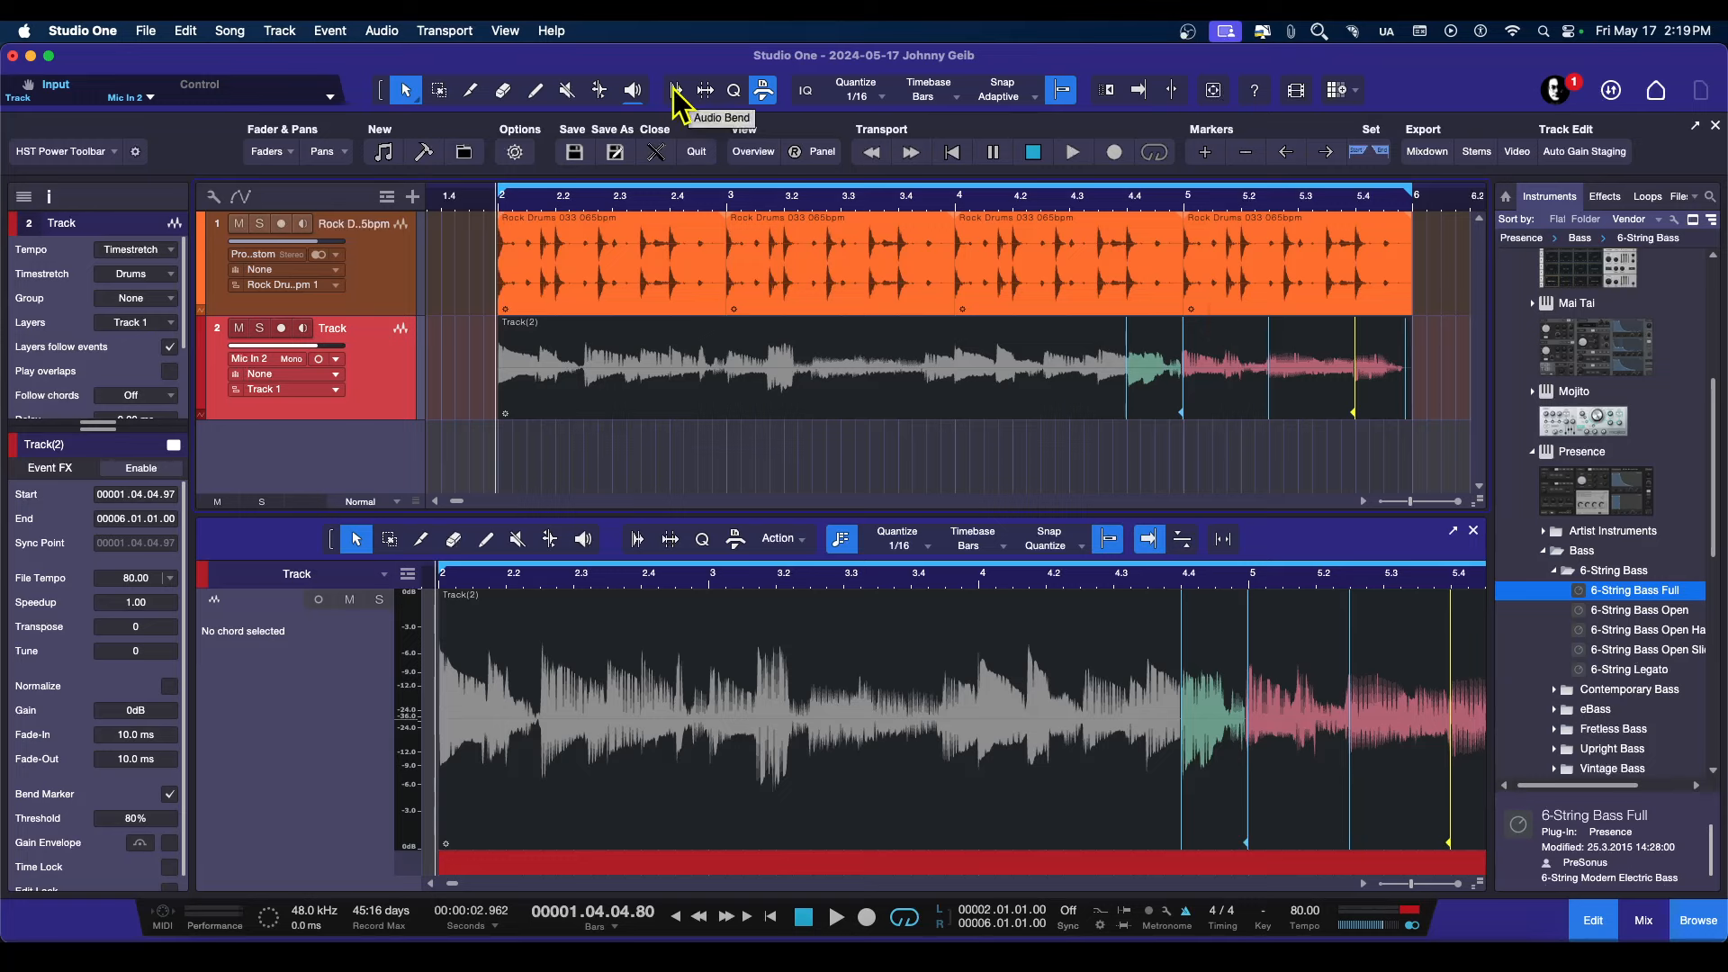
{"action": "mouse_move", "coordinate": [1287, 400]}
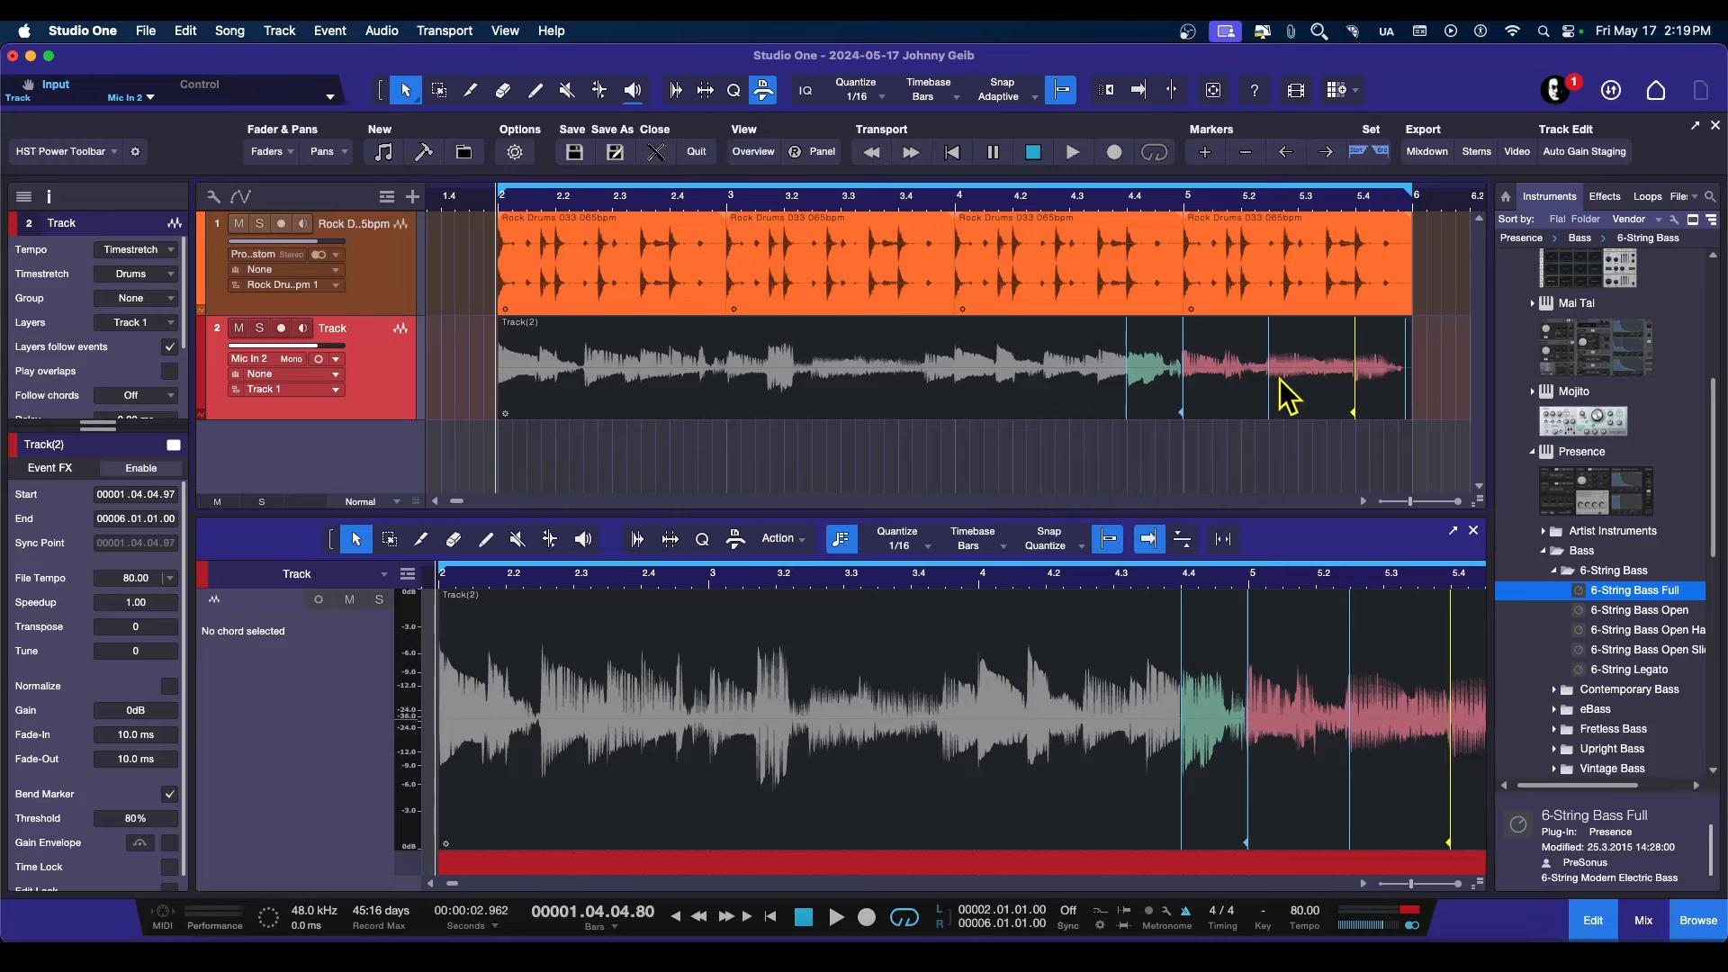
{"action": "mouse_move", "coordinate": [1386, 396]}
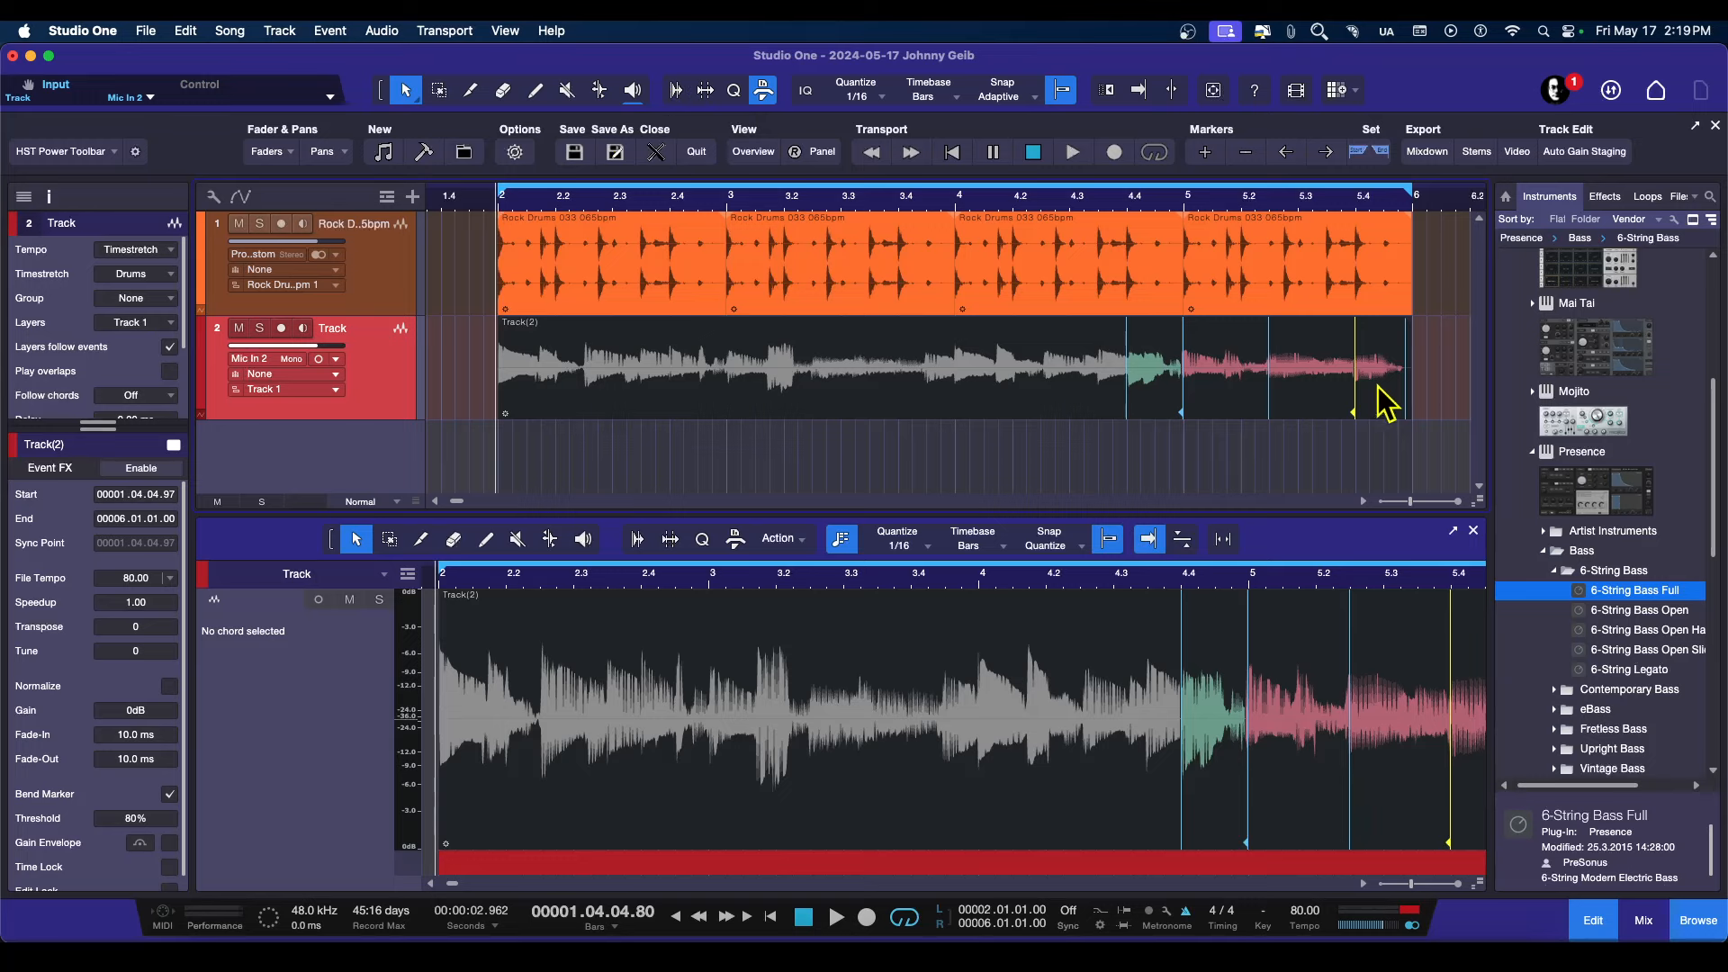